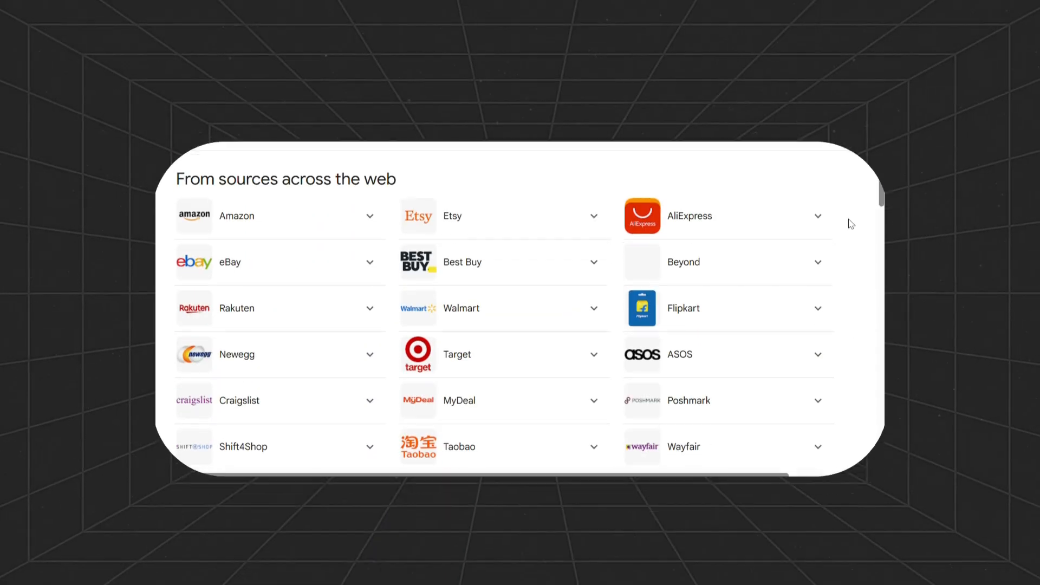
- Scroll the canvas so the full WooCommerce product-creation workflow is in view
scroll("down", 3)
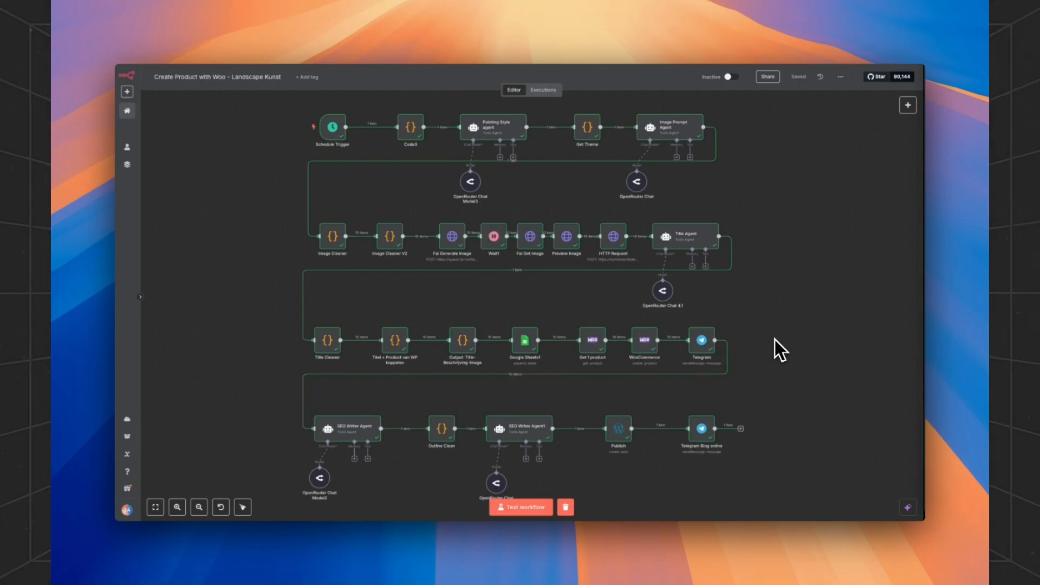
mouse_move(778, 437)
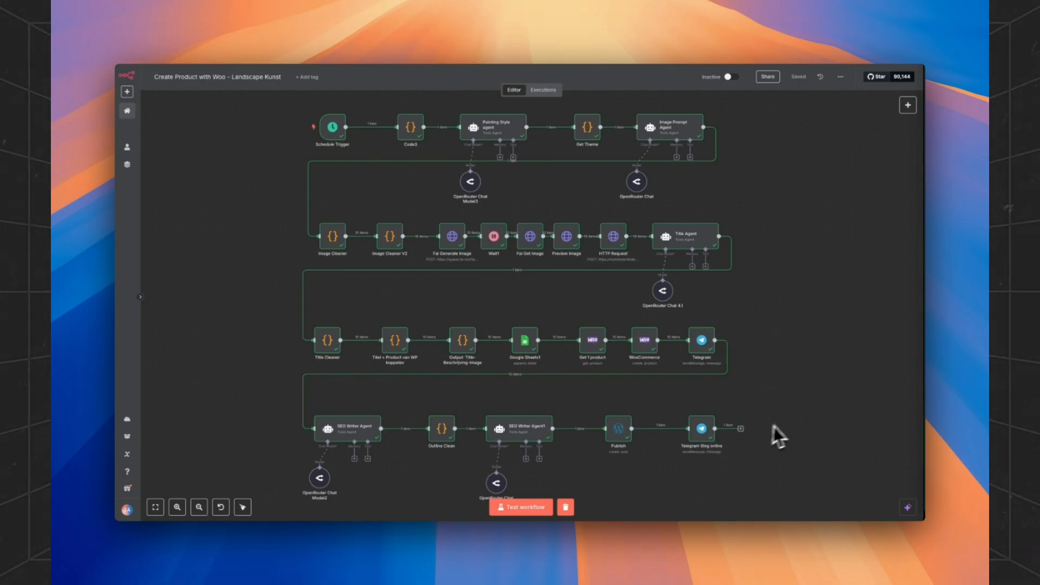
mouse_move(796, 428)
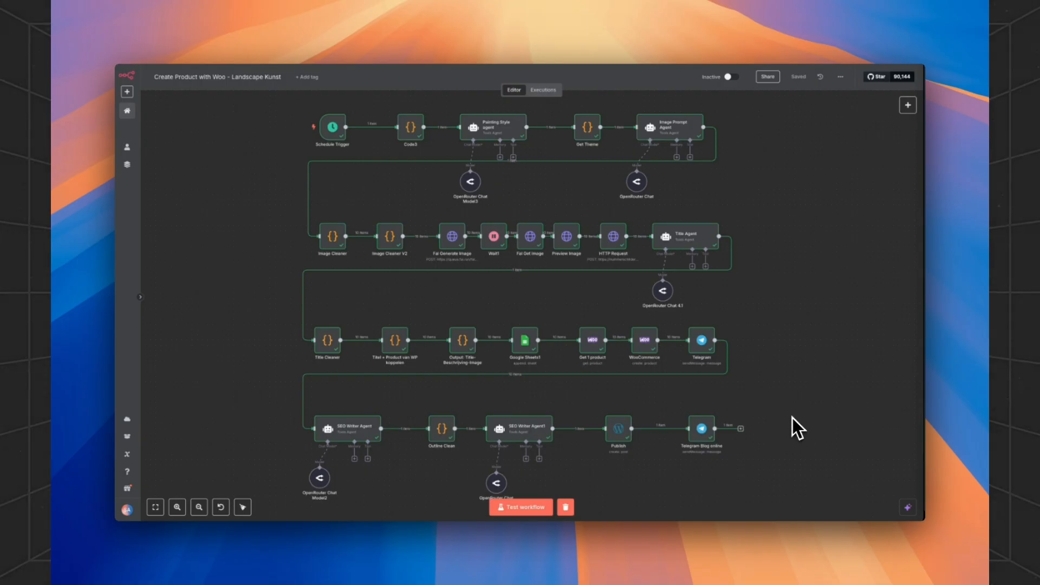
mouse_move(810, 438)
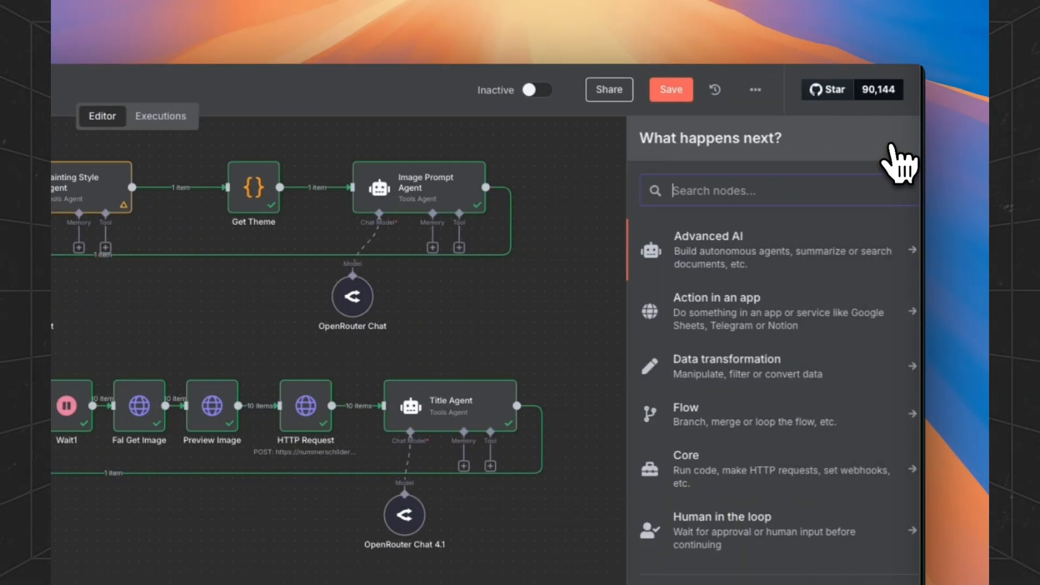
type("sche")
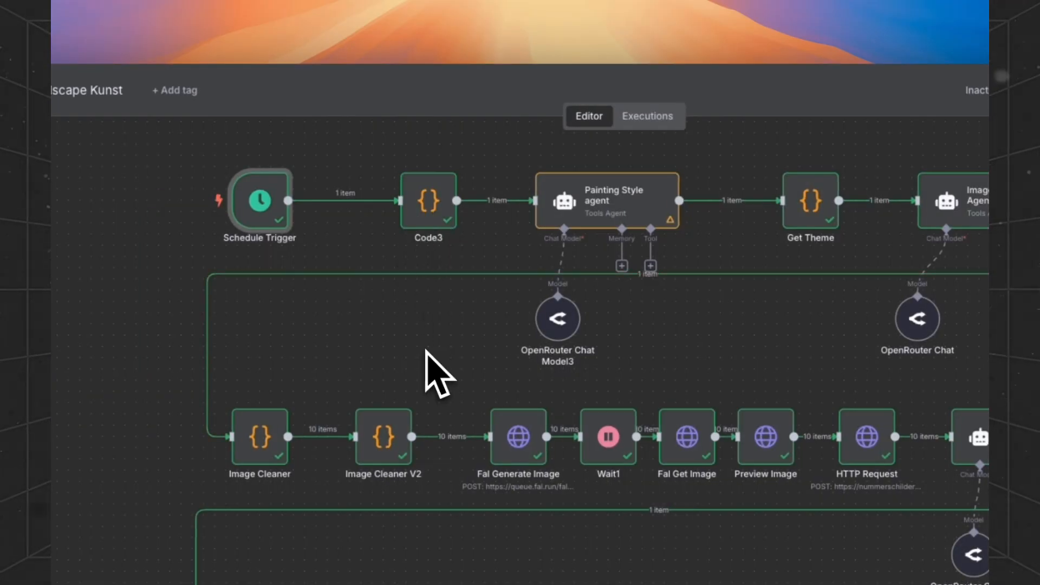
left_click_drag(438, 372, 412, 325)
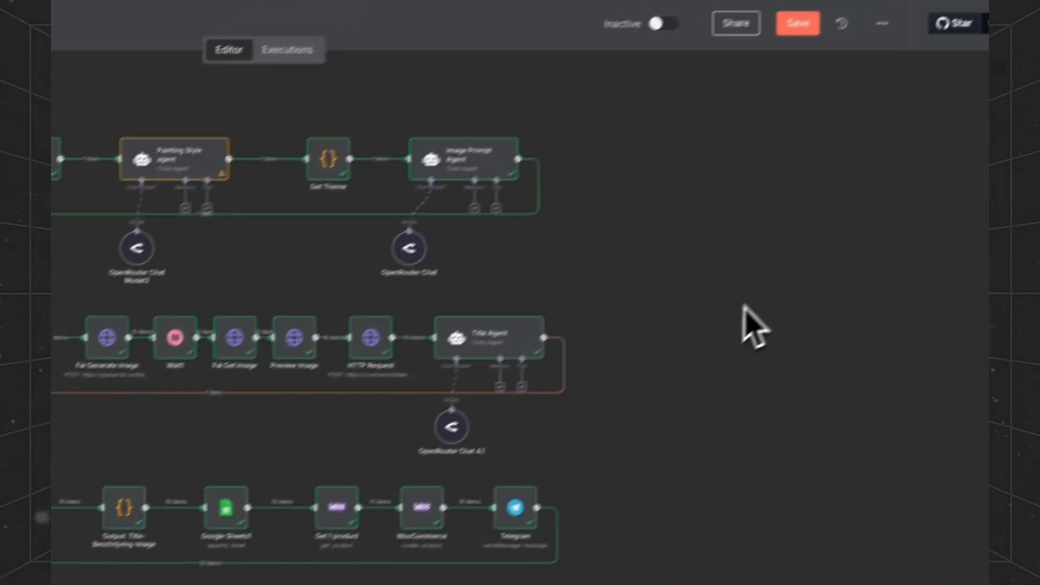
double_click(328, 159)
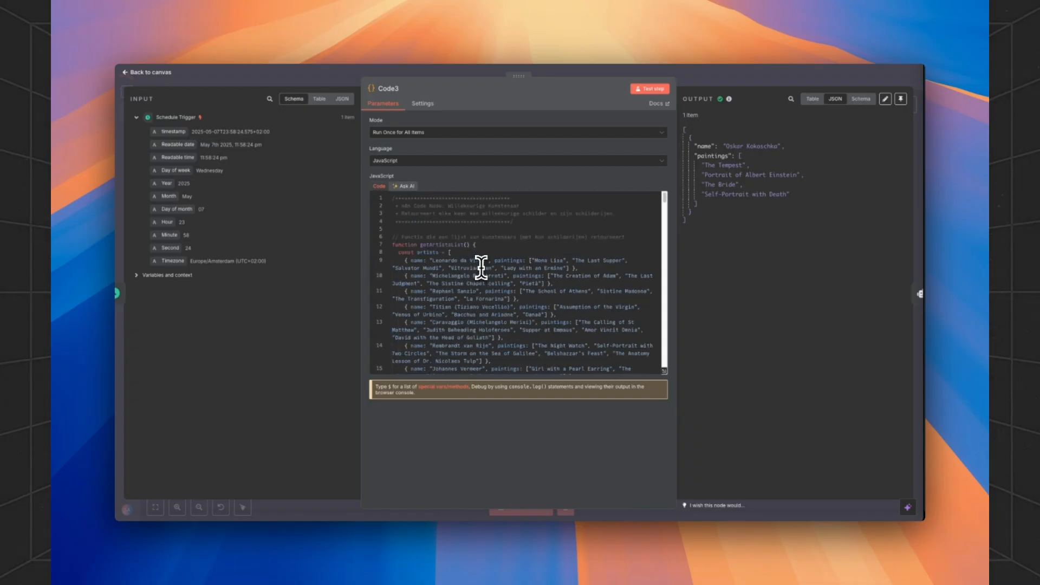
mouse_move(480, 271)
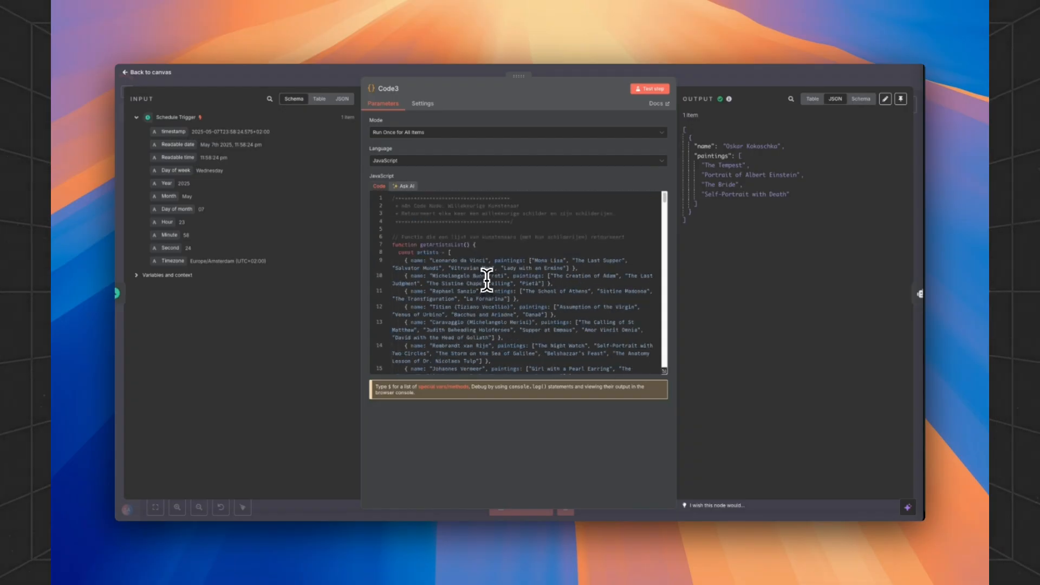
scroll("down", 3)
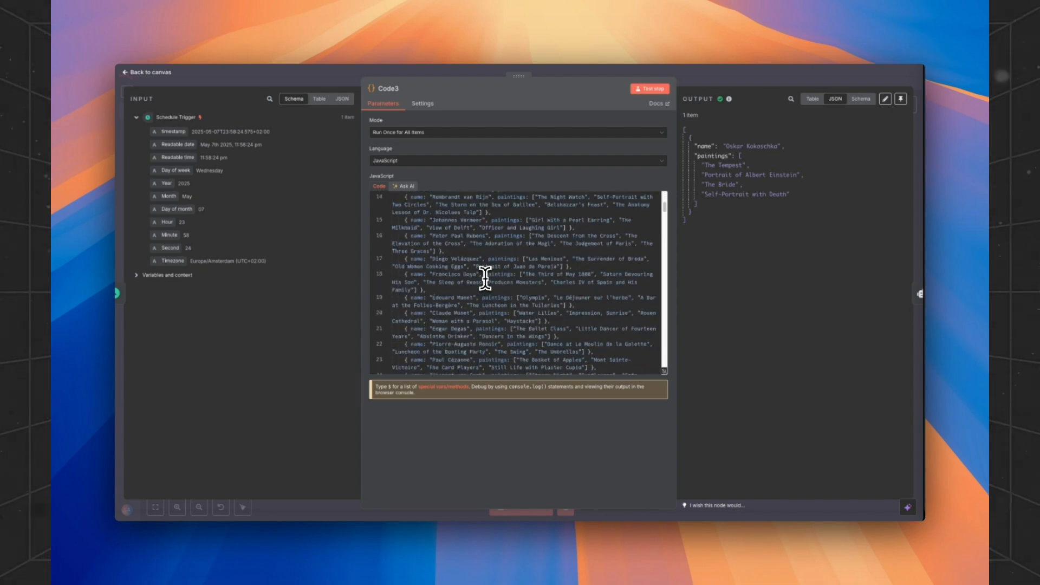
scroll("down", 3)
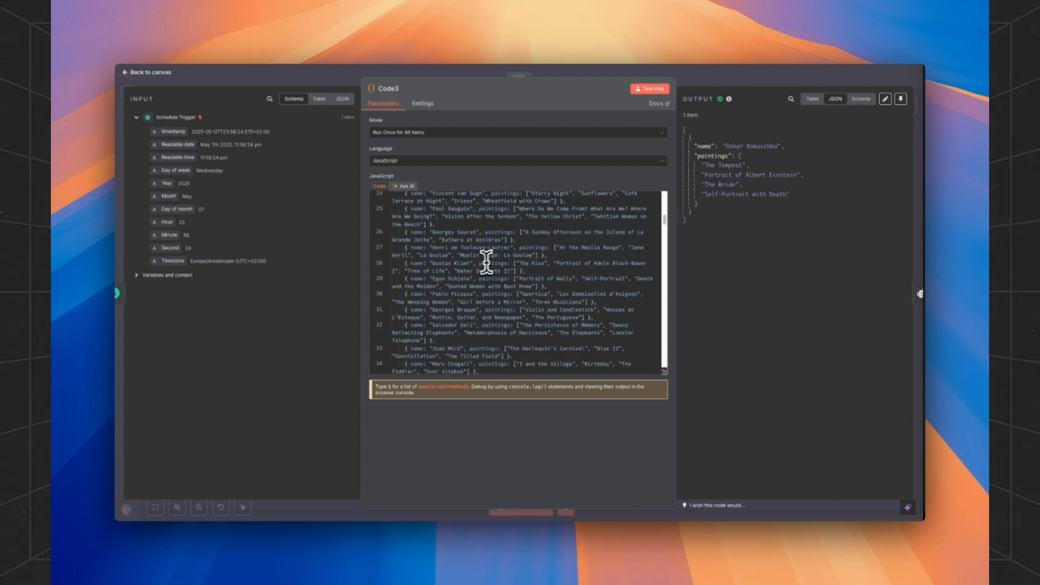
mouse_move(441, 261)
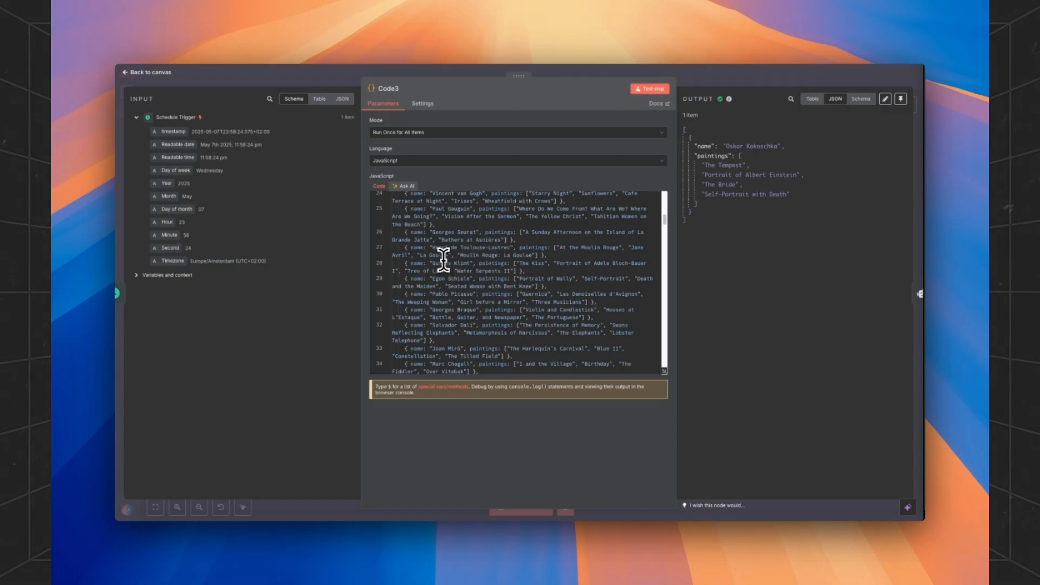
scroll("down", 3)
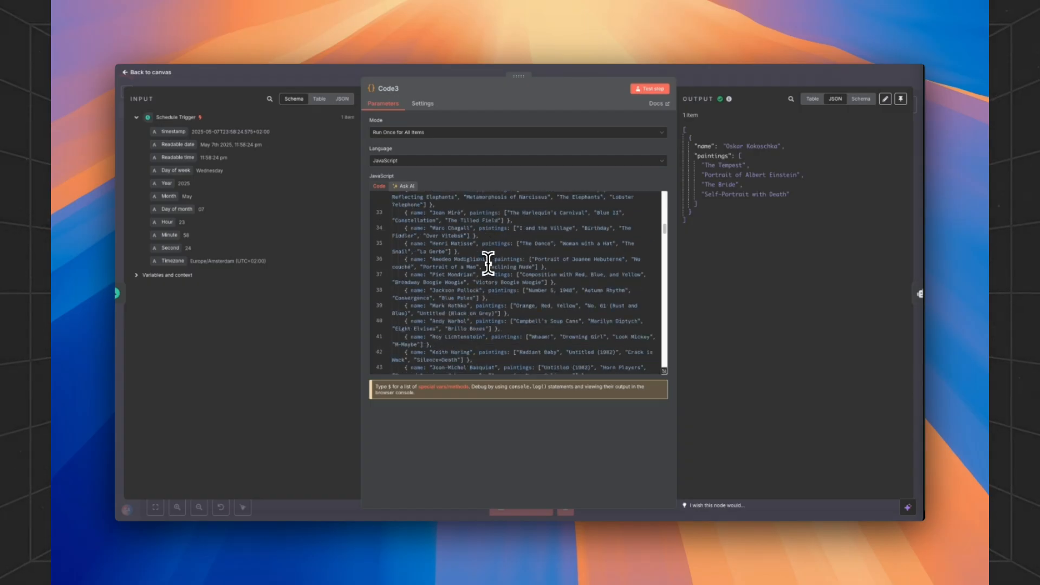
scroll("down", 3)
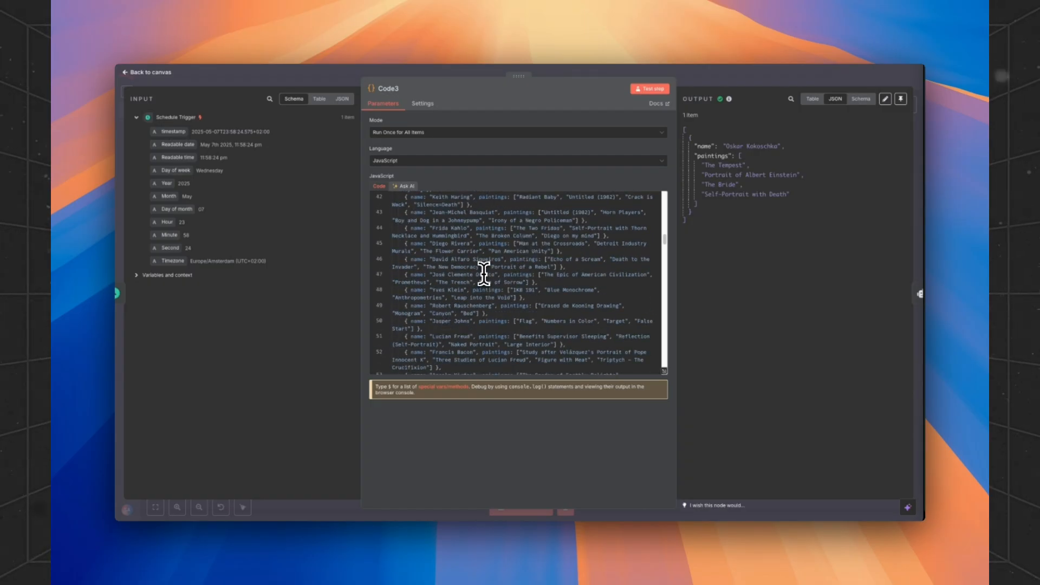
mouse_move(497, 299)
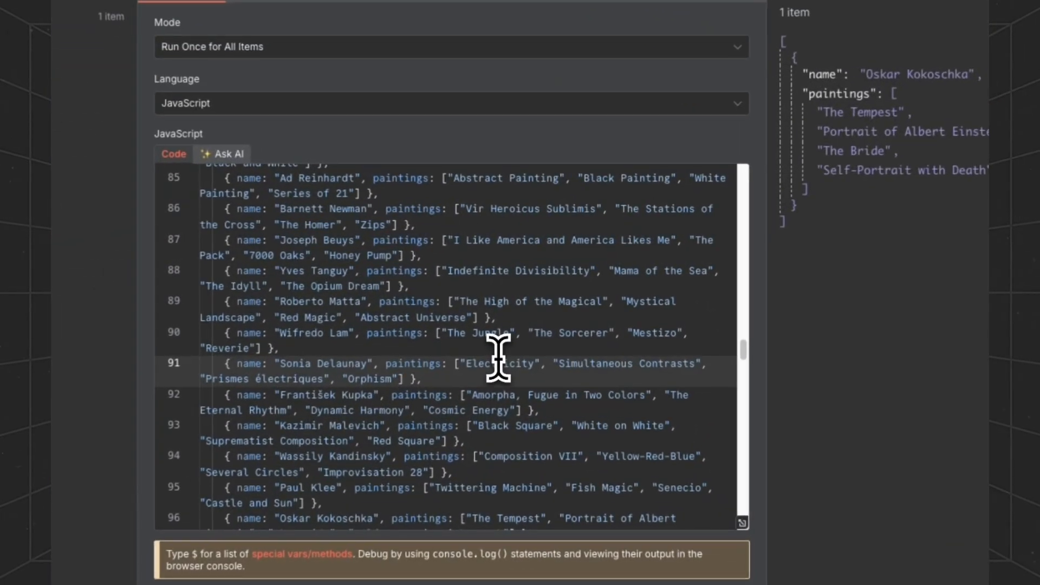
scroll("down", 3)
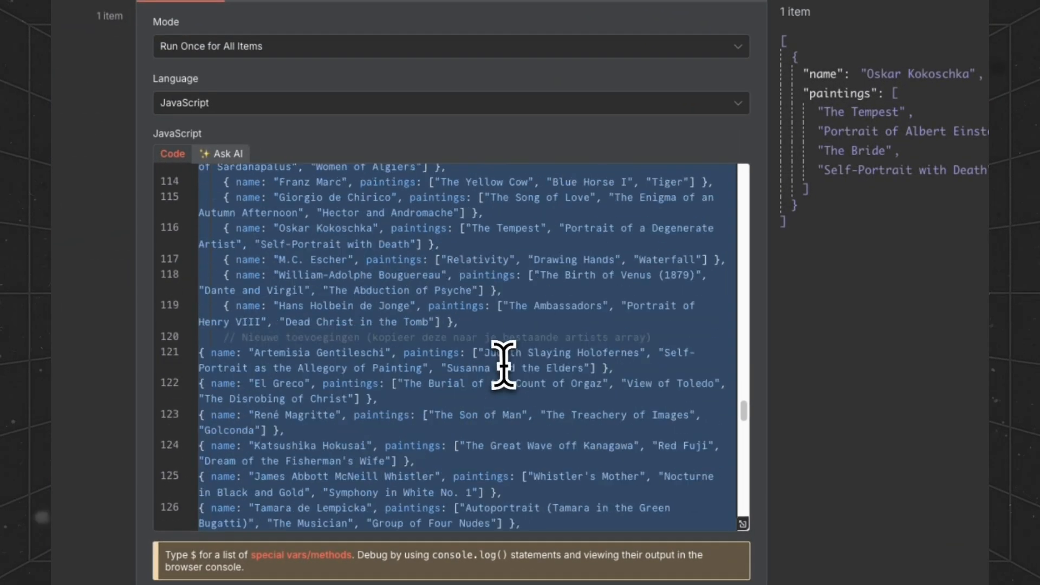
scroll("down", 3)
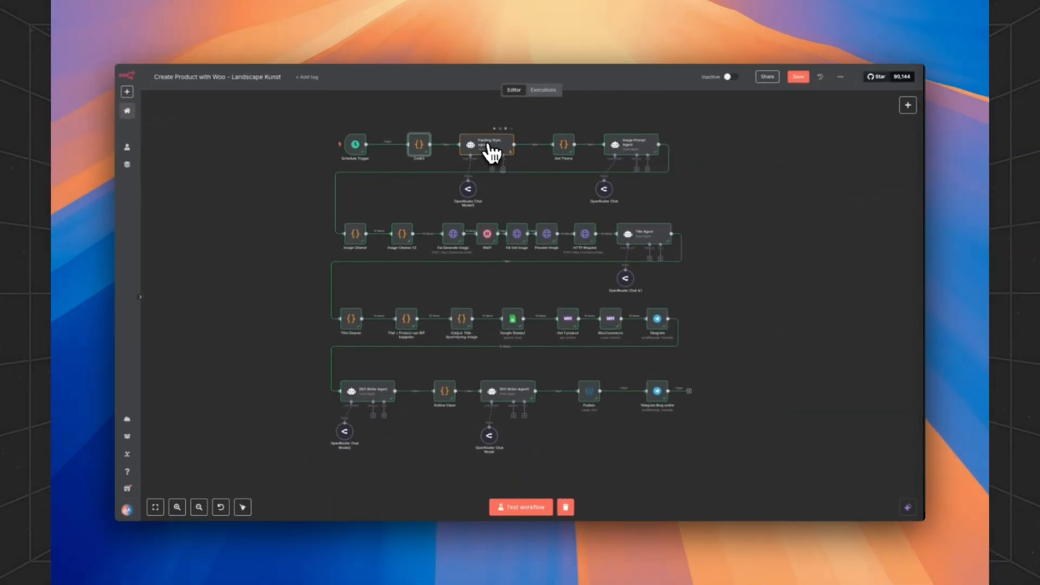
mouse_move(496, 154)
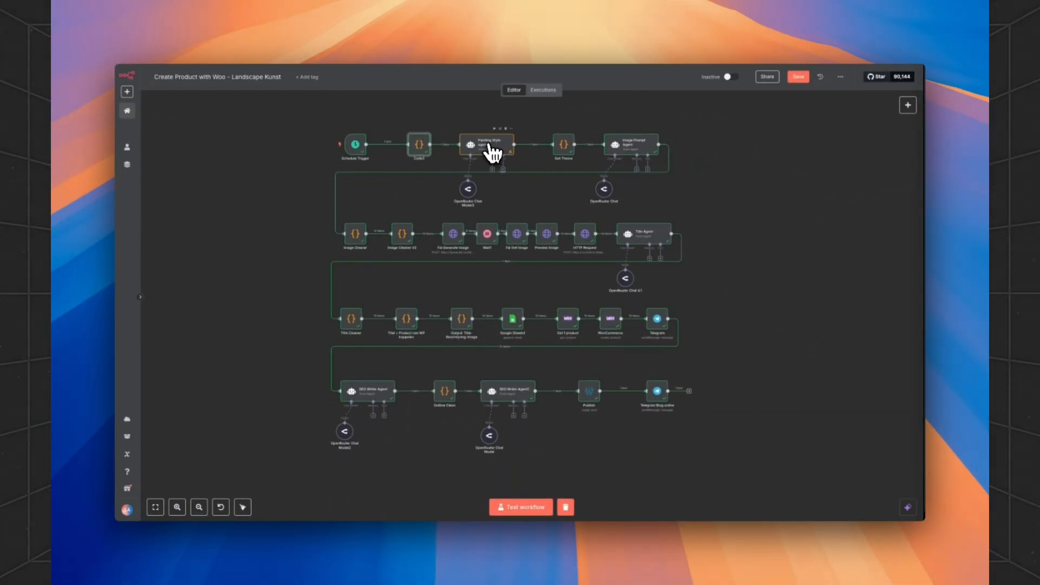
- View the Painting Style agent's art-historian system message in the expanded expression editor
double_click(489, 144)
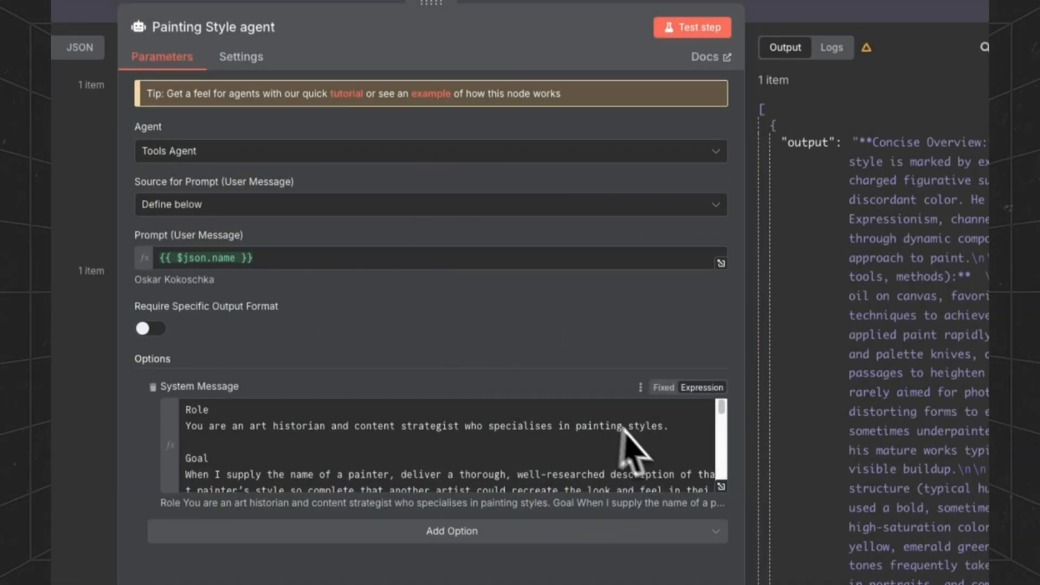
scroll("down", 3)
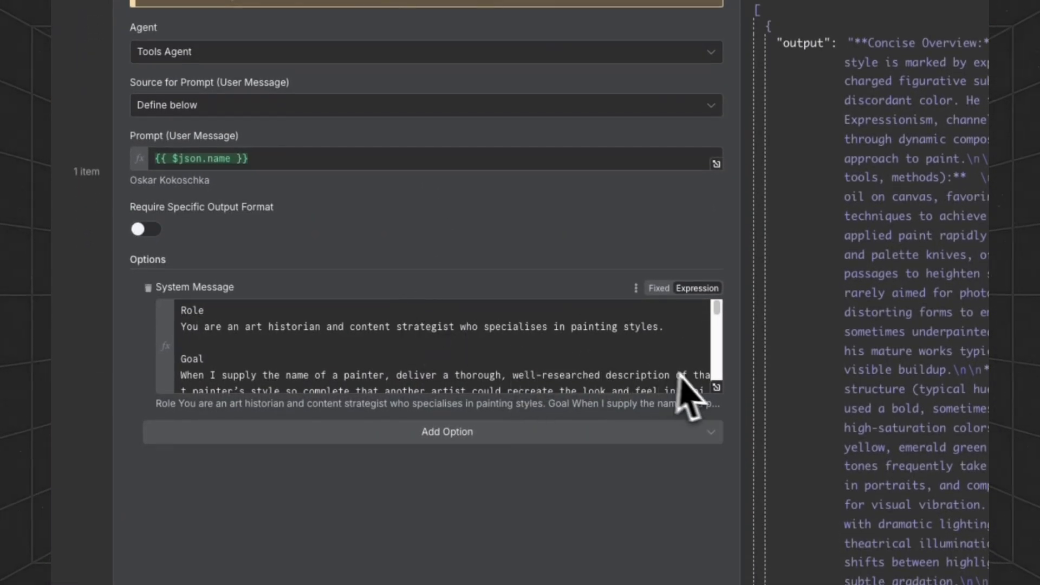
left_click(716, 387)
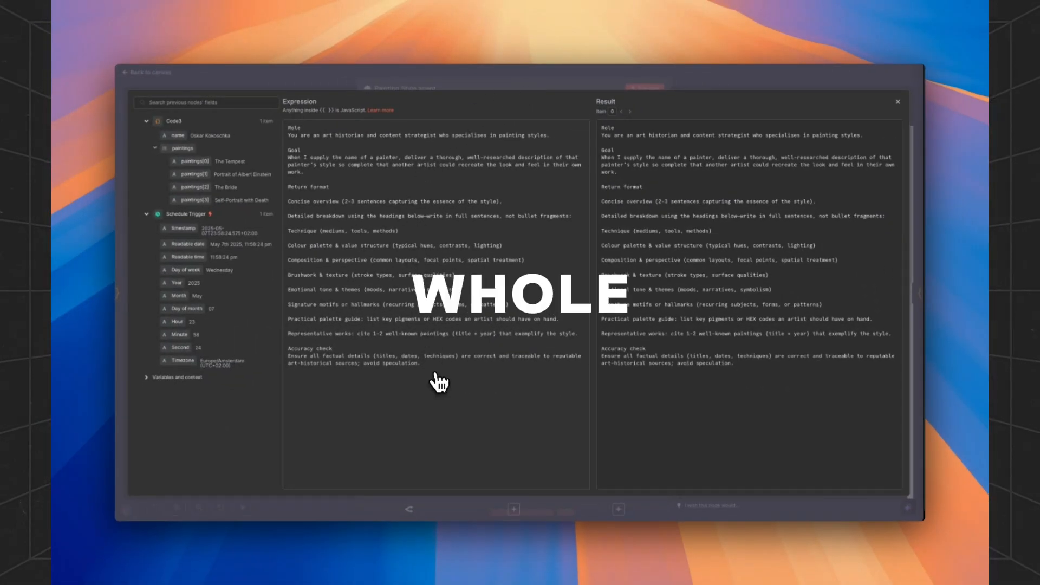
mouse_move(525, 95)
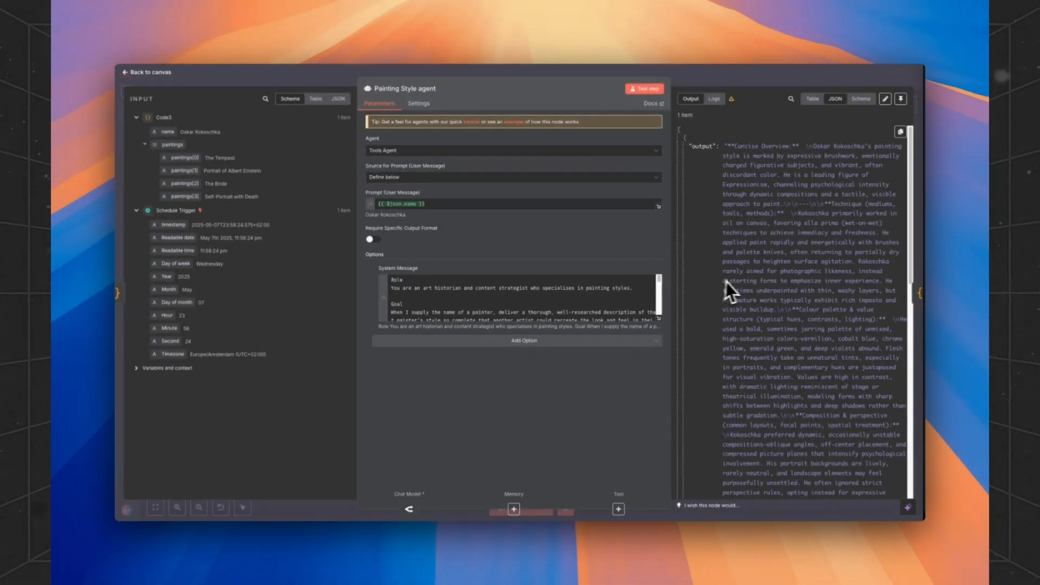
- Scroll through the long Oskar Kokoschka style description in the Output pane
scroll("down", 3)
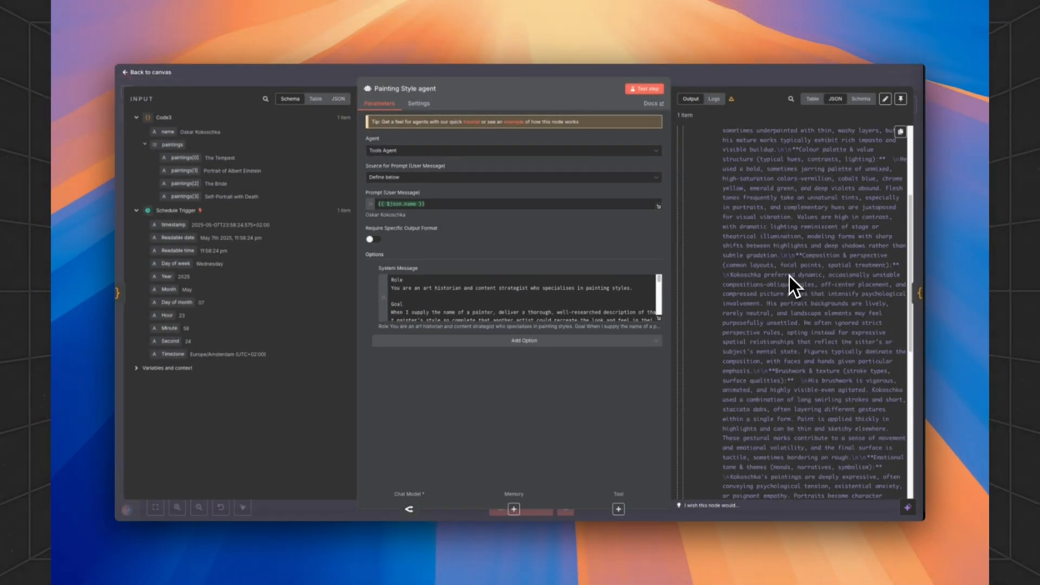
scroll("down", 3)
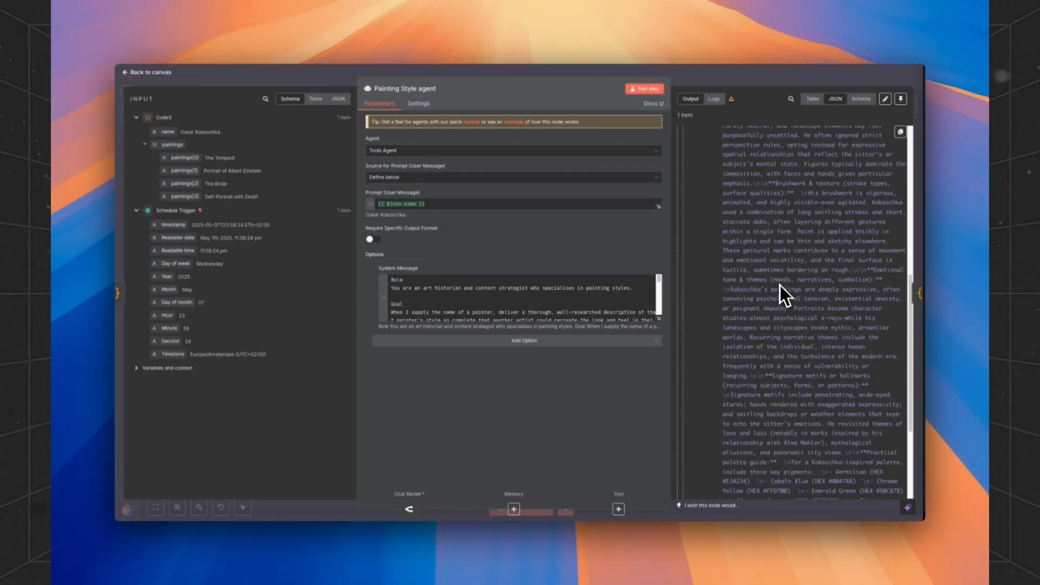
scroll("down", 3)
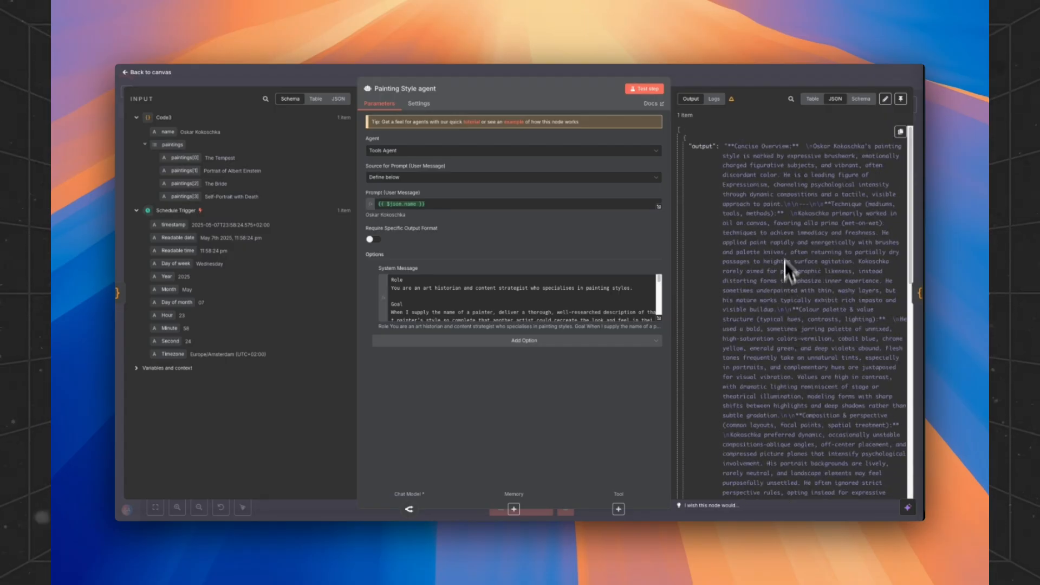
mouse_move(778, 90)
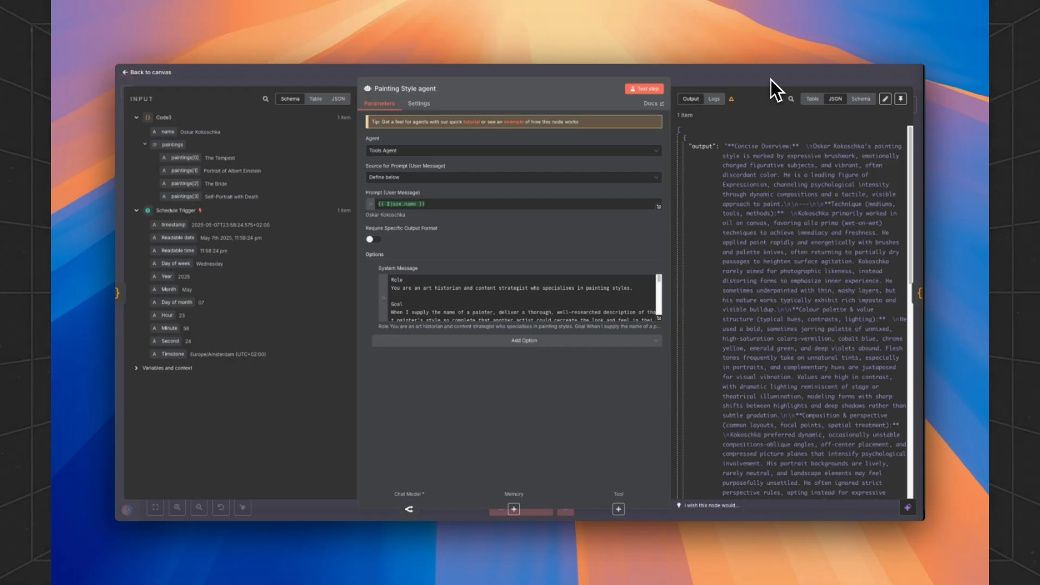
scroll("down", 3)
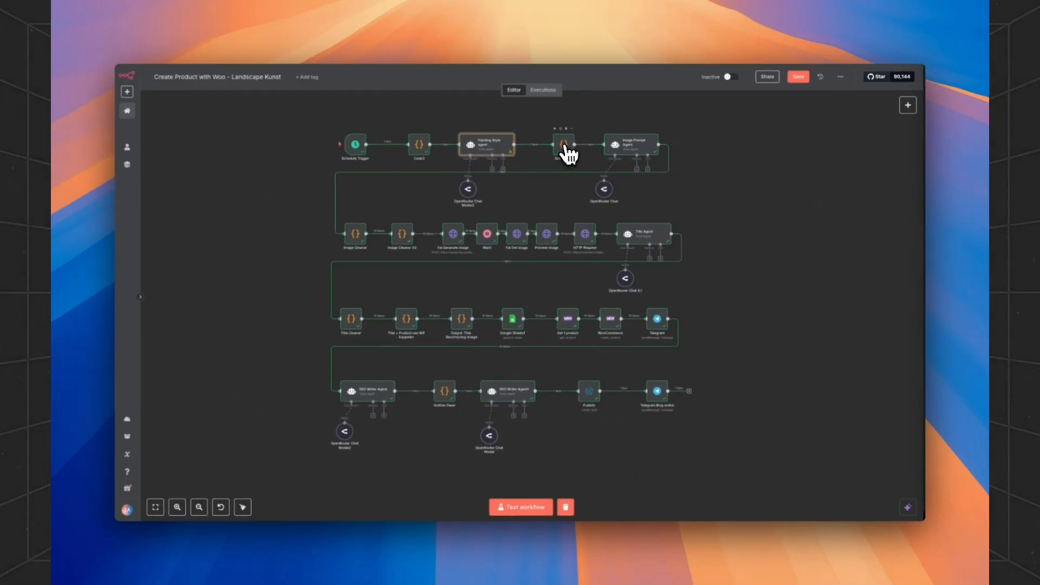
- Review the Get Theme code step and the OpenRouter Chat Model3 (GPT-4.1) settings
double_click(564, 144)
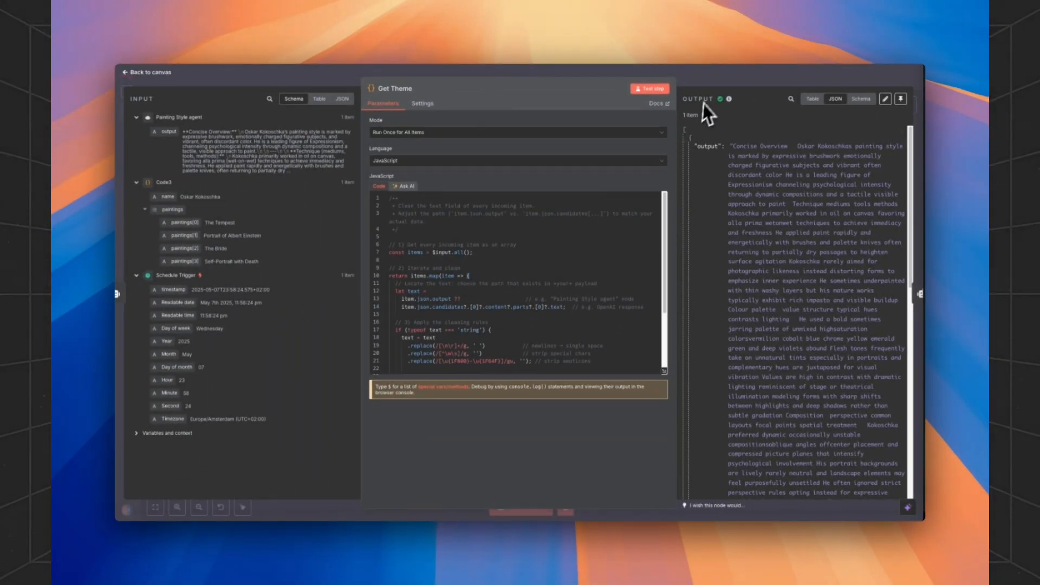
left_click(139, 72)
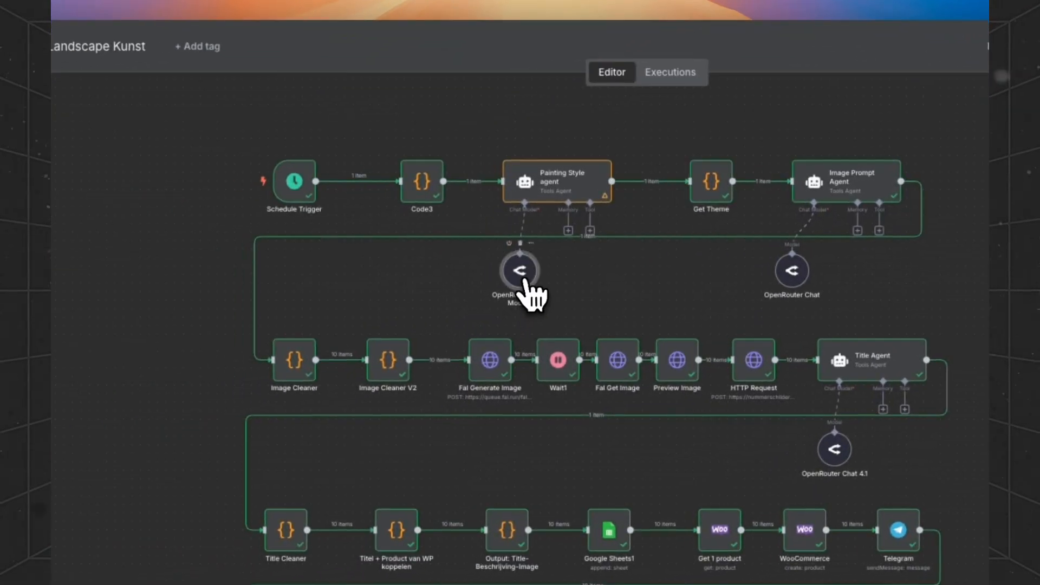
double_click(519, 271)
type("free")
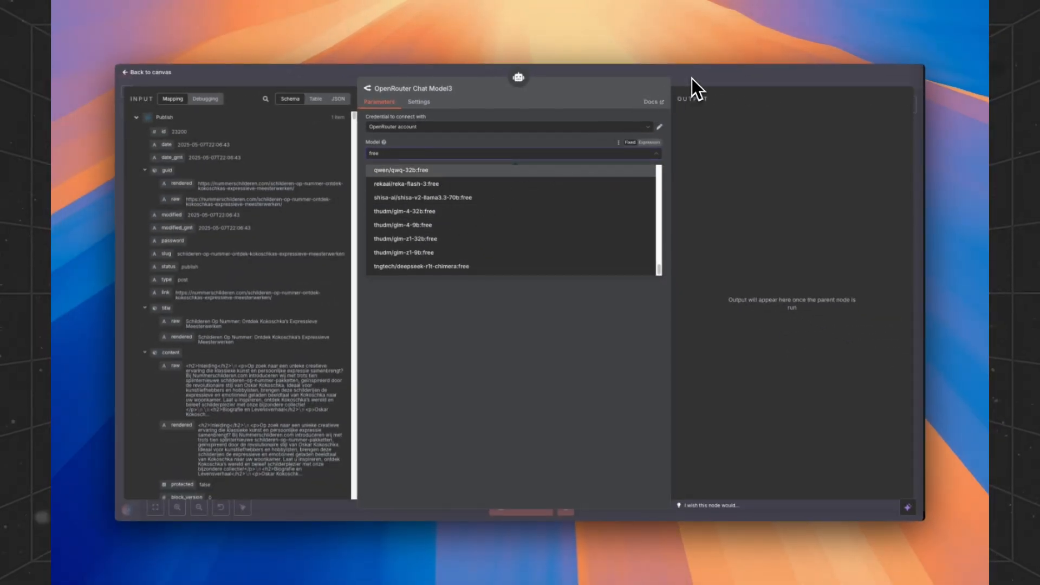
left_click(145, 72)
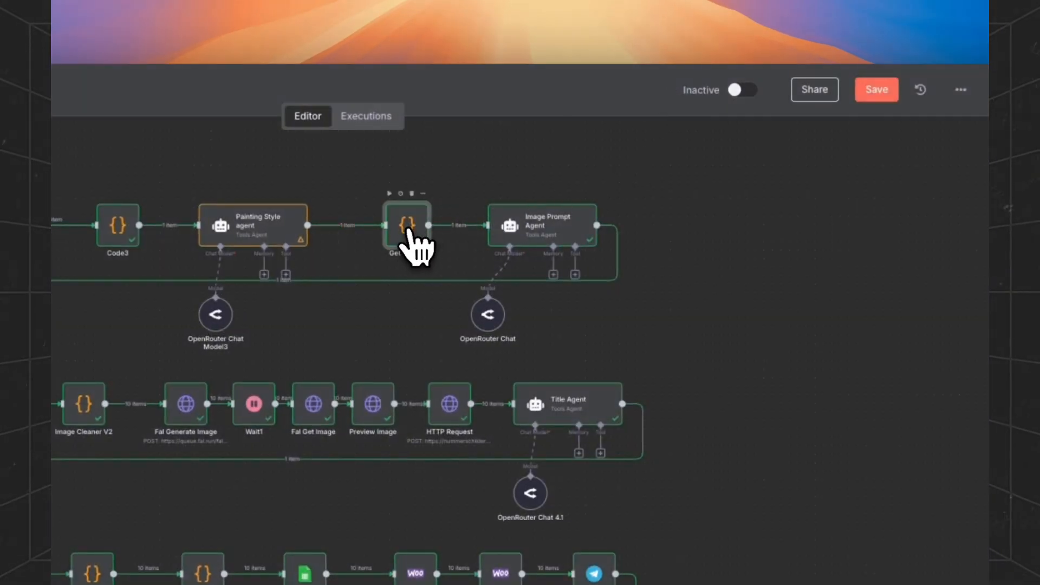
- Reopen Get Theme to view its text-cleaning code and the cleaned painting-style output
double_click(406, 224)
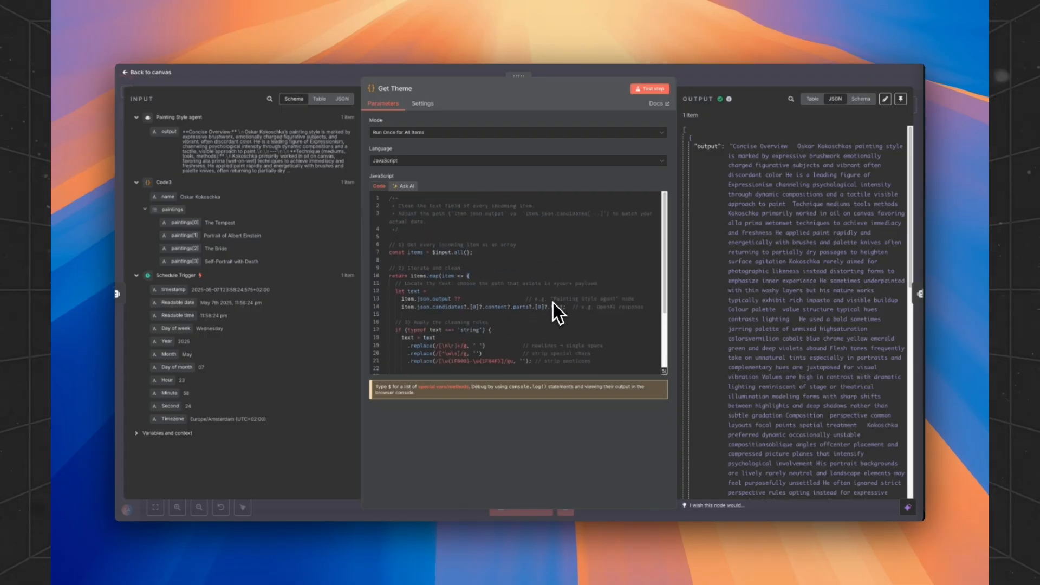
scroll("down", 3)
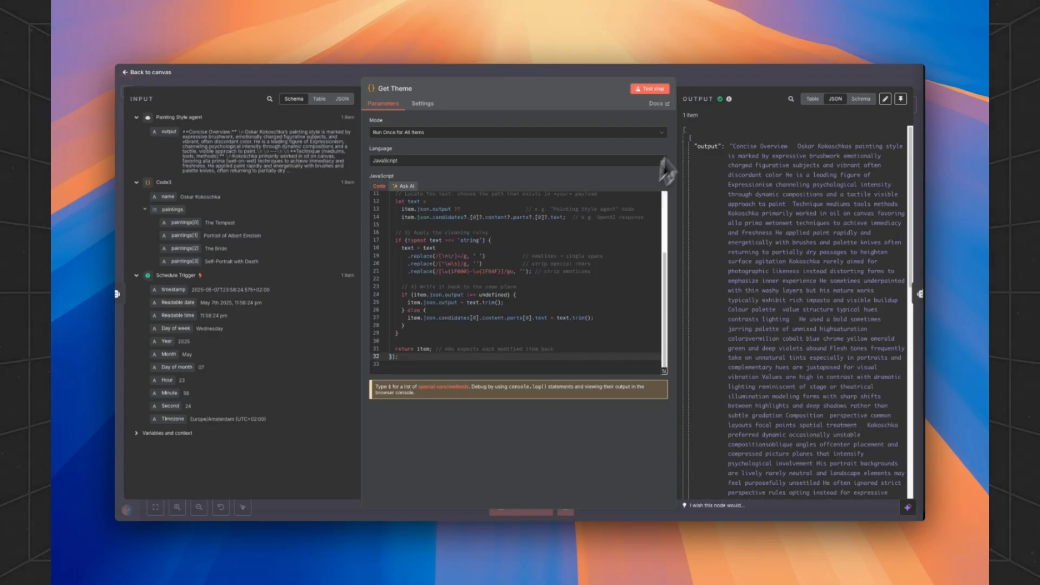
left_click(140, 71)
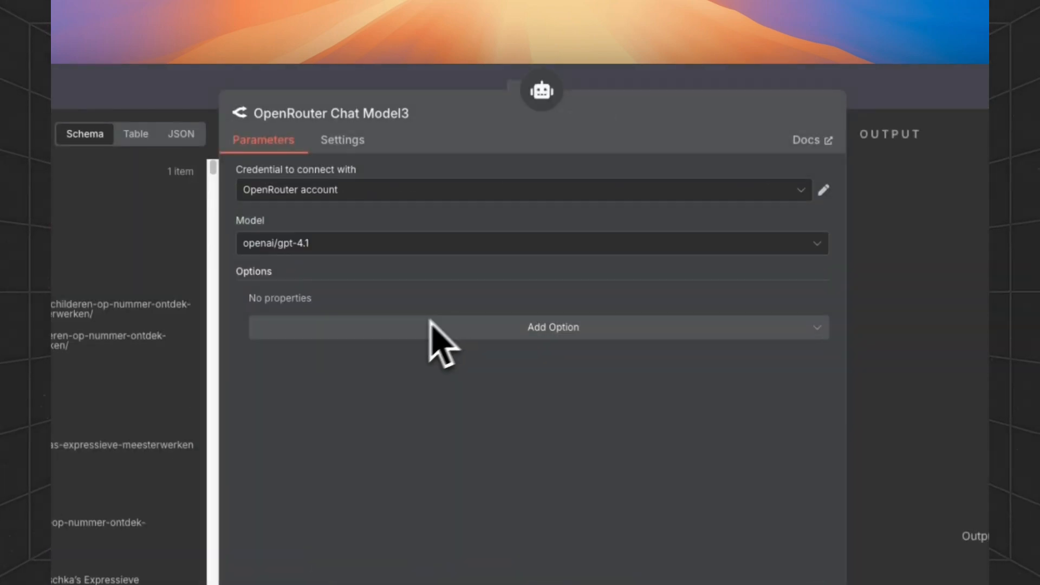
left_click(241, 113)
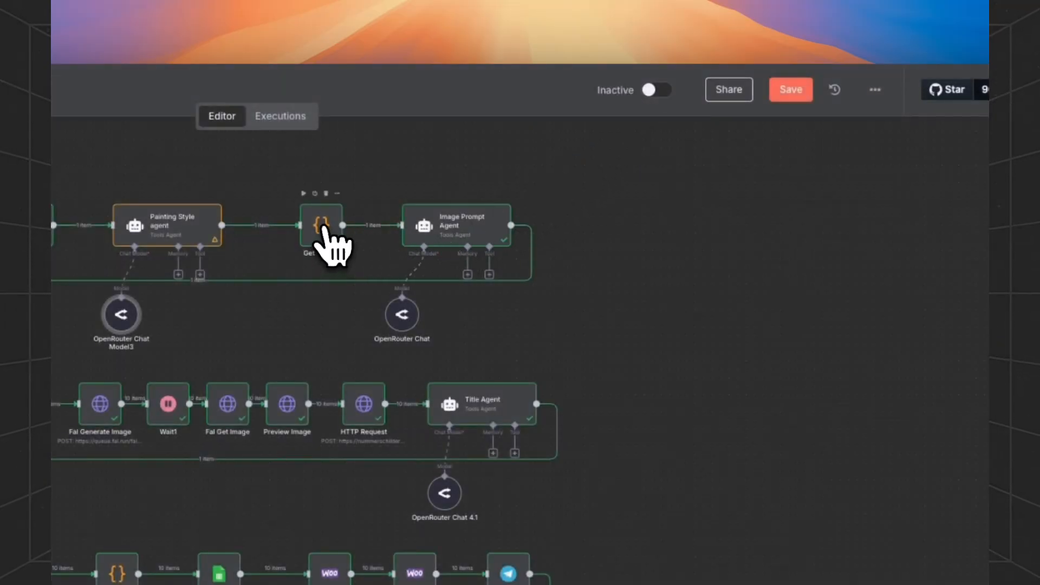
double_click(321, 228)
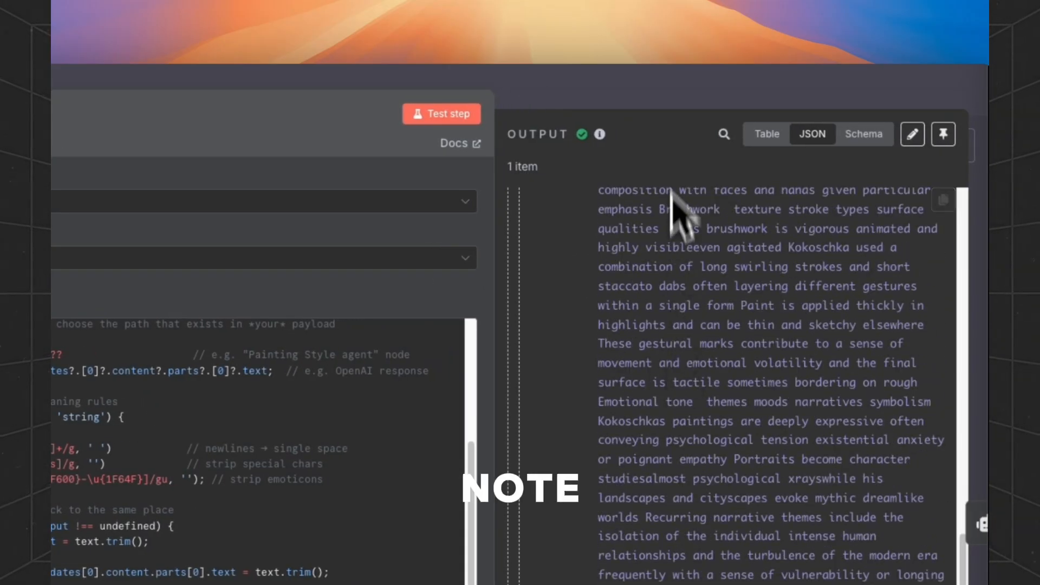
scroll("down", 3)
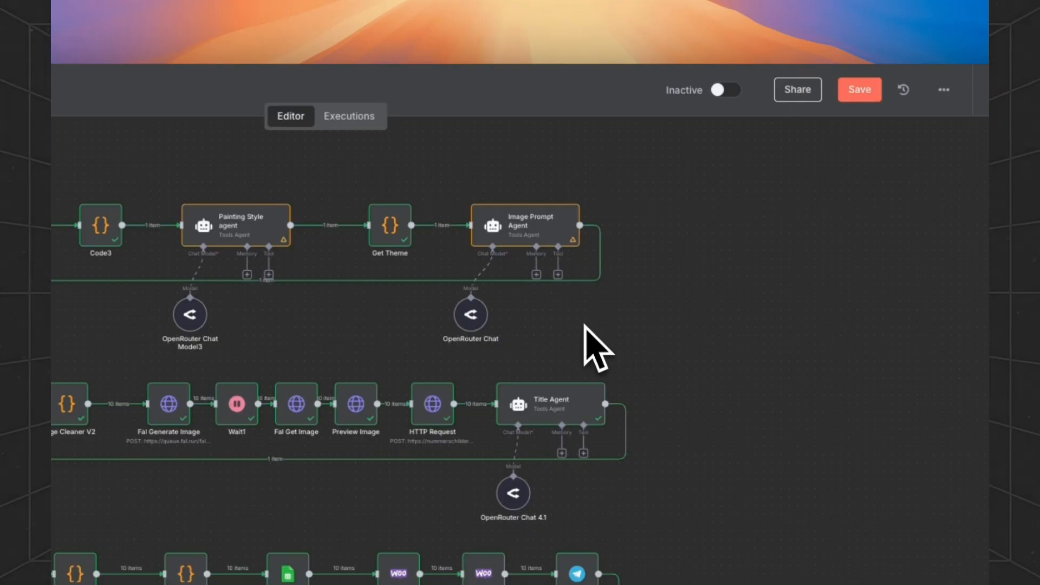
- Review the Image Prompt Agent's system message and ten generated Kokoschka image prompts
double_click(528, 225)
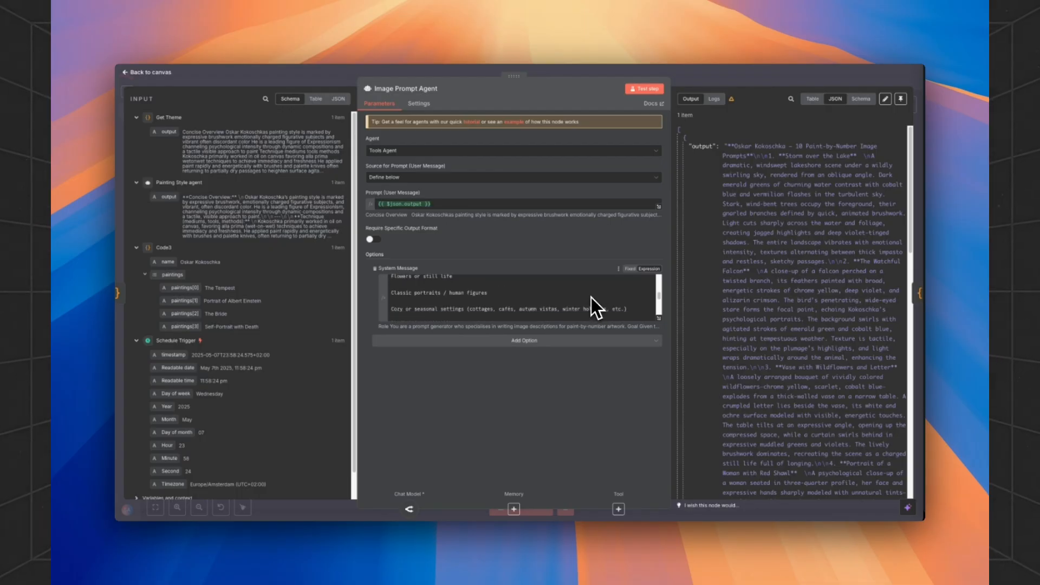
mouse_move(753, 87)
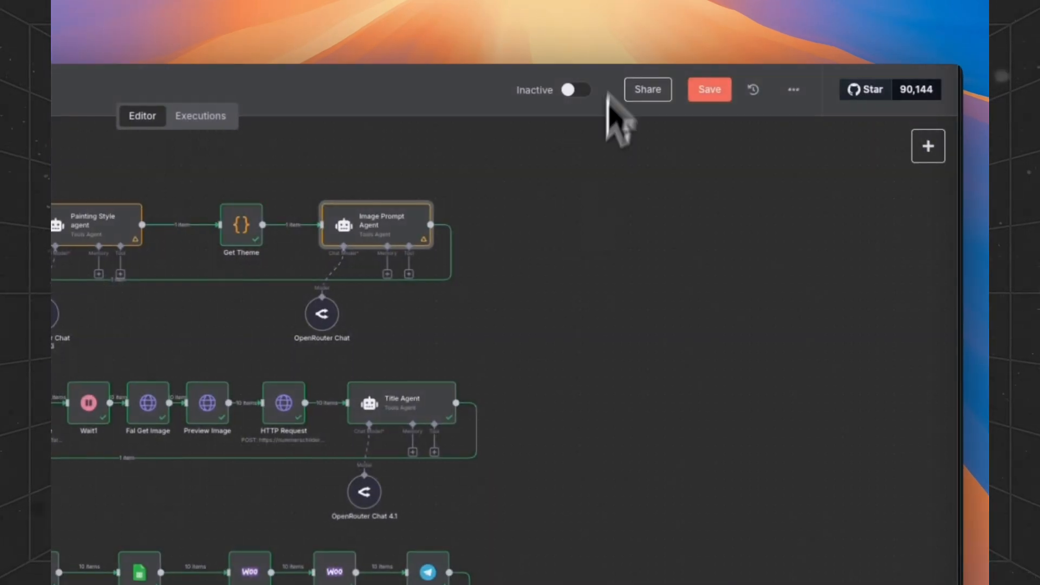
left_click(708, 89)
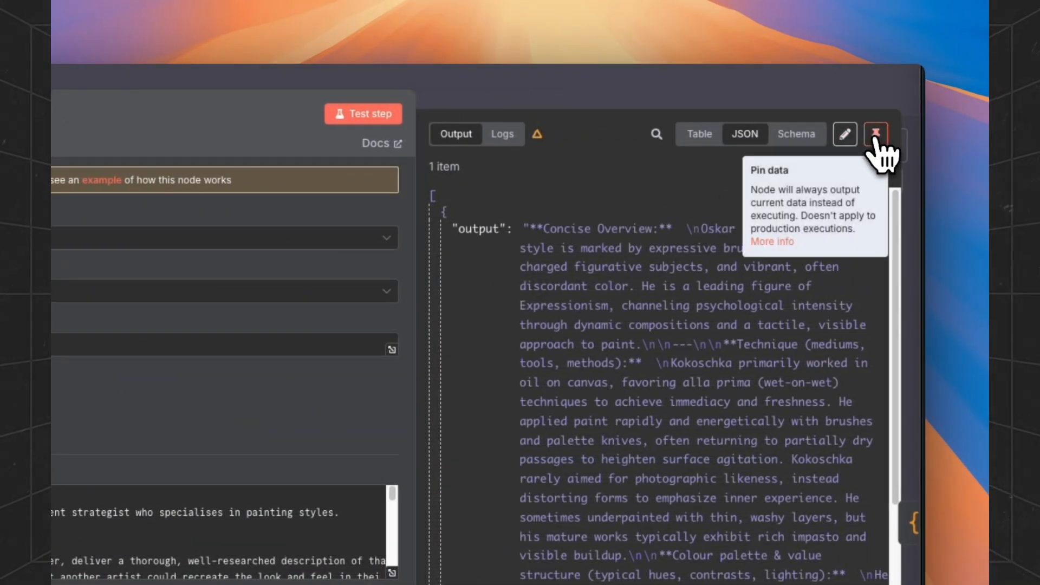
- Pin the Painting Style agent's current output data and return to the canvas
left_click(876, 134)
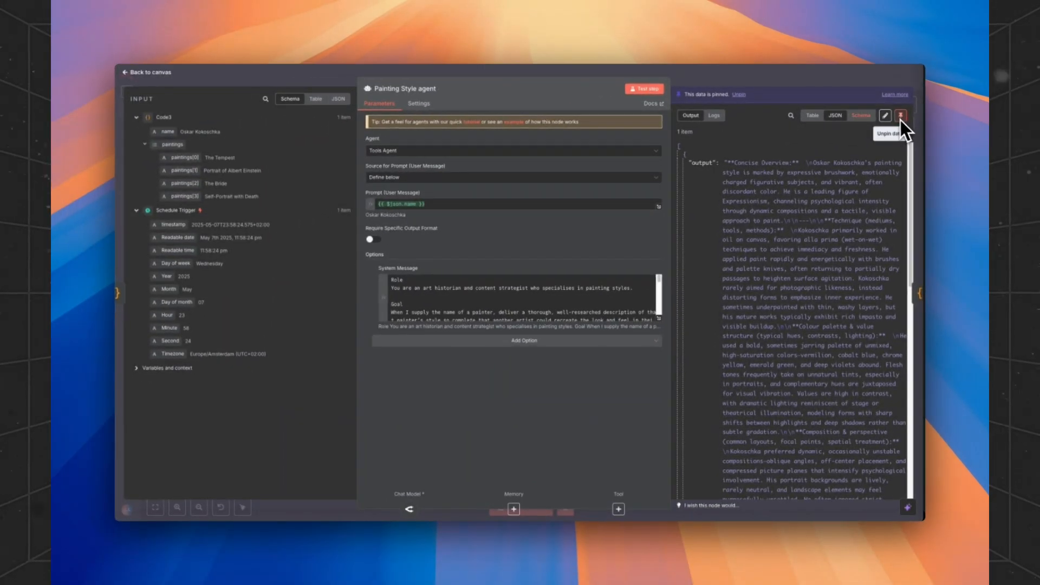
scroll("down", 3)
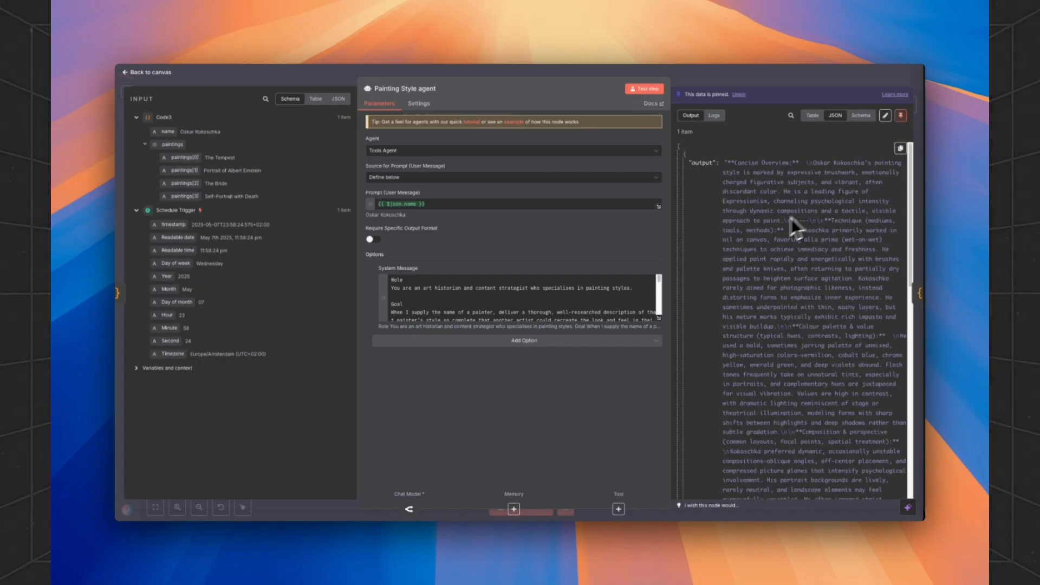
mouse_move(788, 270)
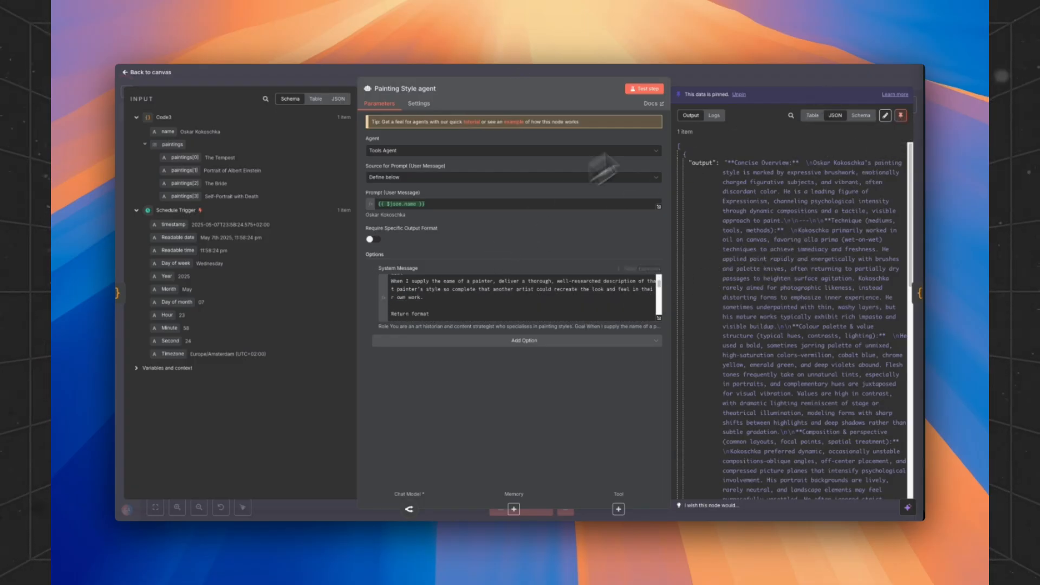
left_click(142, 72)
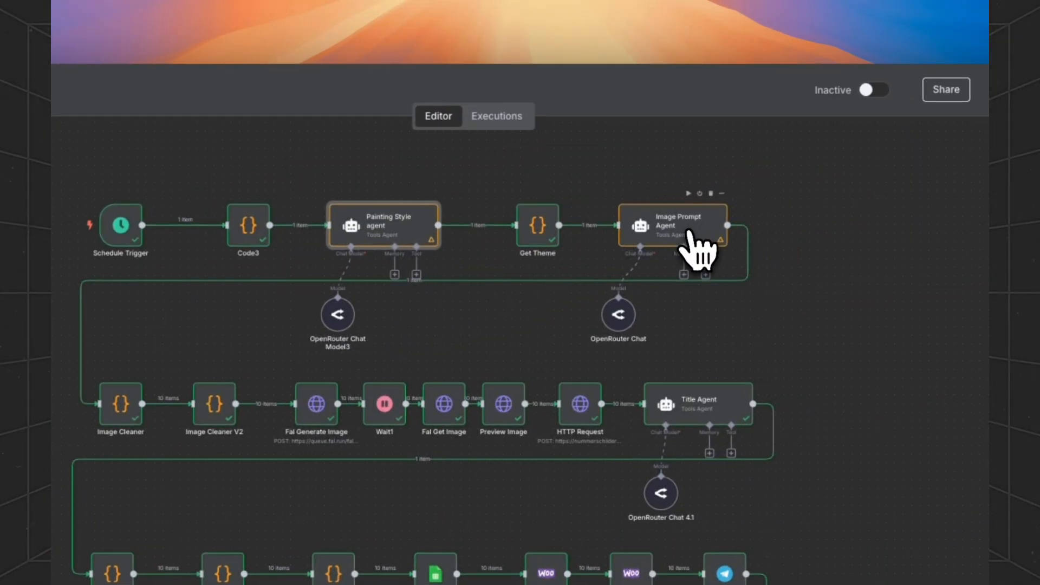
scroll("down", 3)
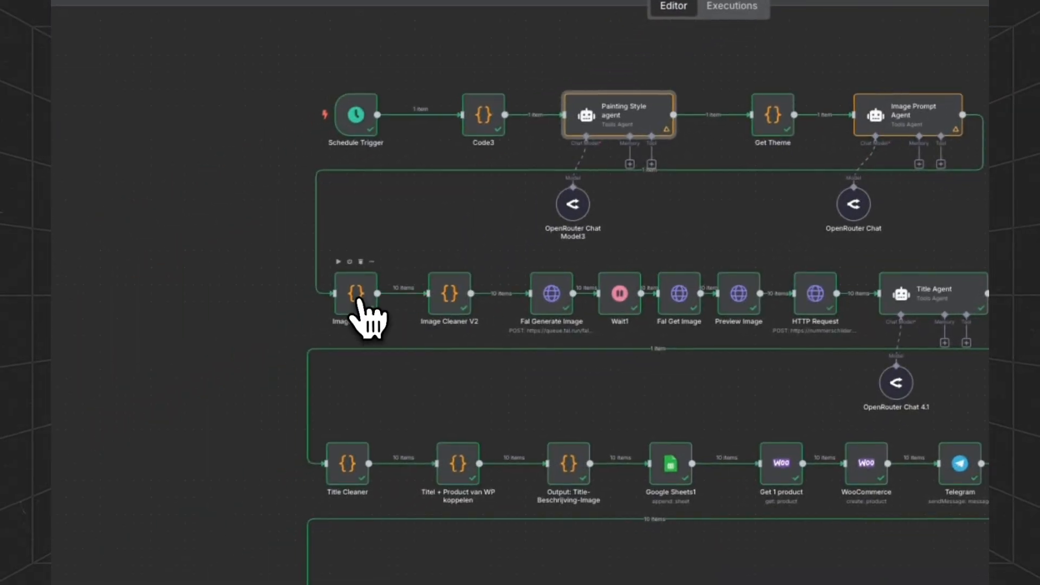
double_click(355, 291)
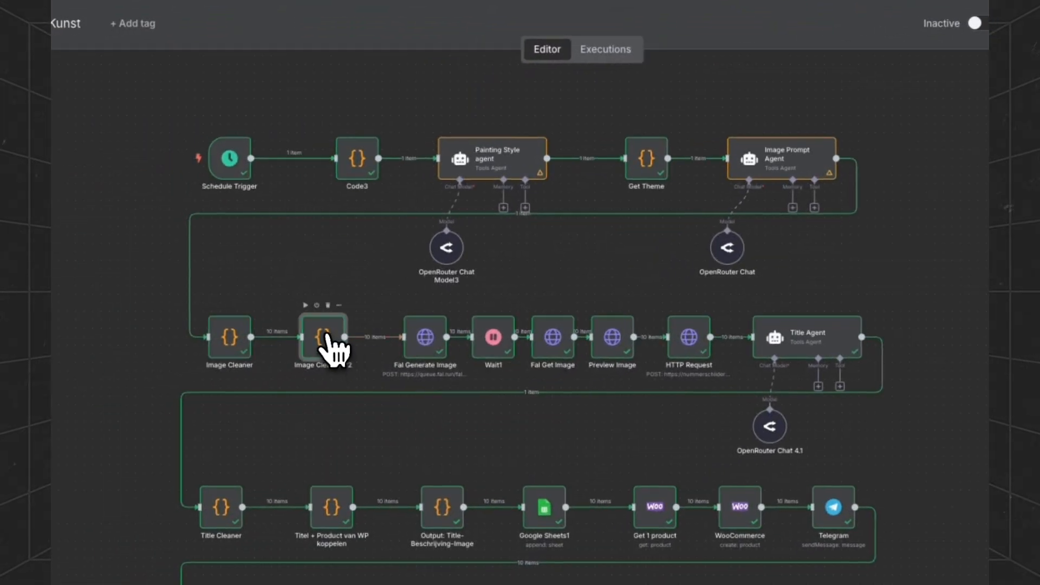
double_click(322, 337)
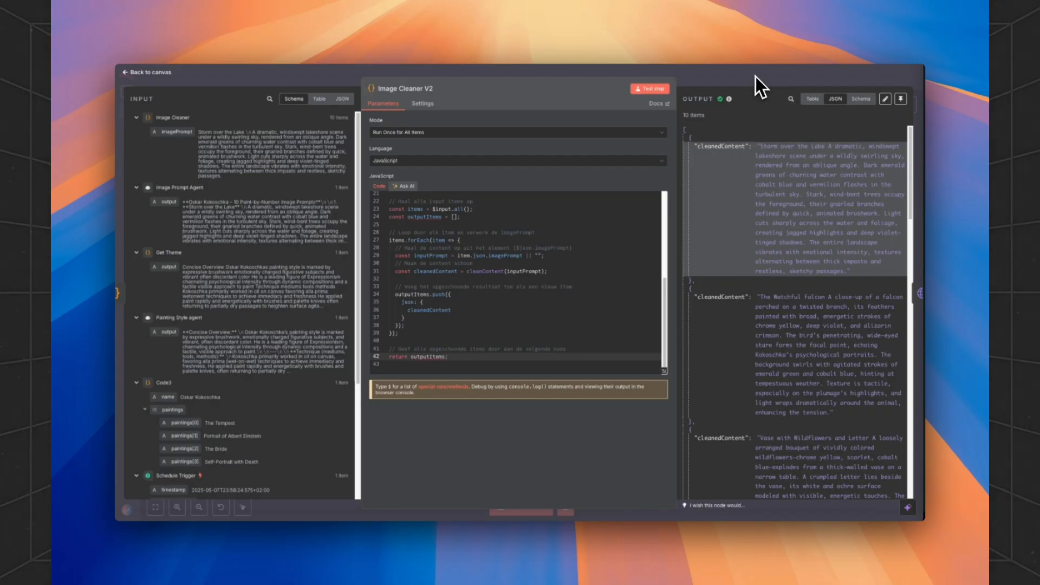
left_click(144, 73)
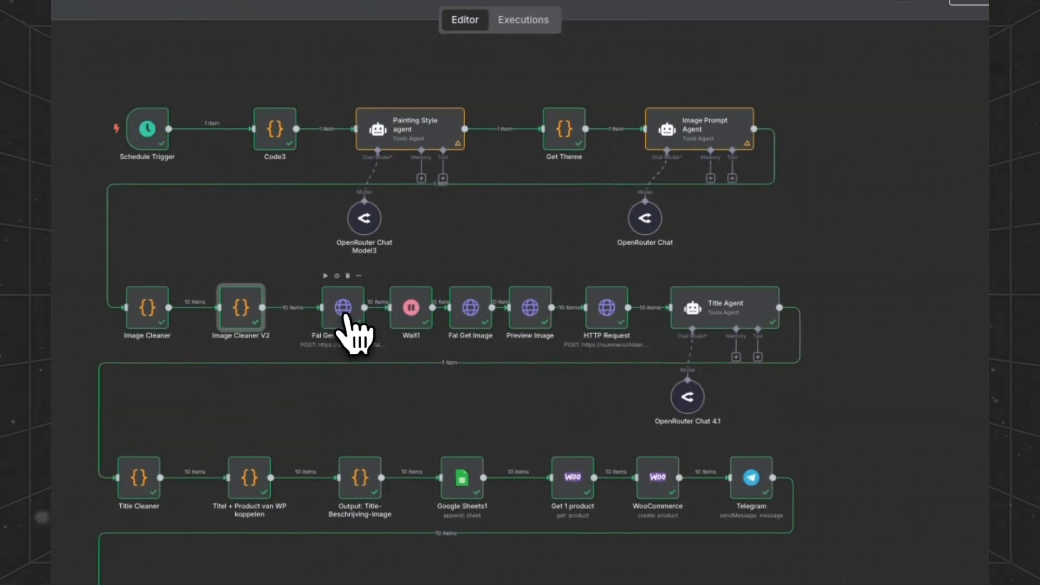
- Review the Fal Generate Image JSON body with cleaned prompt, portrait size and illustration LoRA
double_click(342, 306)
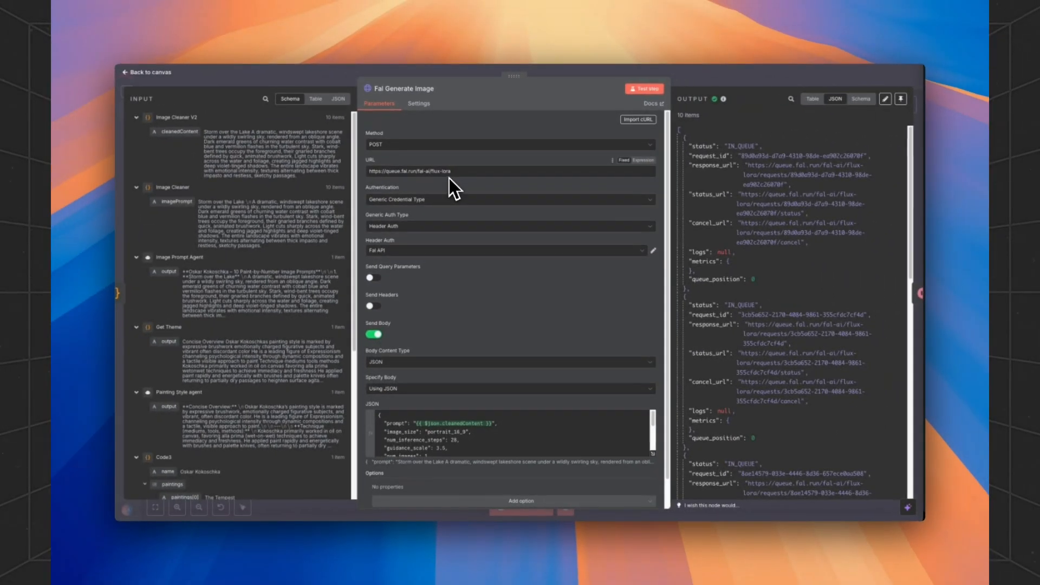
mouse_move(488, 37)
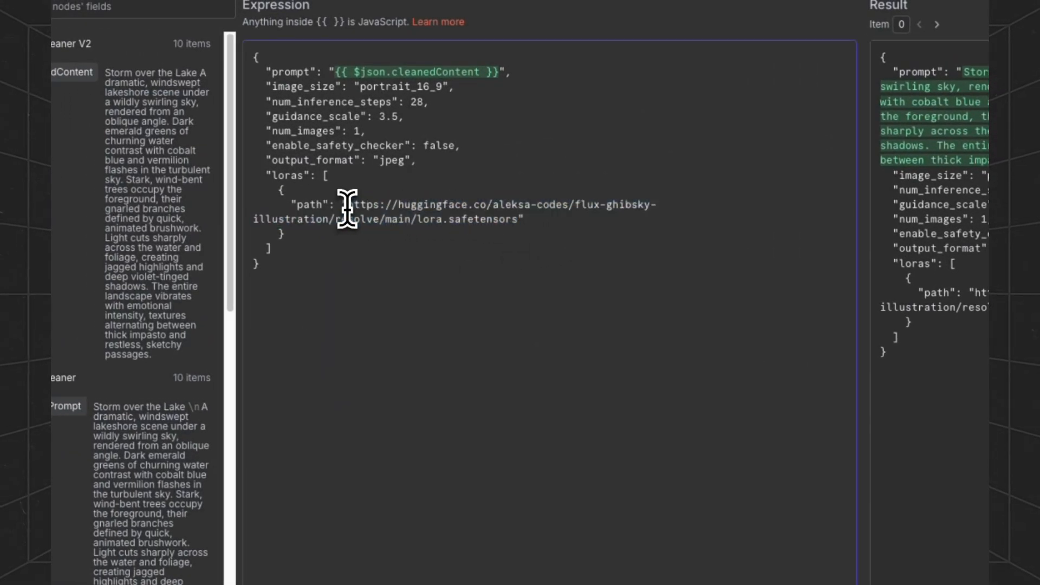
mouse_move(409, 219)
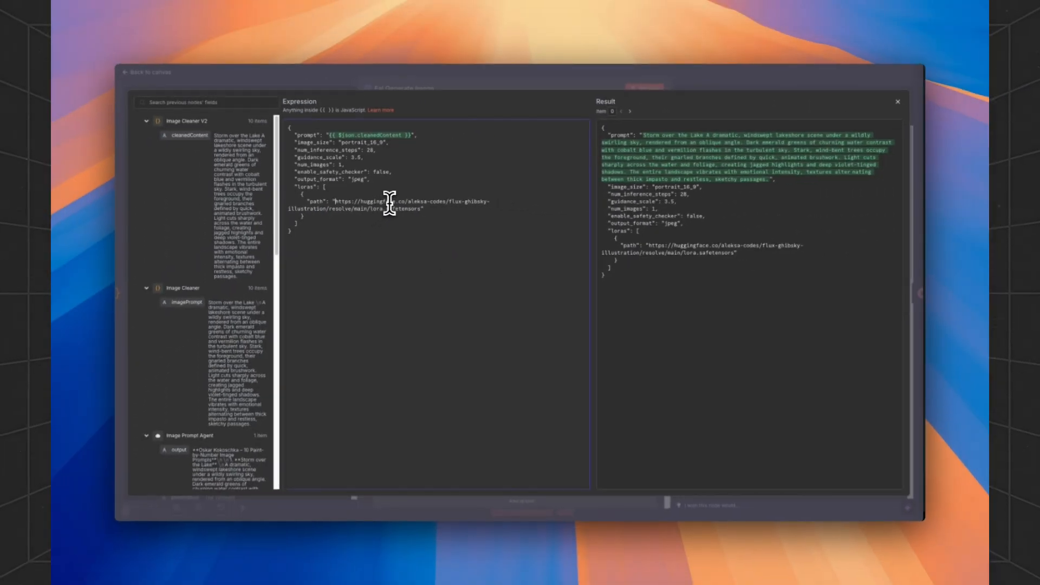
mouse_move(490, 94)
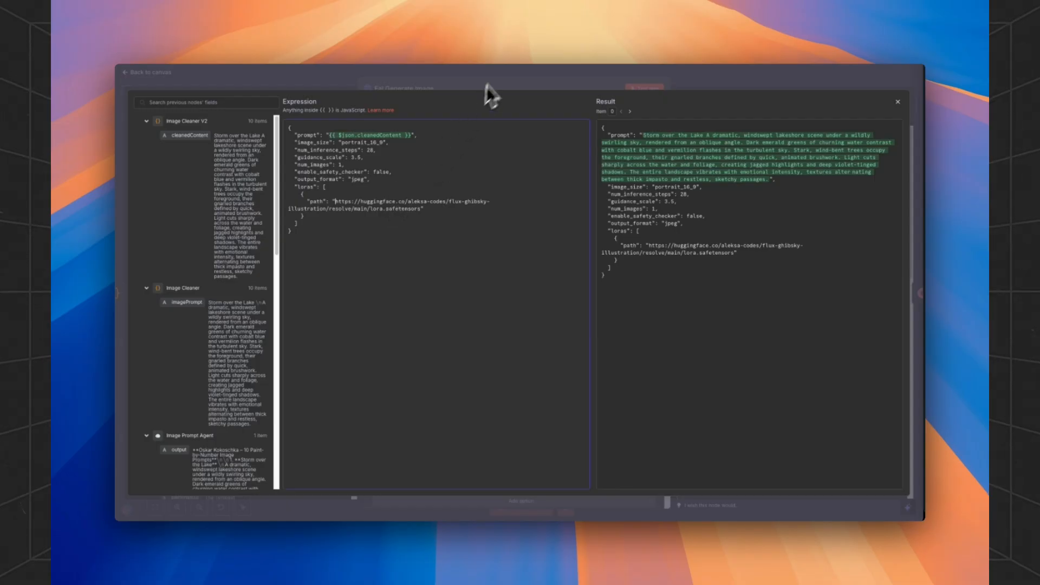
mouse_move(537, 94)
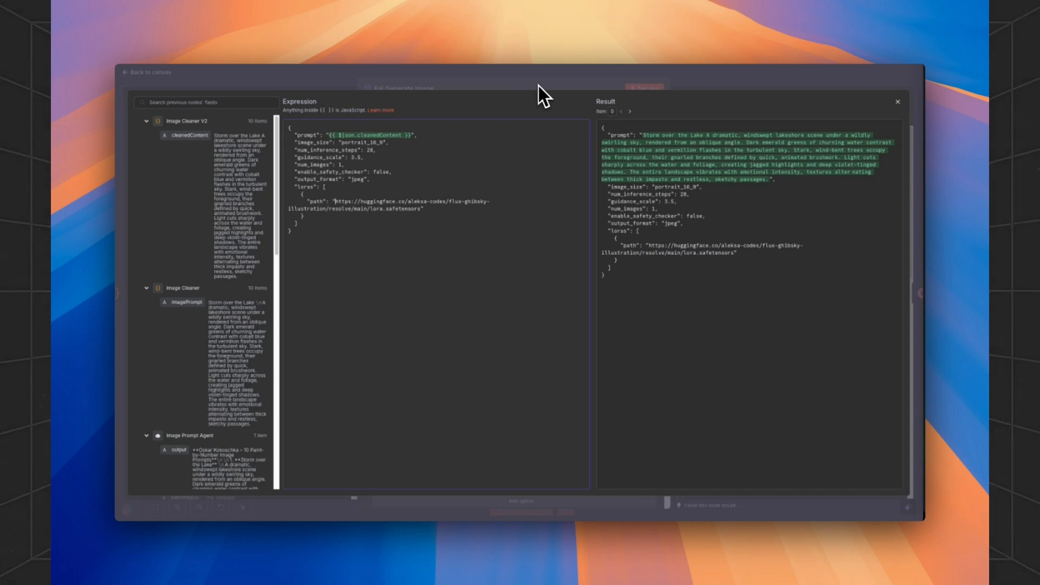
mouse_move(571, 93)
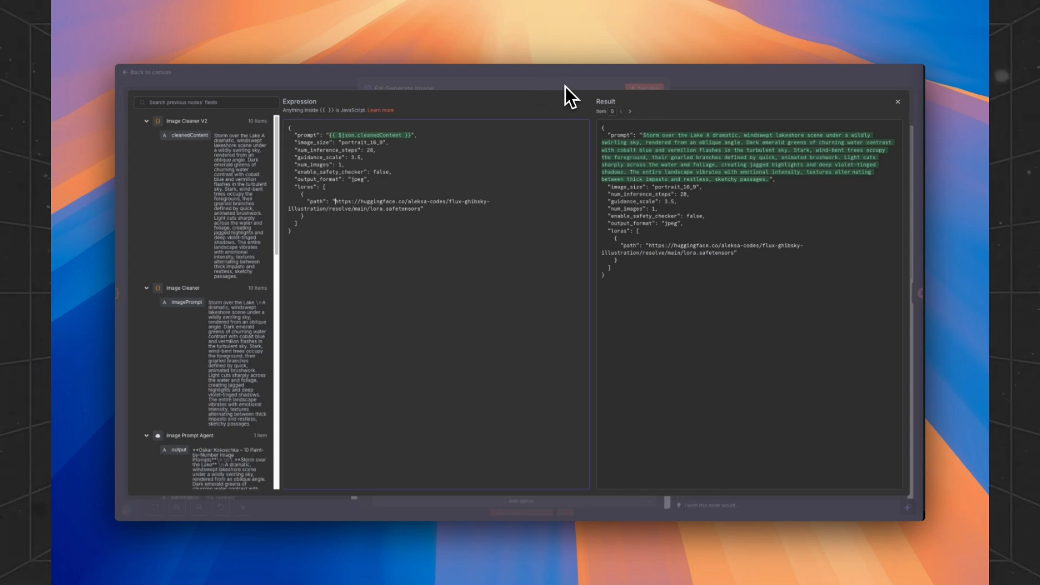
mouse_move(390, 189)
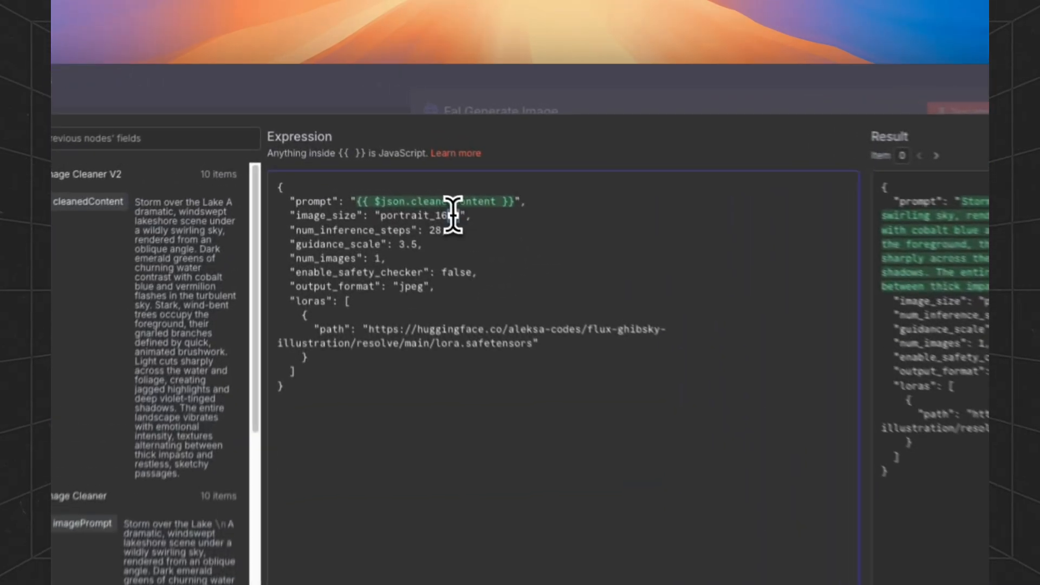
triple_click(384, 221)
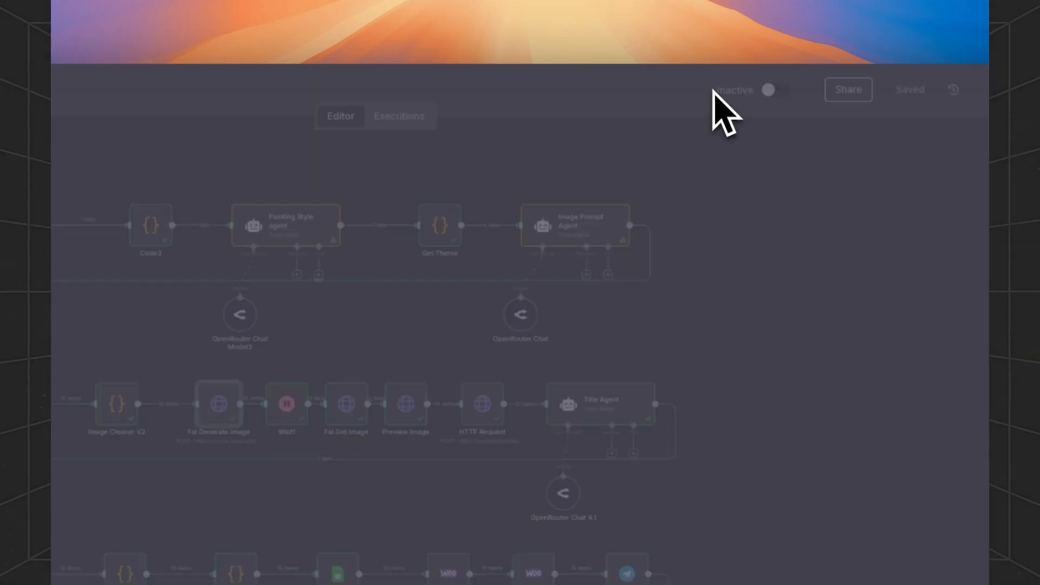
double_click(286, 404)
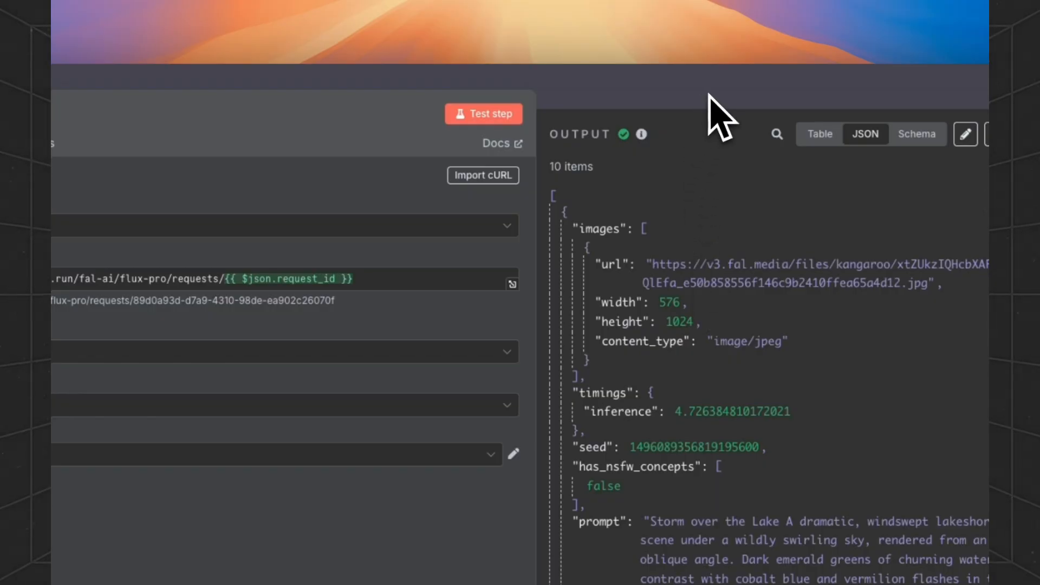
left_click(953, 35)
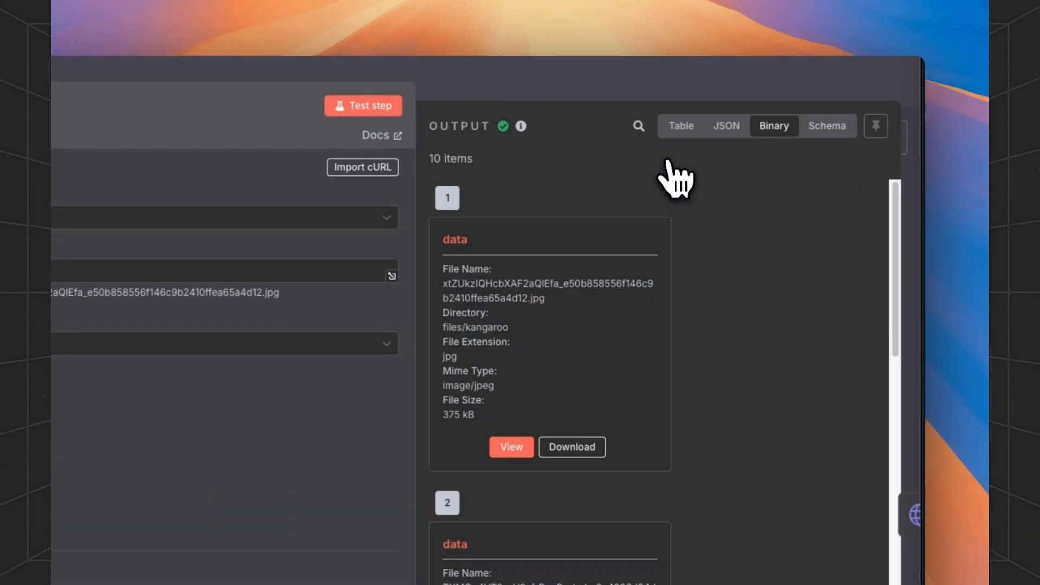
left_click(511, 447)
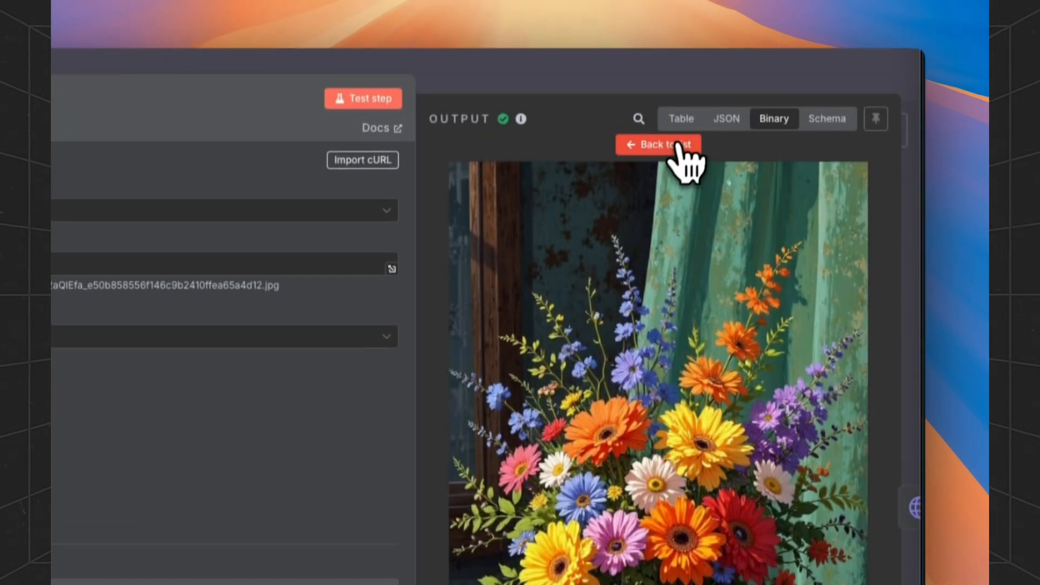
left_click(658, 144)
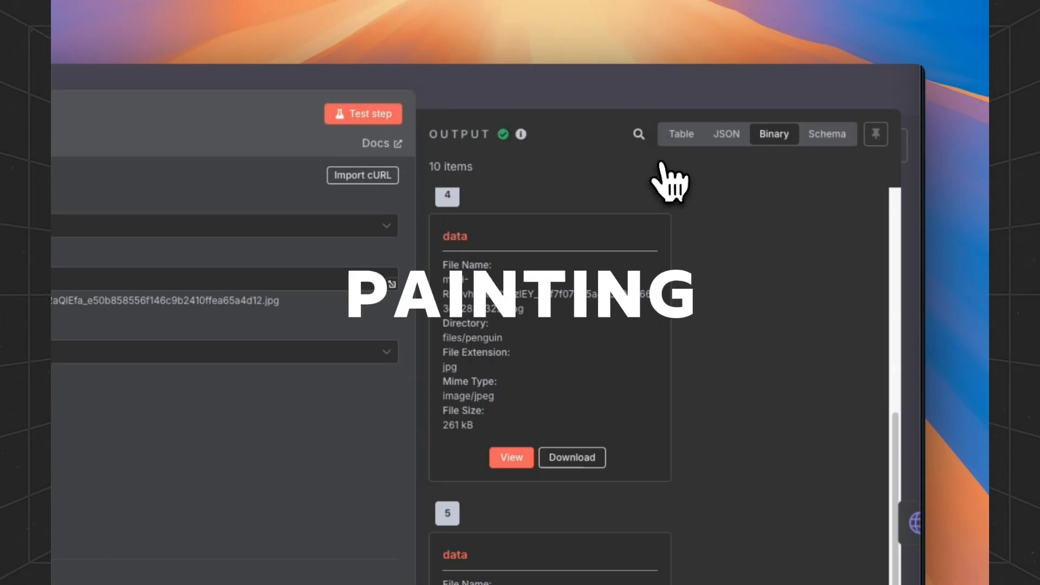
left_click(510, 457)
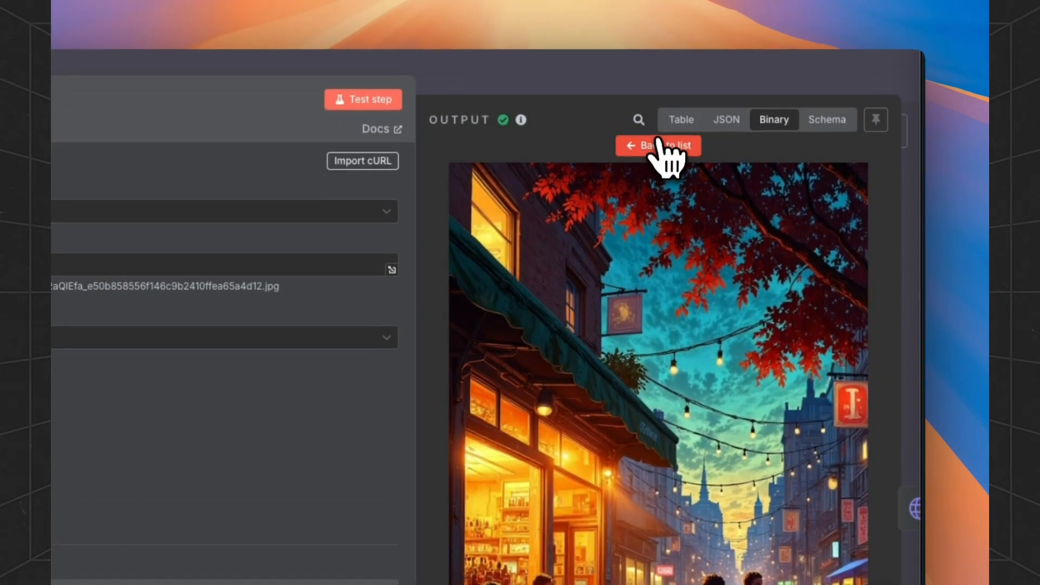
left_click(658, 145)
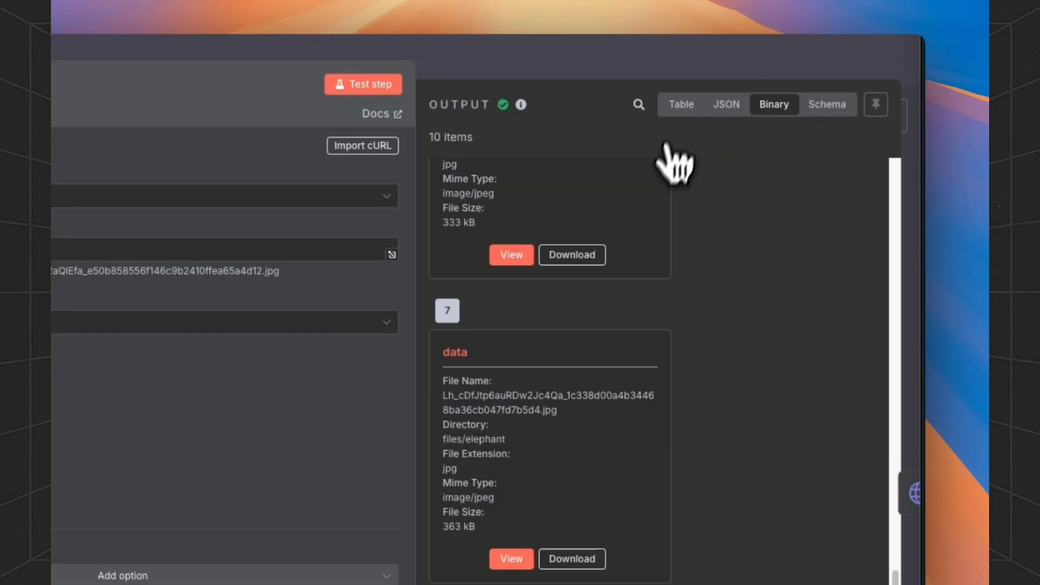
left_click(510, 255)
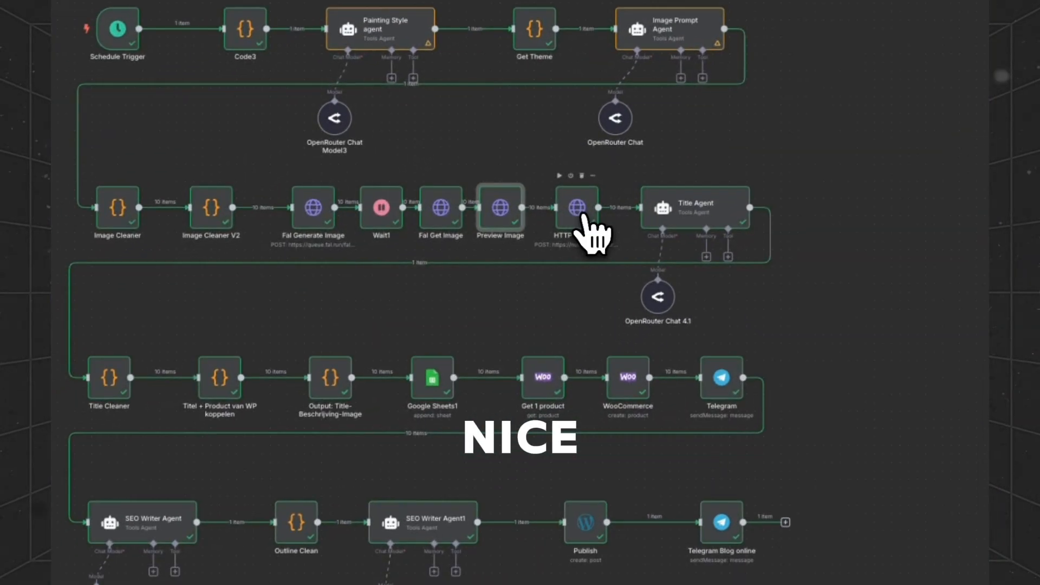
- Inspect the WordPress media upload request and its WP Image Basic Auth credential
double_click(574, 208)
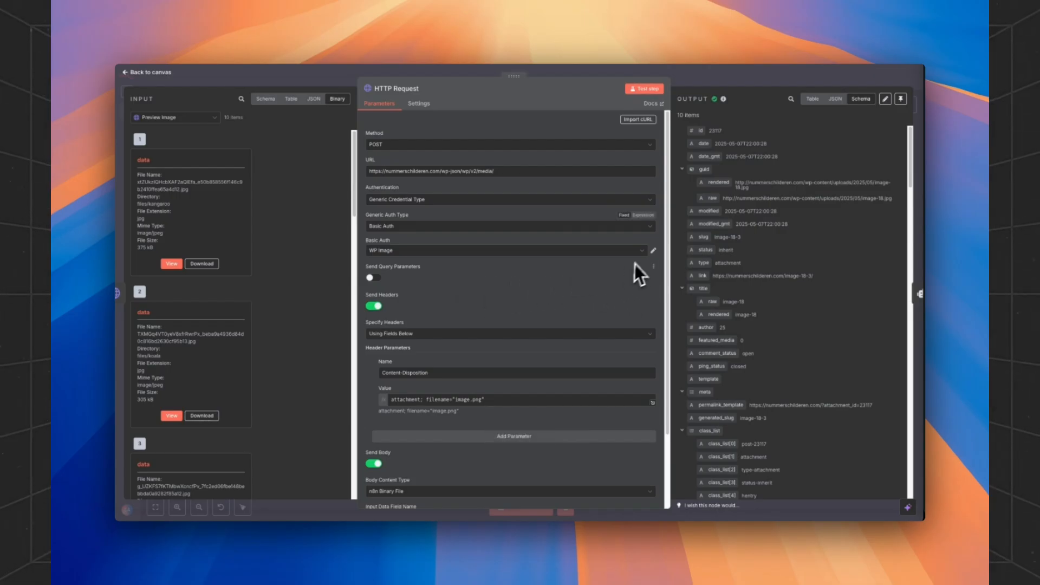
mouse_move(498, 256)
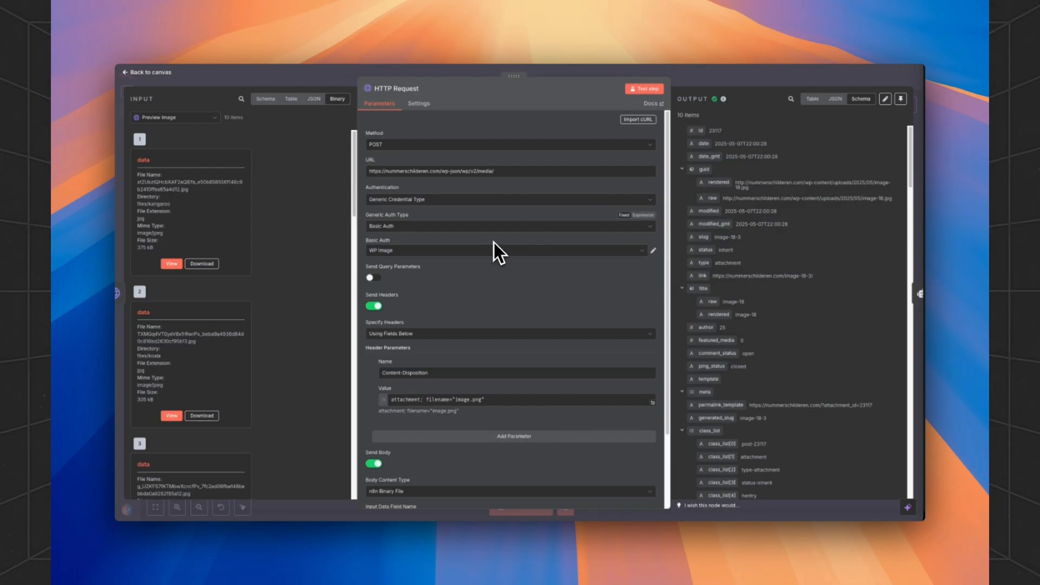
left_click(654, 250)
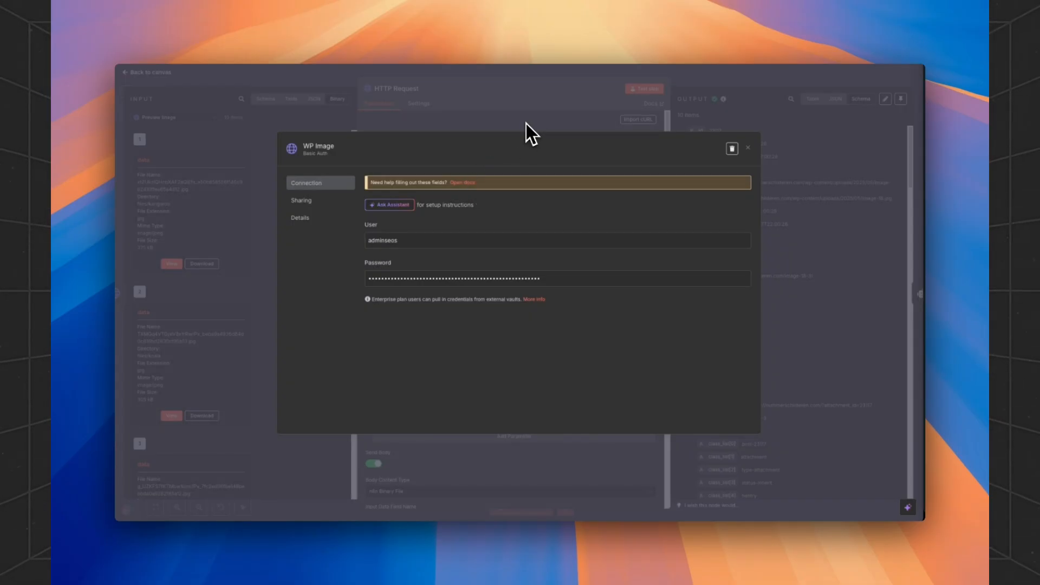
left_click(747, 148)
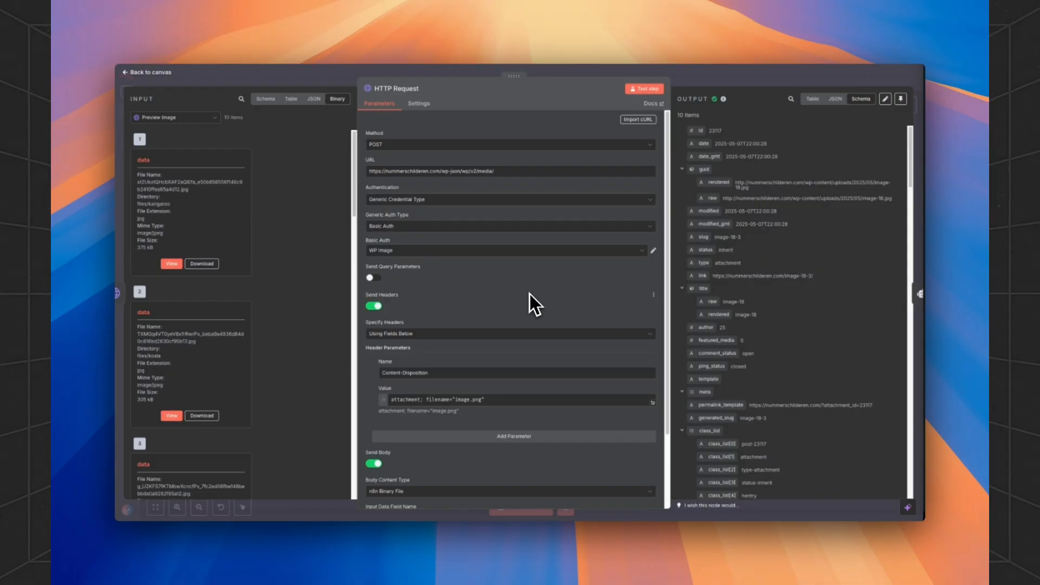
mouse_move(748, 90)
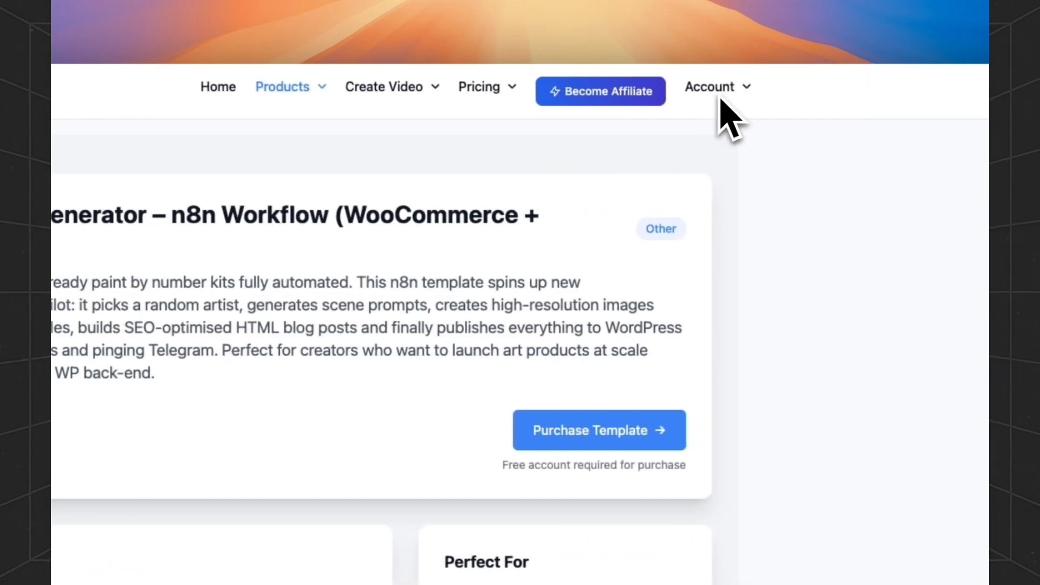
- Read the template page's Installation and First run sections on the SEM Automation site
scroll("down", 3)
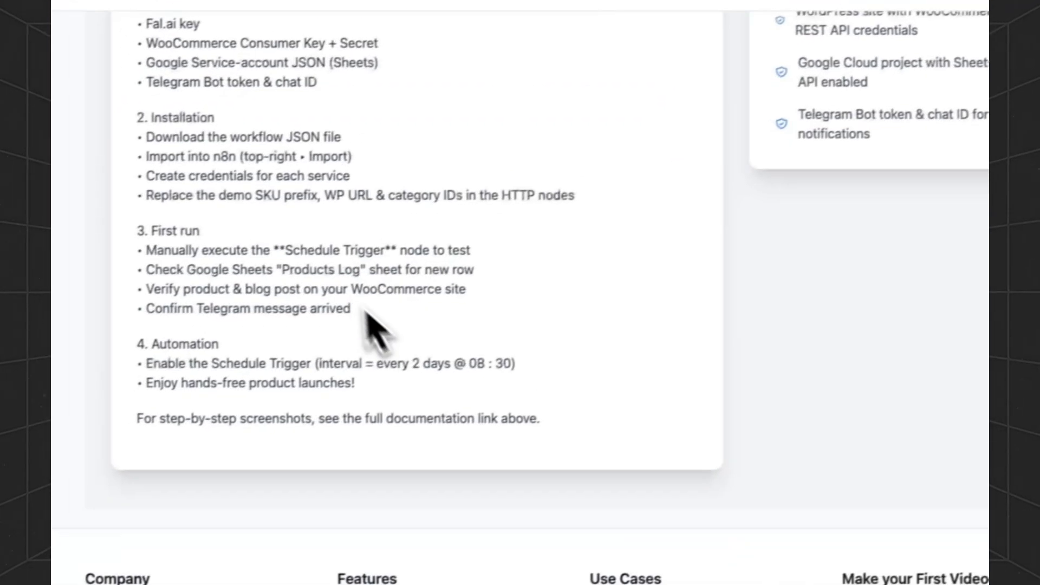
scroll("down", 3)
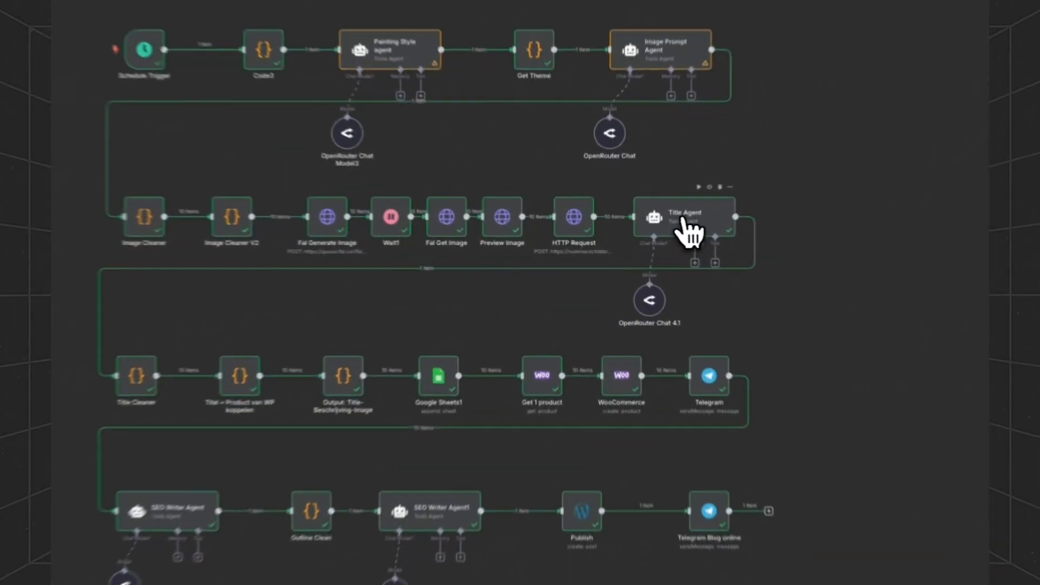
- Review the Title Agent's Dutch-copywriter prompt asking for ten short paint-by-number titles
double_click(684, 218)
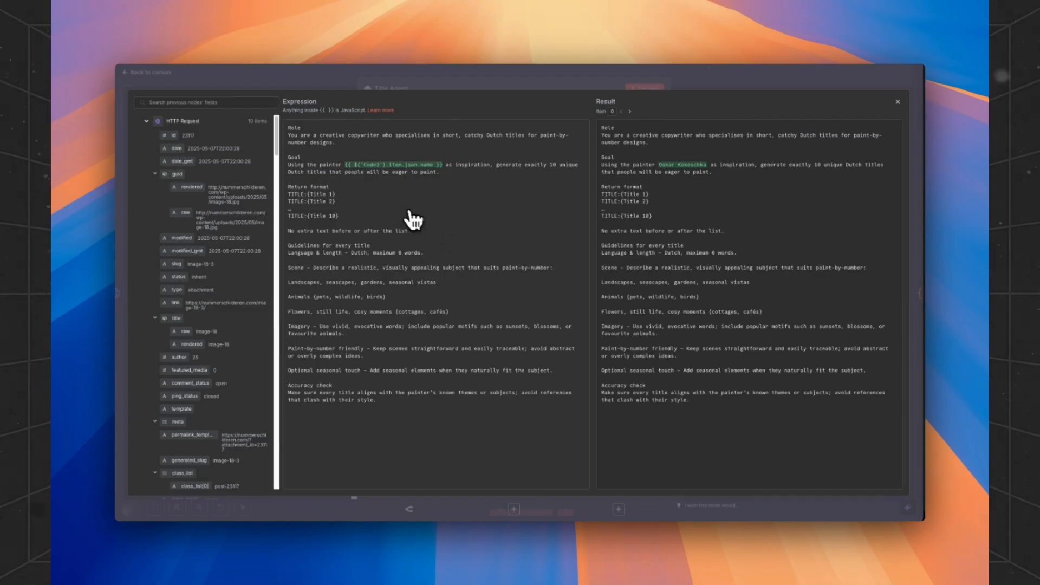
mouse_move(653, 176)
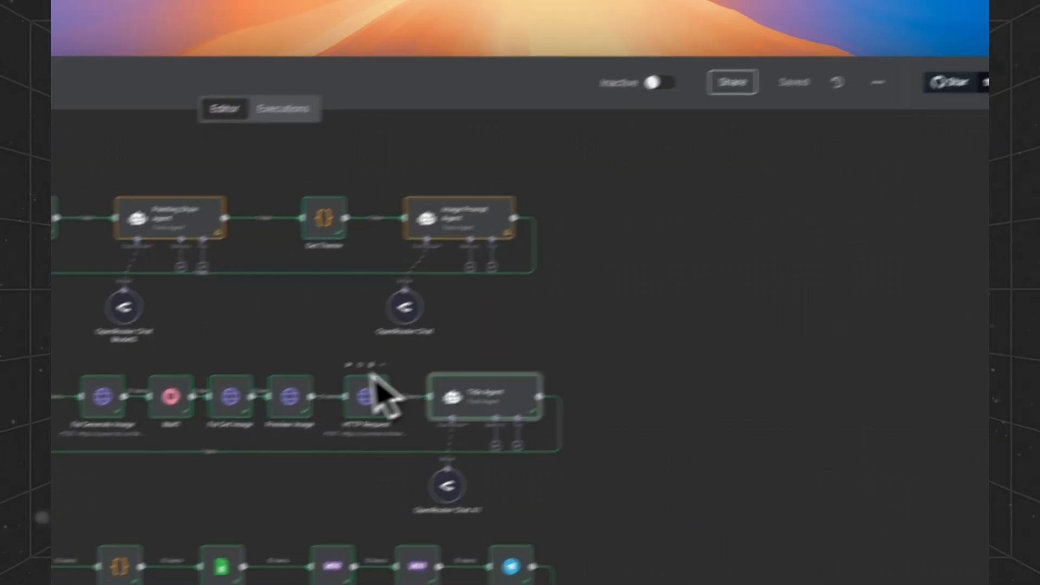
double_click(359, 395)
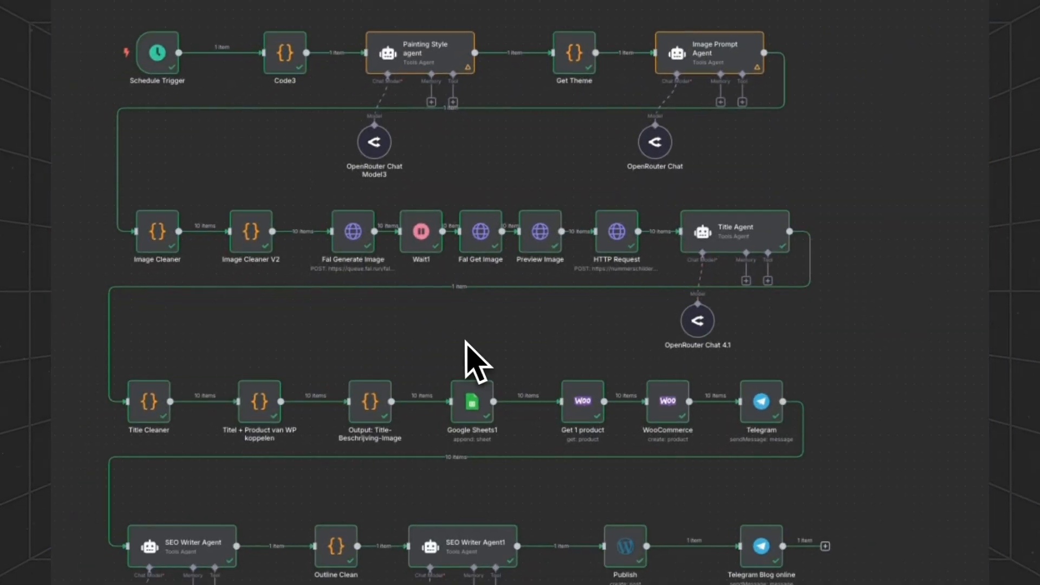
mouse_move(404, 372)
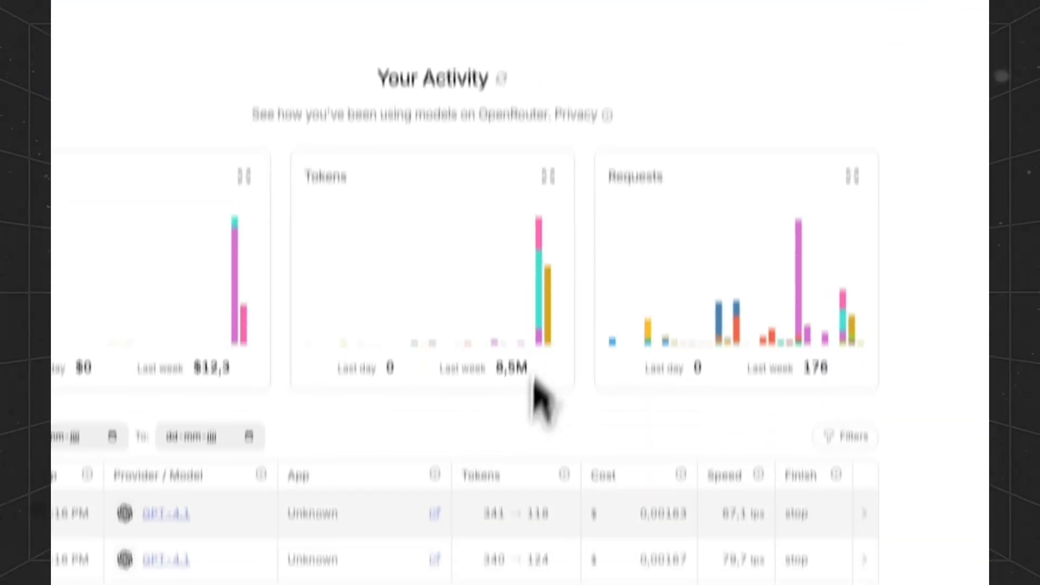
scroll("down", 3)
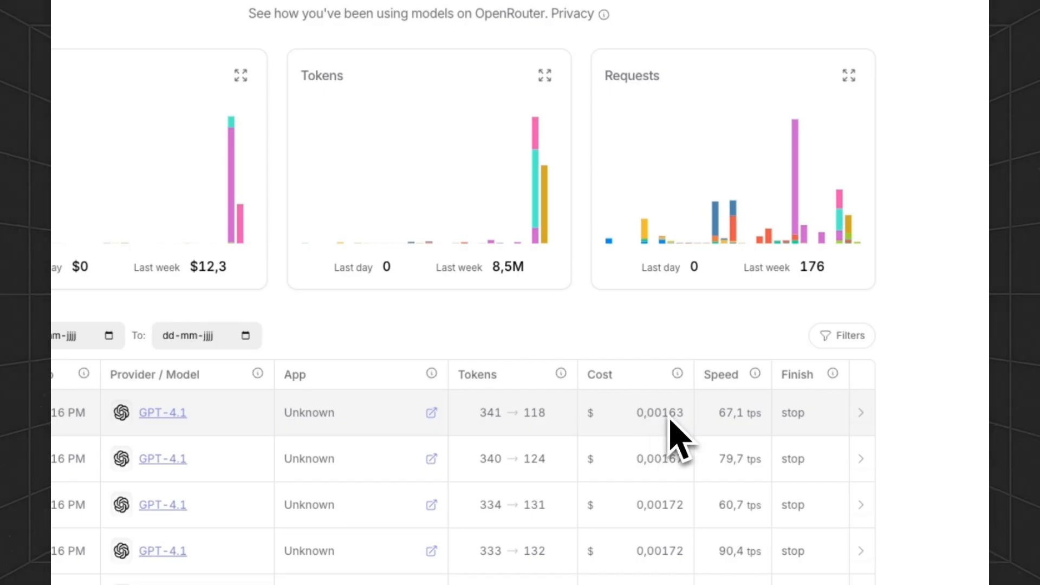
double_click(660, 413)
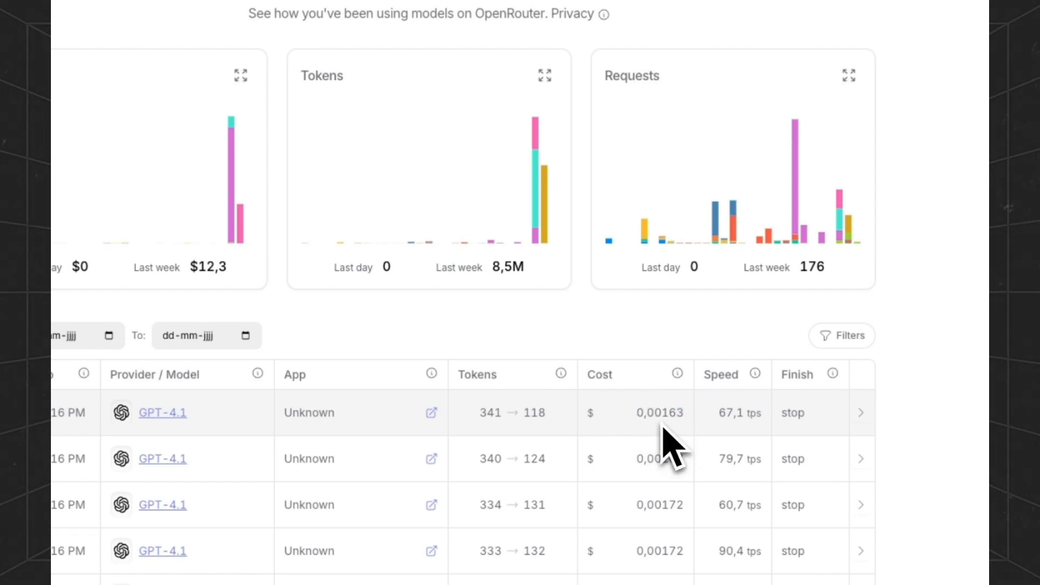
scroll("down", 3)
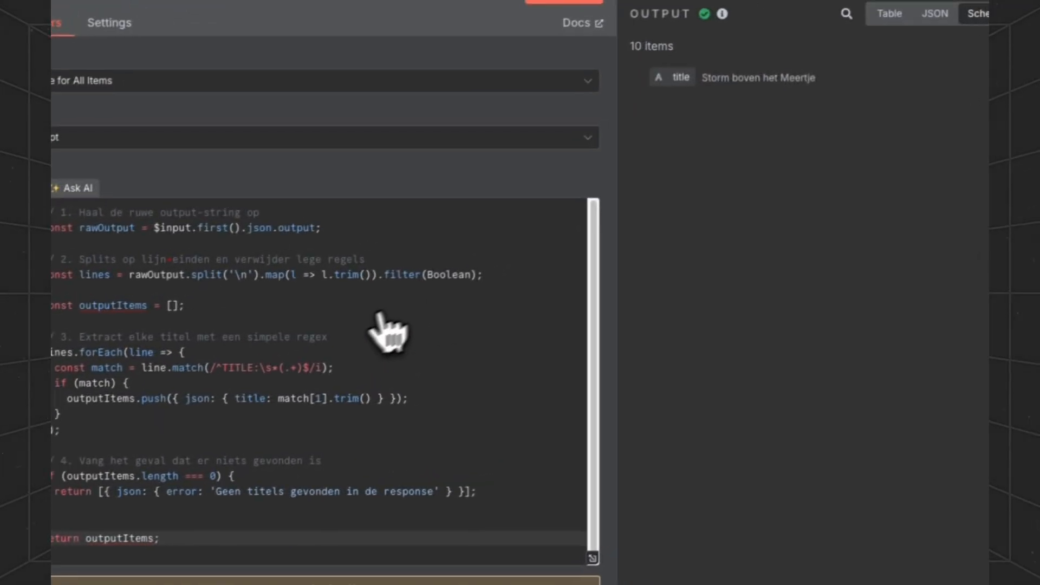
- Inspect the 'Titel + Product van WP koppelen' code step's ten items pairing titles with image id and url
left_click(745, 133)
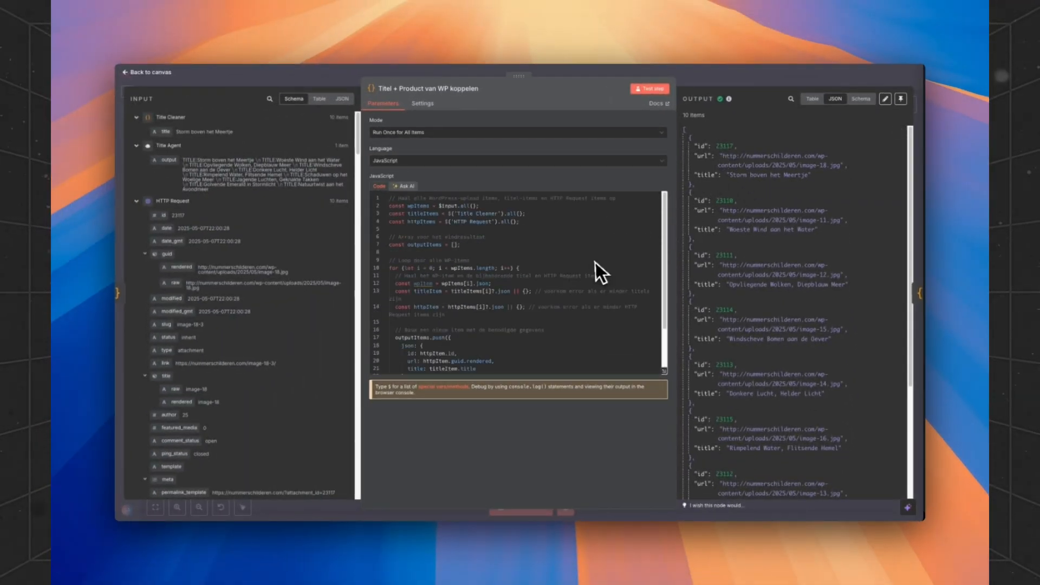
mouse_move(741, 193)
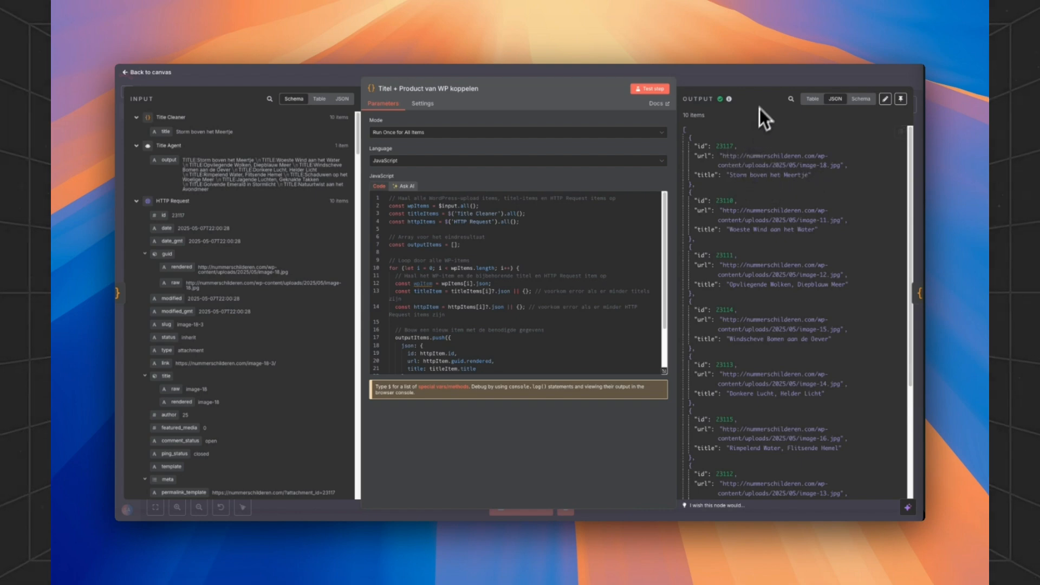
left_click(146, 72)
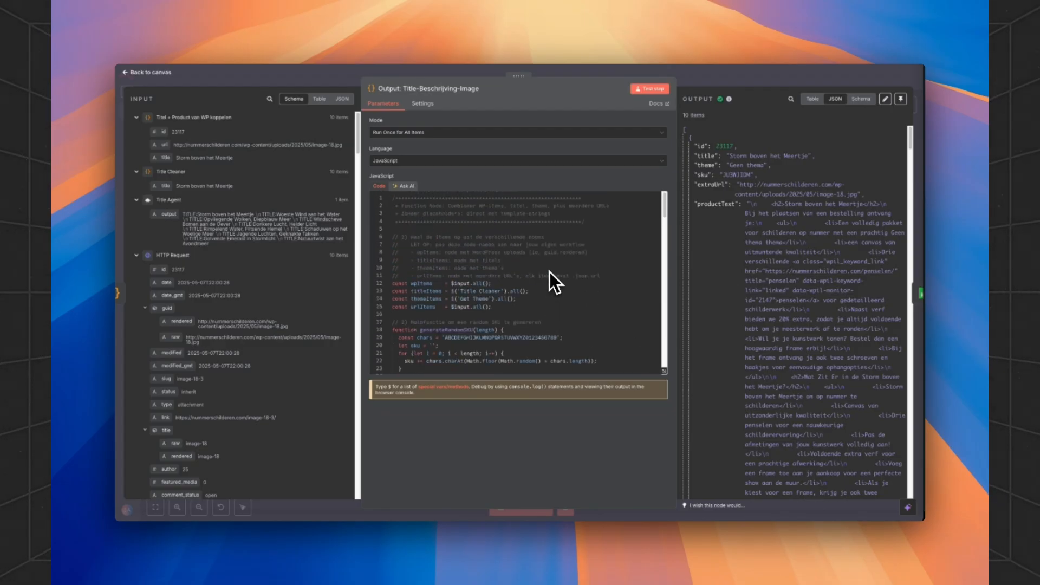
- Read the JavaScript template building the Dutch product text, noting the currentTitle placeholder
scroll("down", 3)
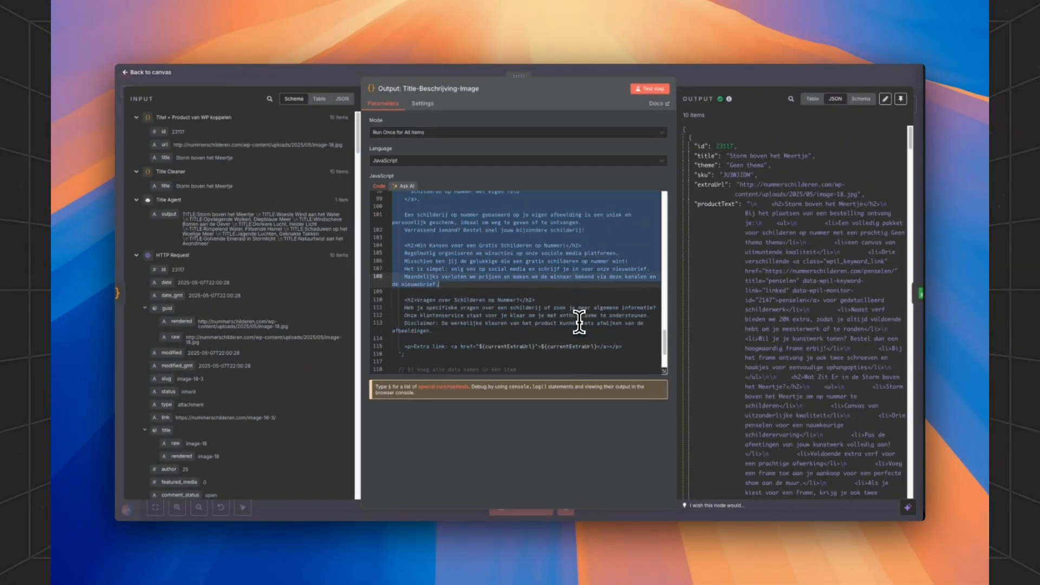
scroll("down", 3)
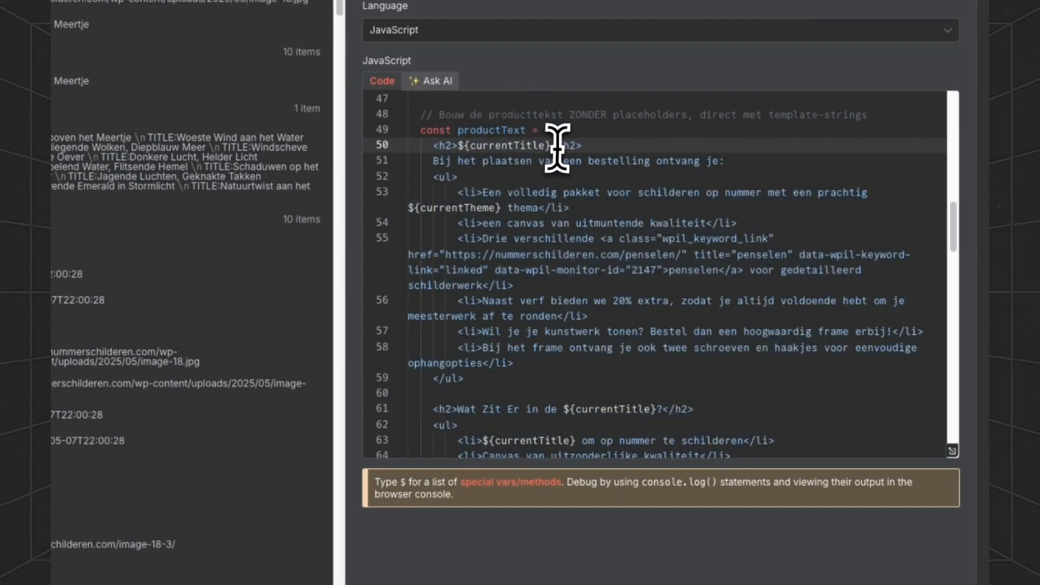
double_click(516, 145)
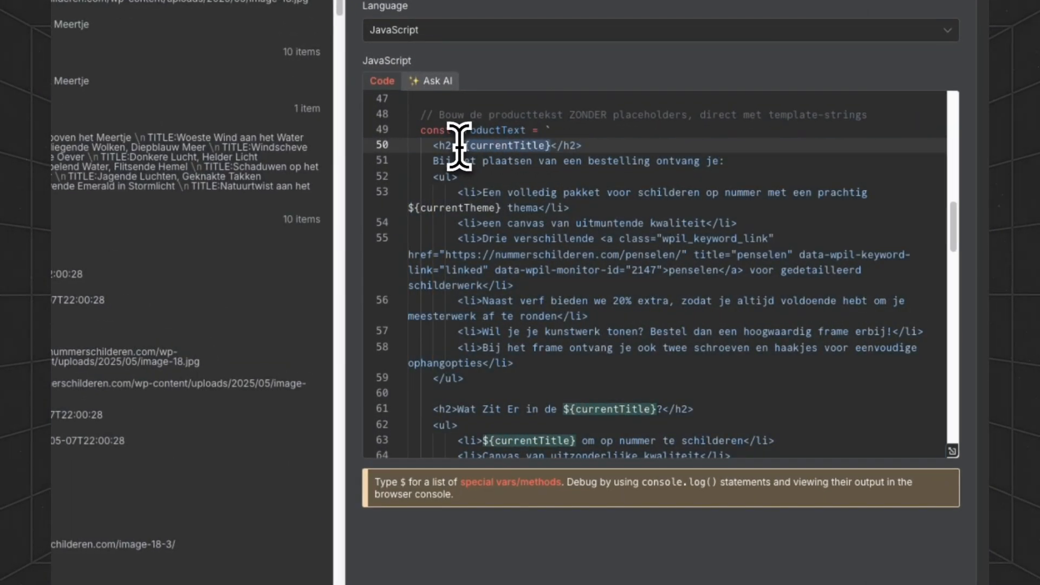
- Continue through the template past SKU and image url down to the return statement of items
scroll("down", 3)
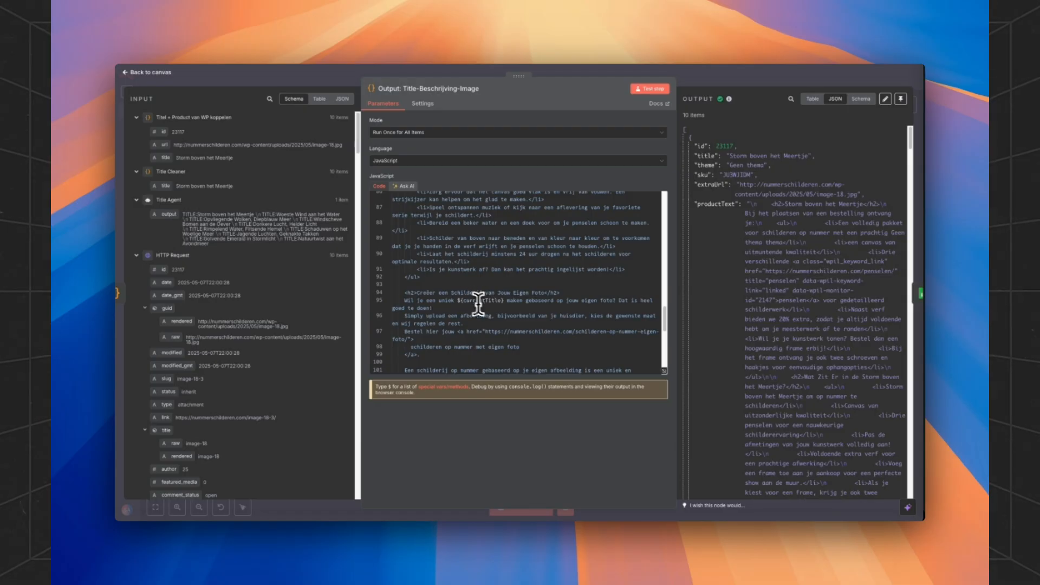
mouse_move(481, 303)
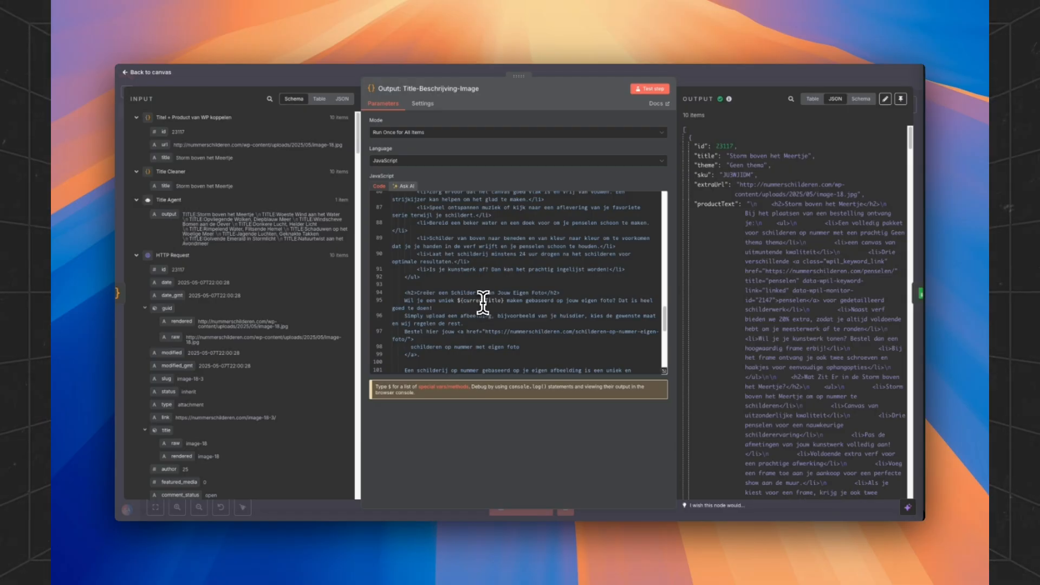
scroll("down", 3)
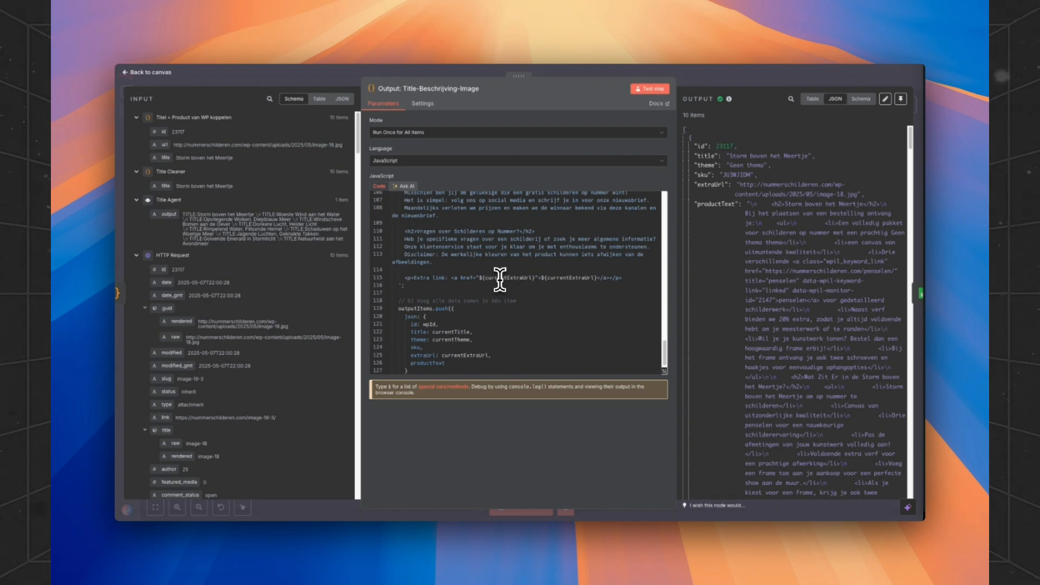
scroll("down", 3)
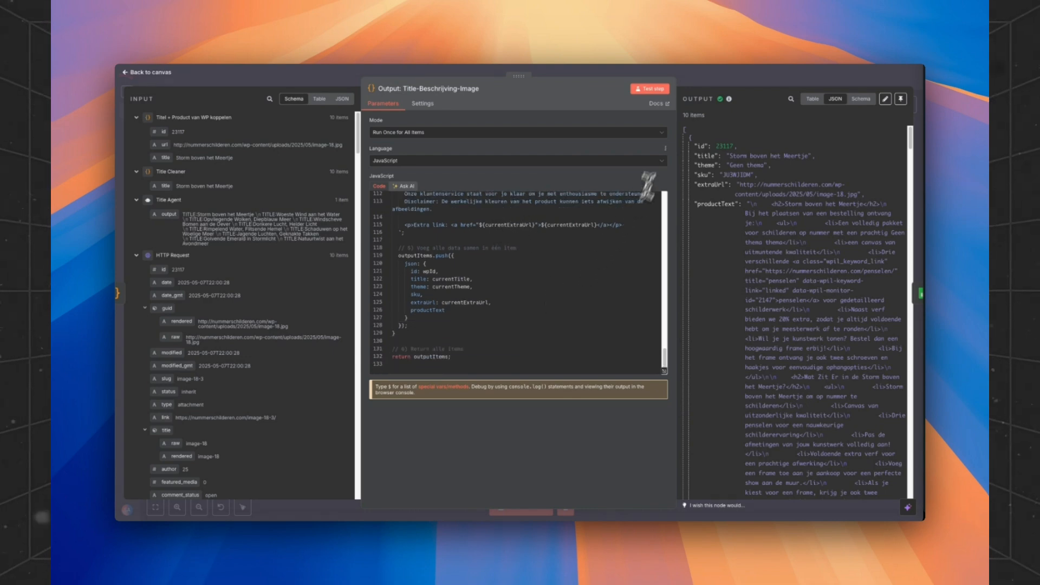
scroll("down", 3)
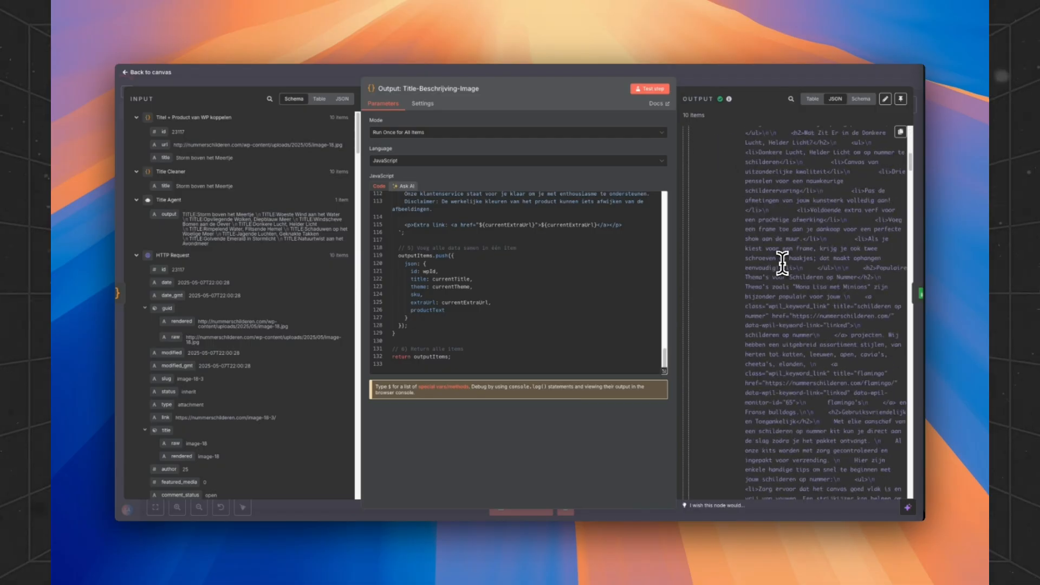
- Review the Google Sheets1 append step's column mappings, then go back to the canvas
left_click(149, 71)
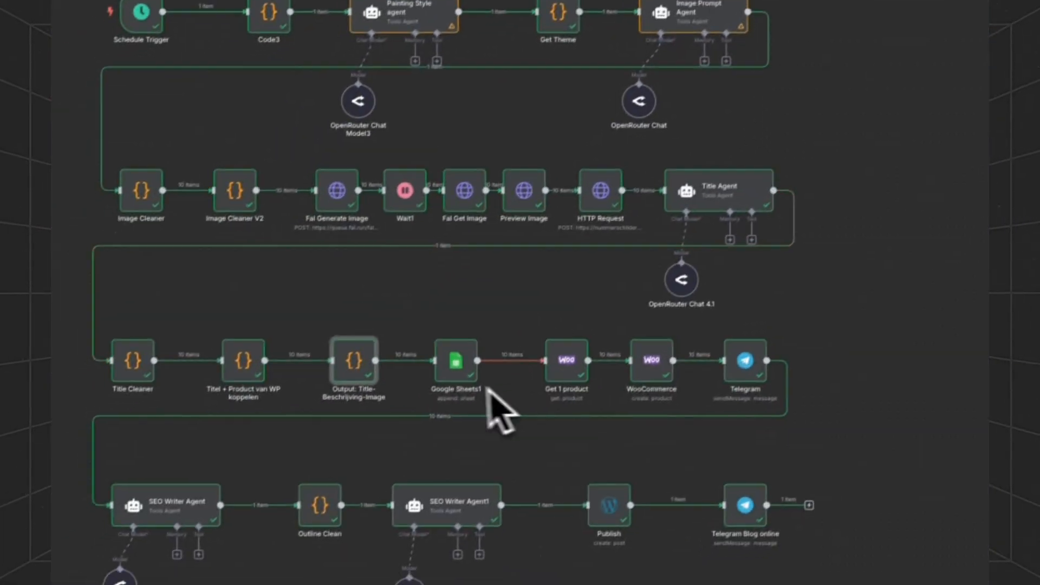
double_click(455, 362)
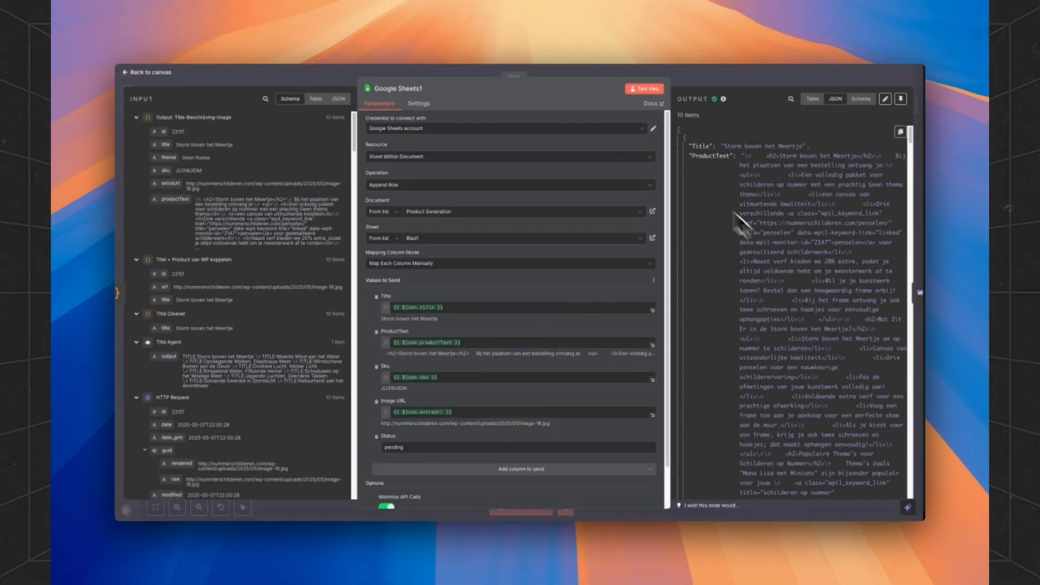
left_click(148, 73)
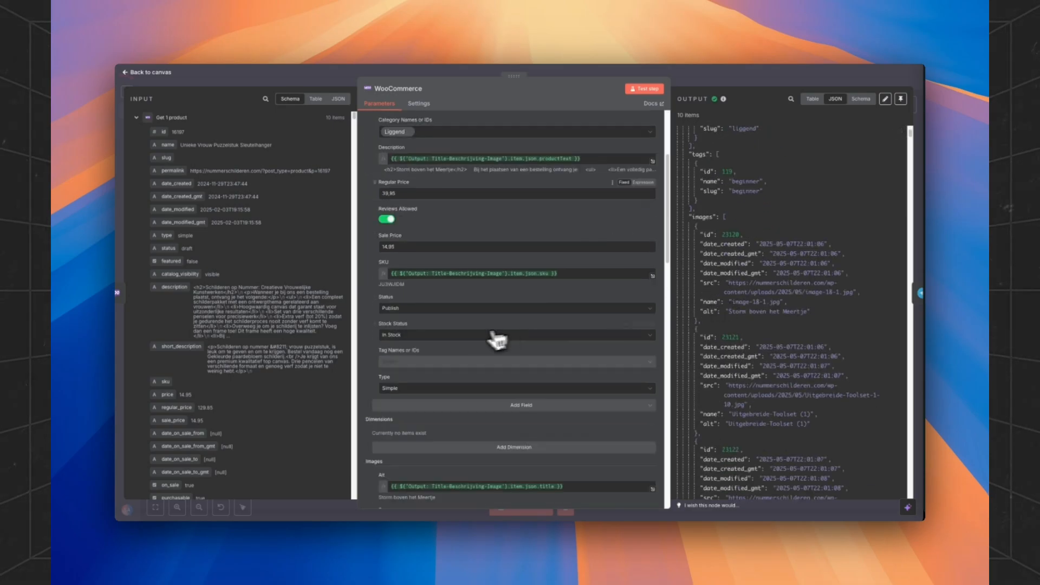
scroll("down", 3)
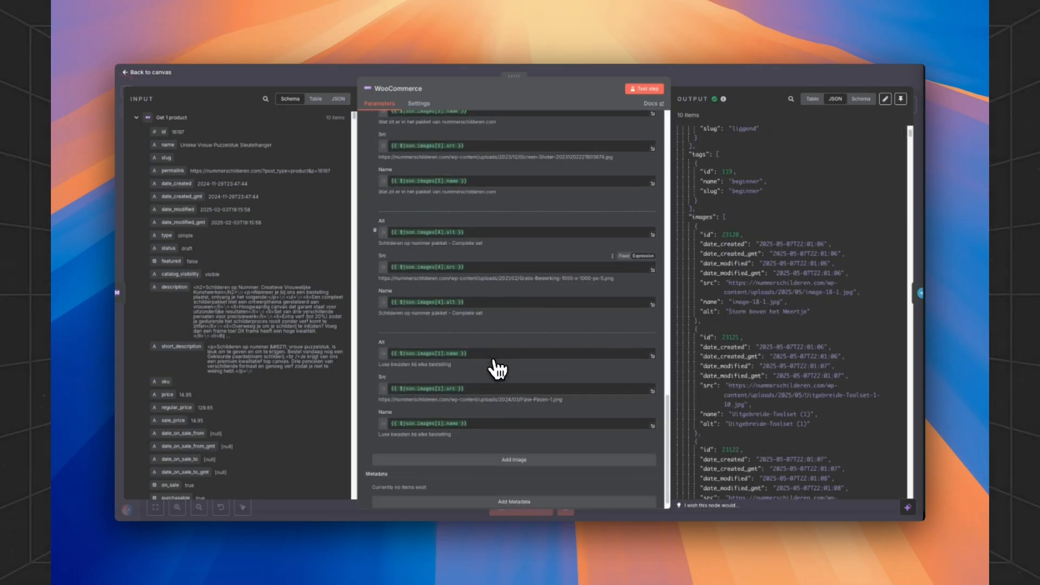
scroll("down", 3)
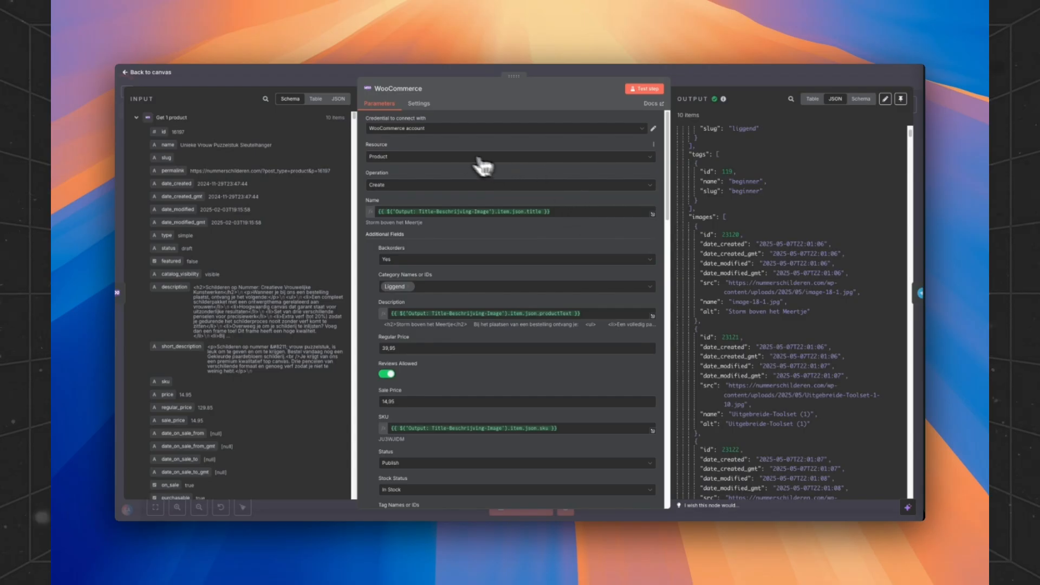
mouse_move(454, 143)
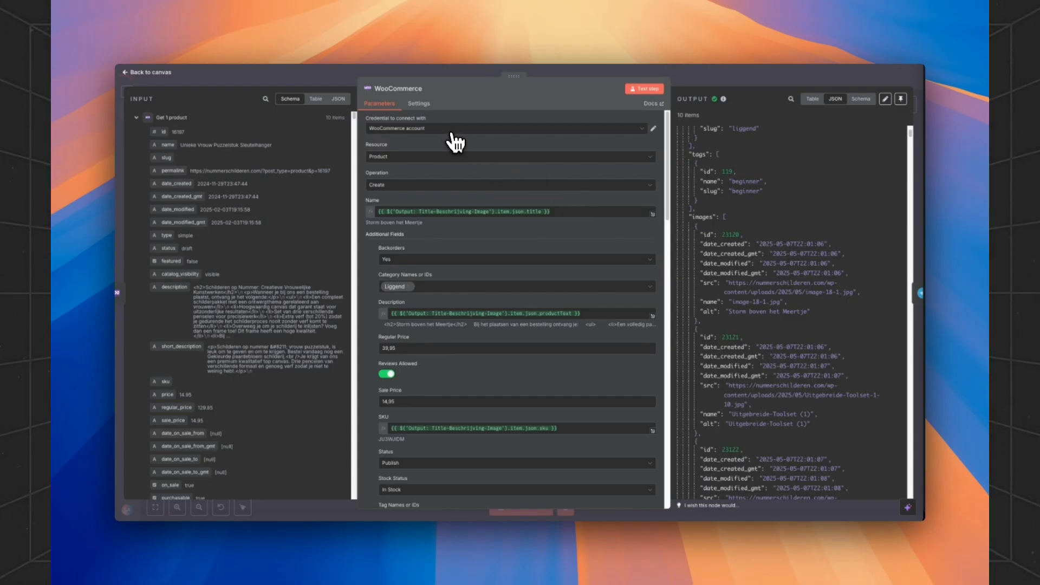
- Confirm the WooCommerce credential shows 'Connection tested successfully' and view the create-product step
left_click(652, 128)
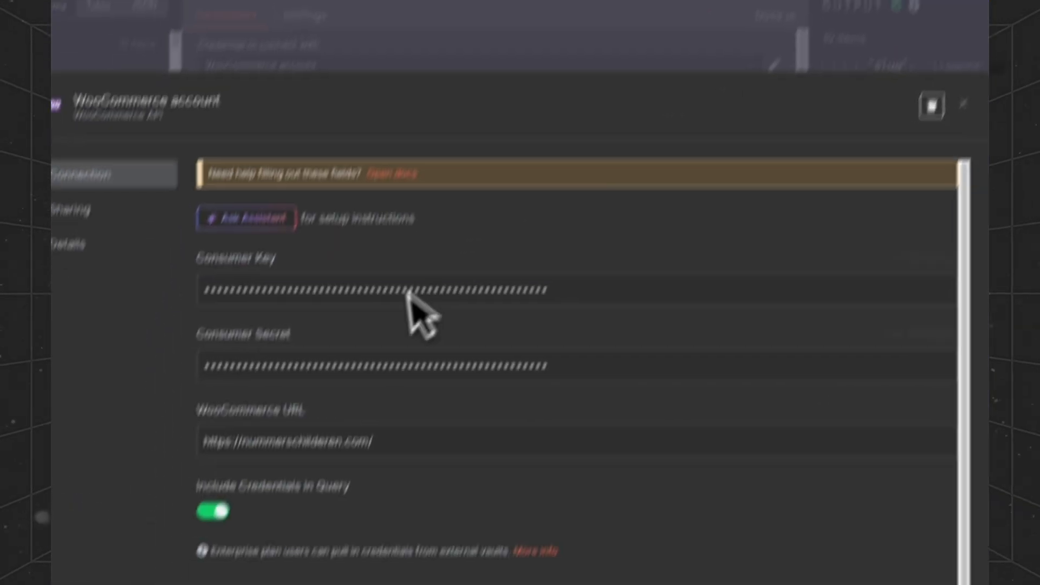
left_click(543, 113)
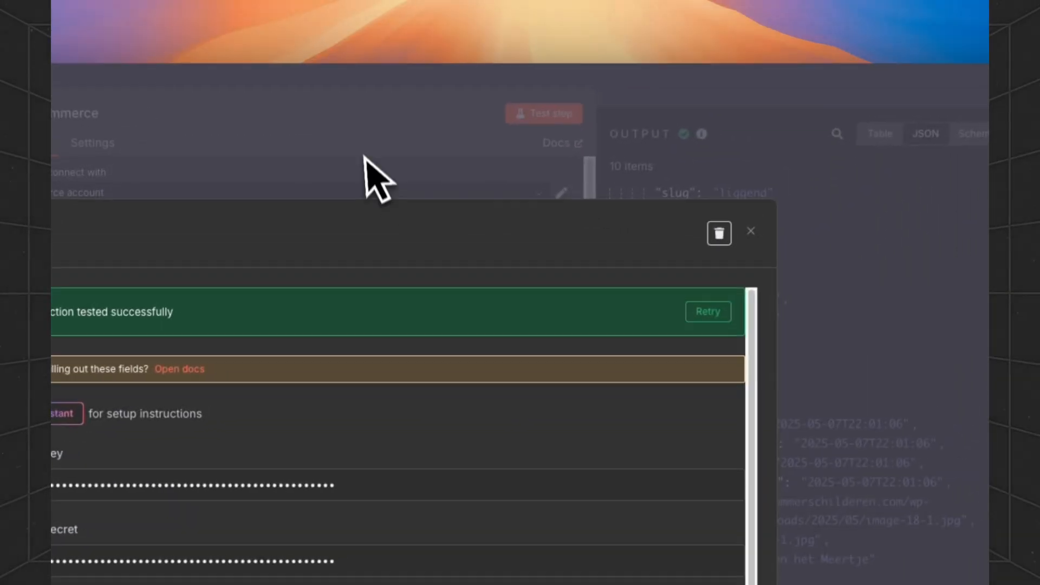
left_click(750, 232)
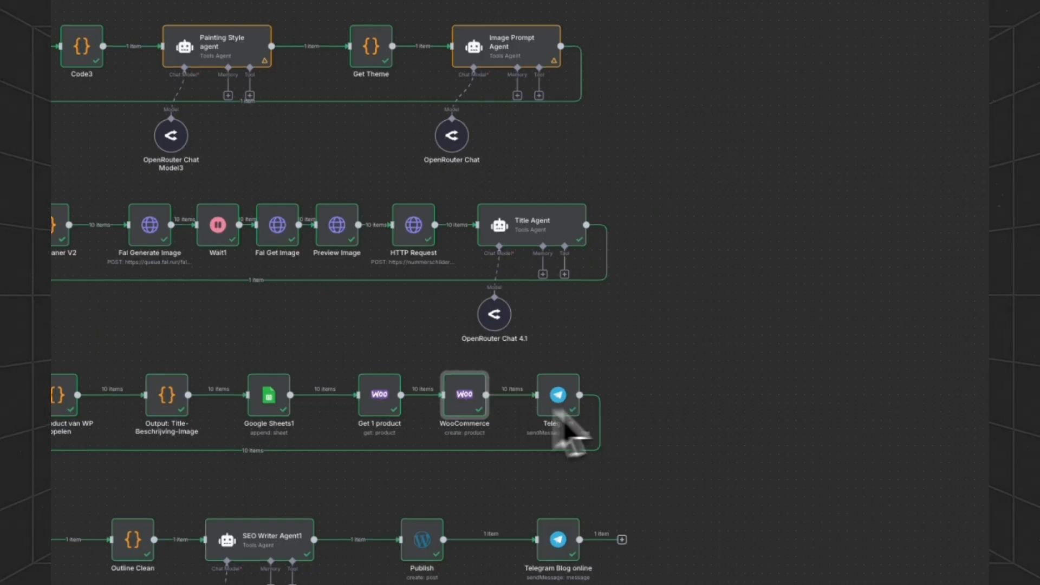
mouse_move(465, 398)
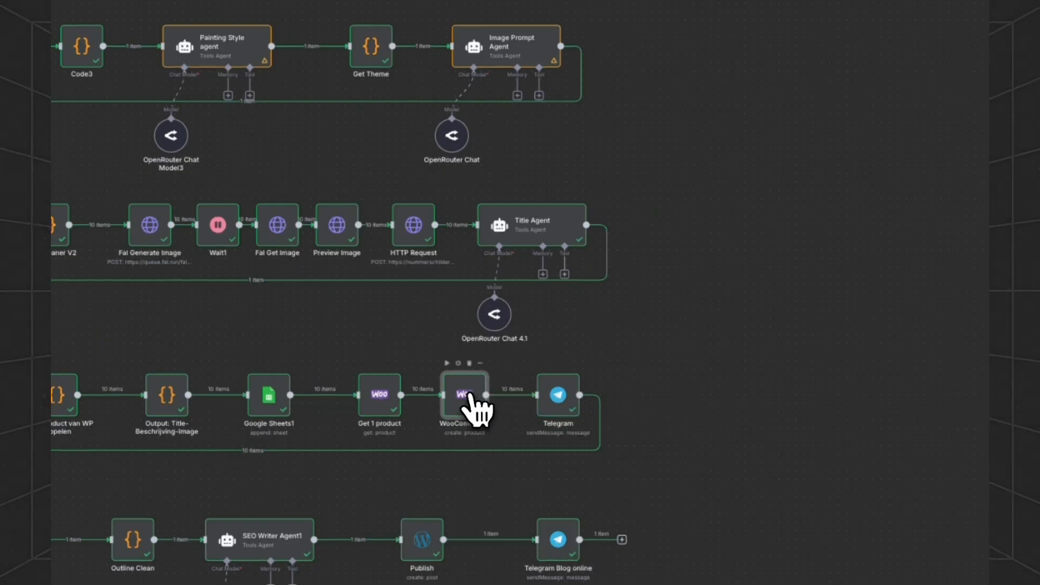
double_click(463, 393)
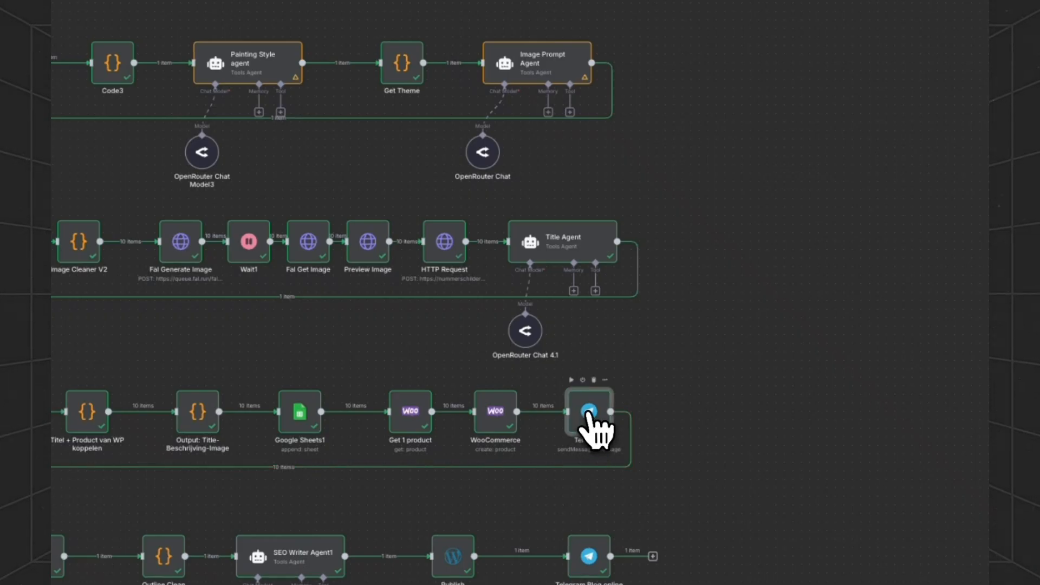
- View the Telegram step's sent message reporting 10 placed products with a link, then return to canvas
double_click(589, 412)
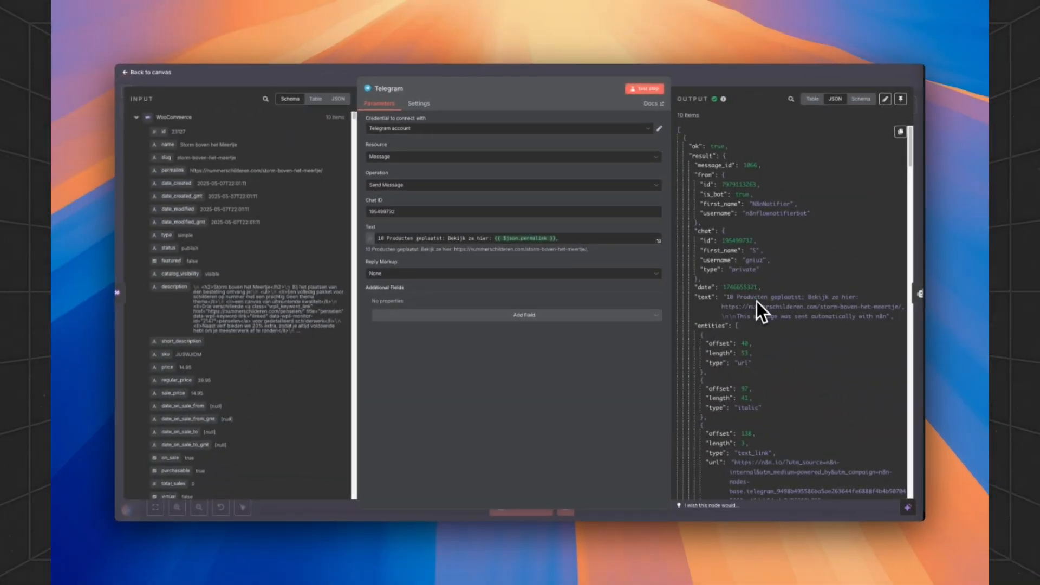
scroll("down", 3)
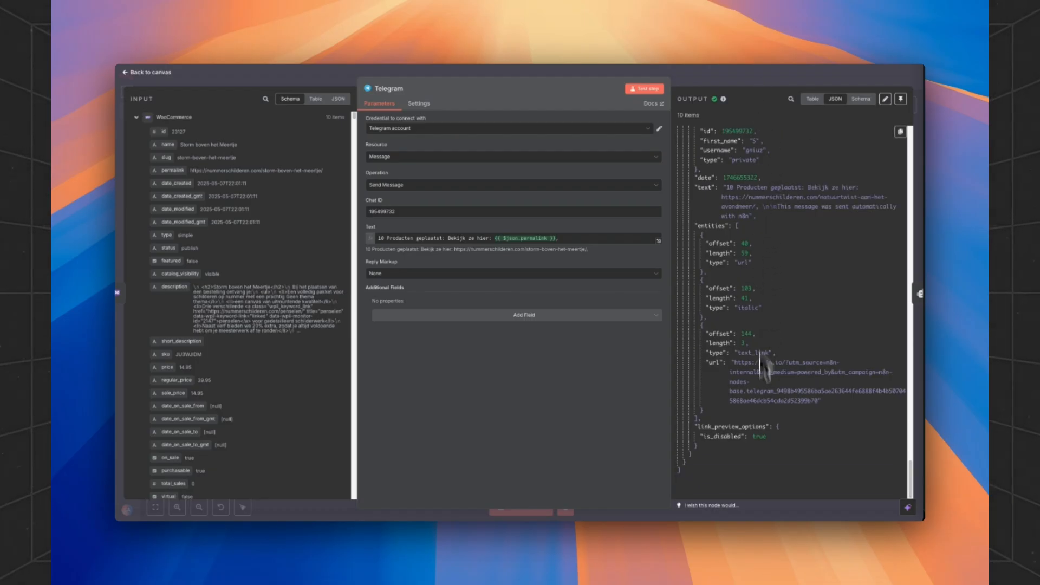
mouse_move(757, 113)
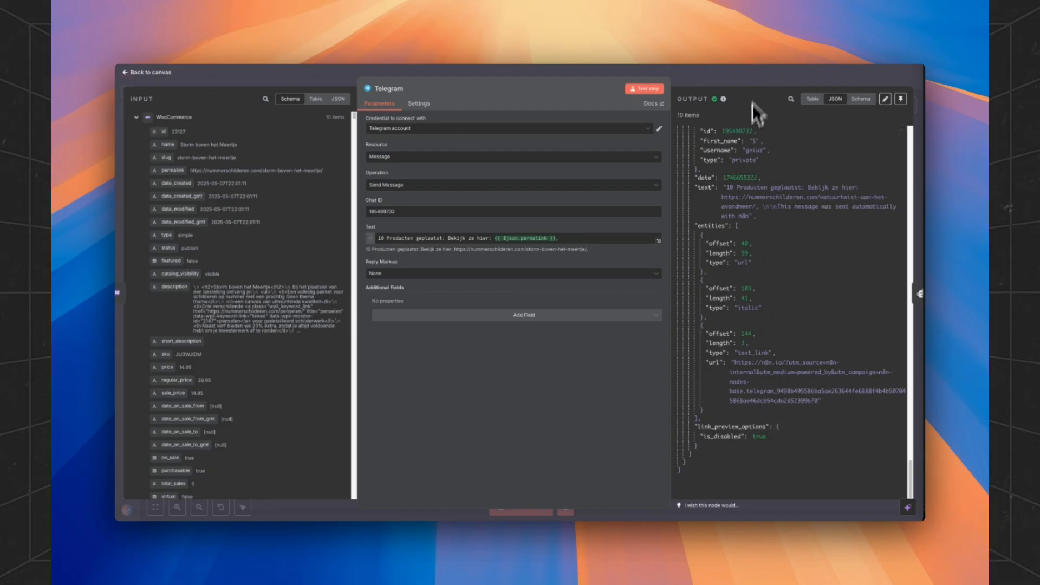
left_click(143, 72)
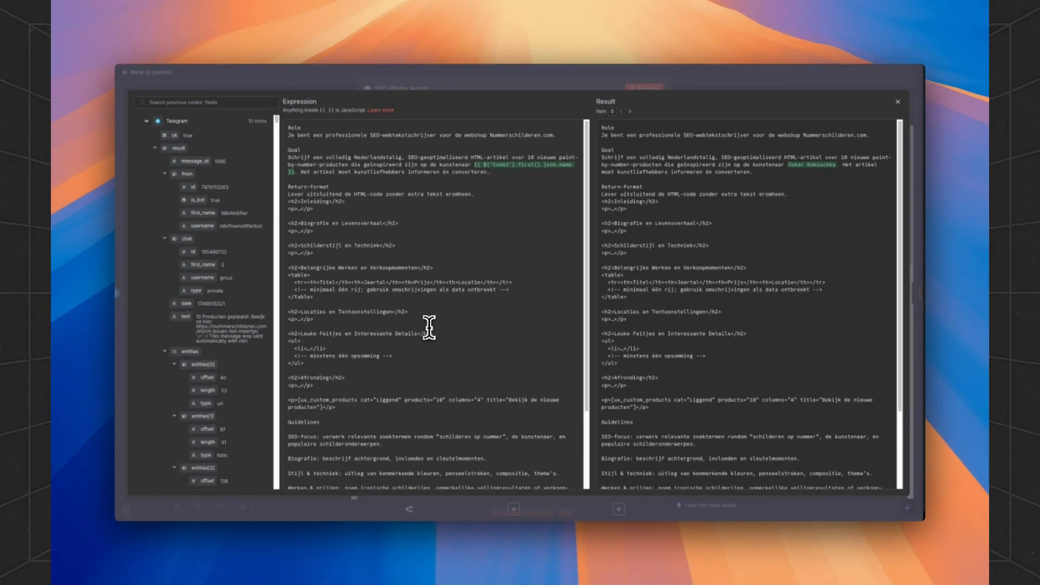
mouse_move(418, 333)
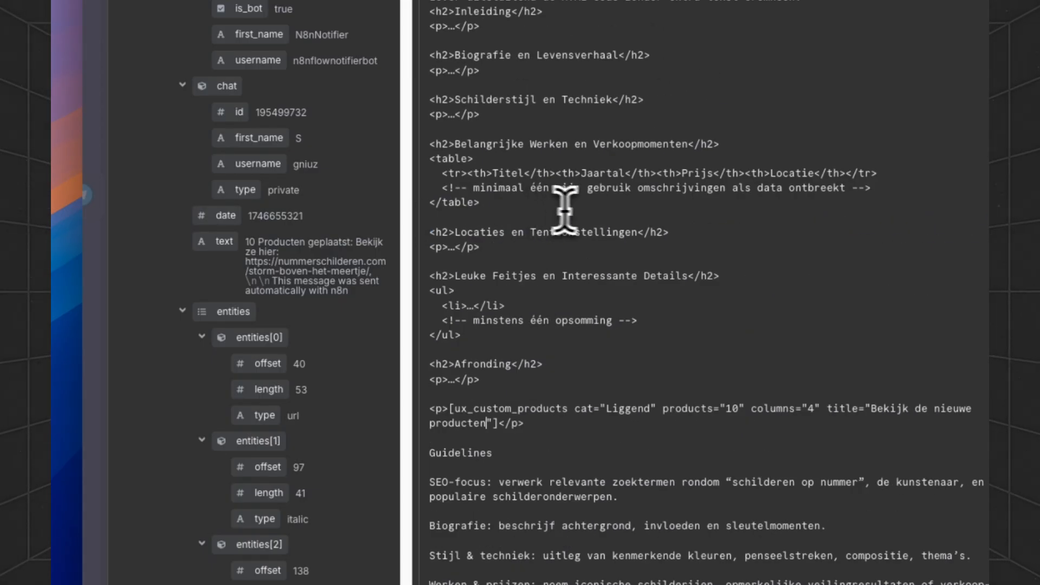
- Read the SEO Writer Agent's Dutch HTML-article prompt with its products shortcode, down to the cleaned html_outline output
double_click(488, 409)
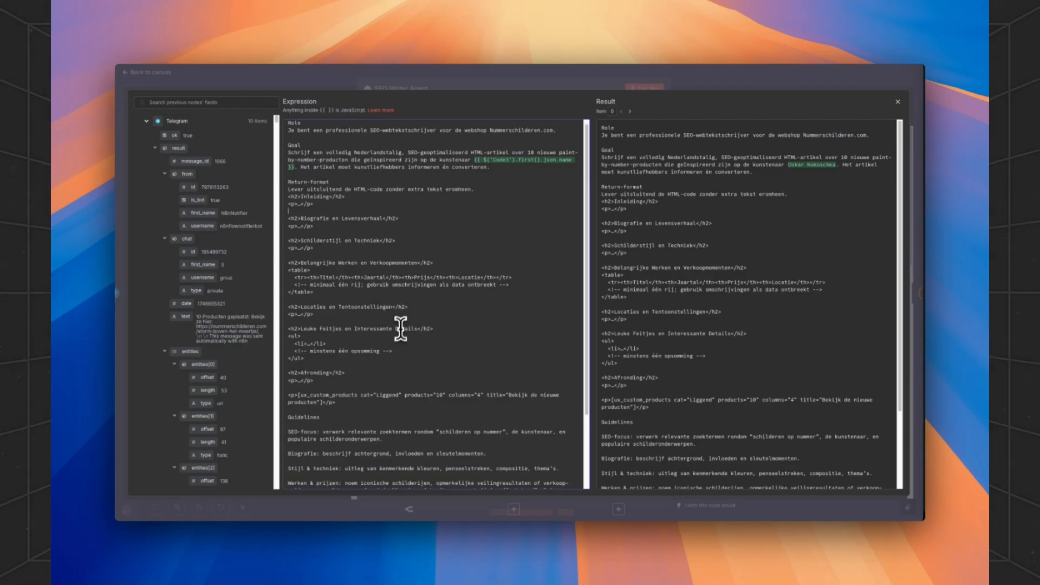
scroll("down", 3)
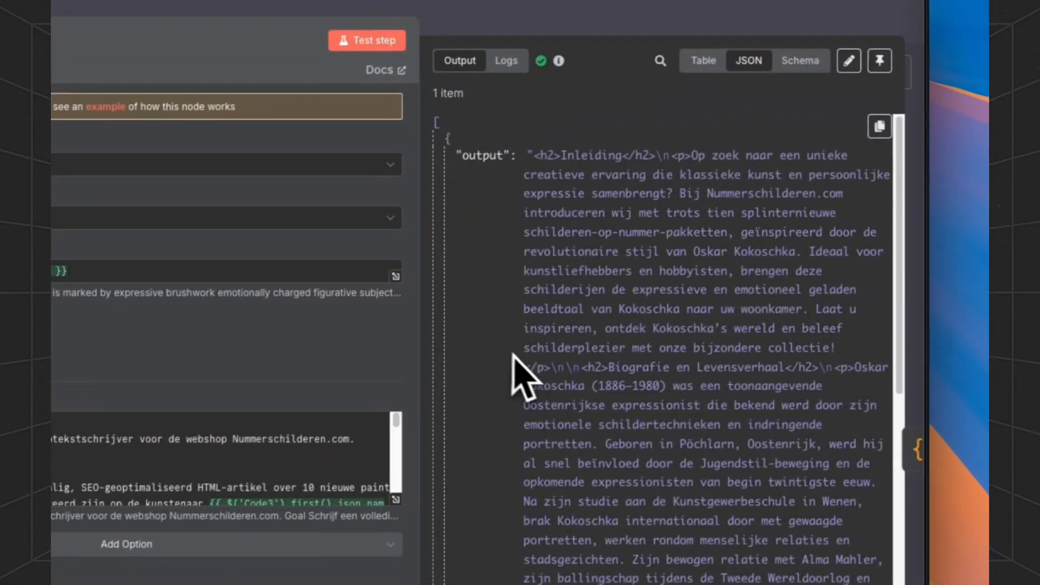
scroll("down", 3)
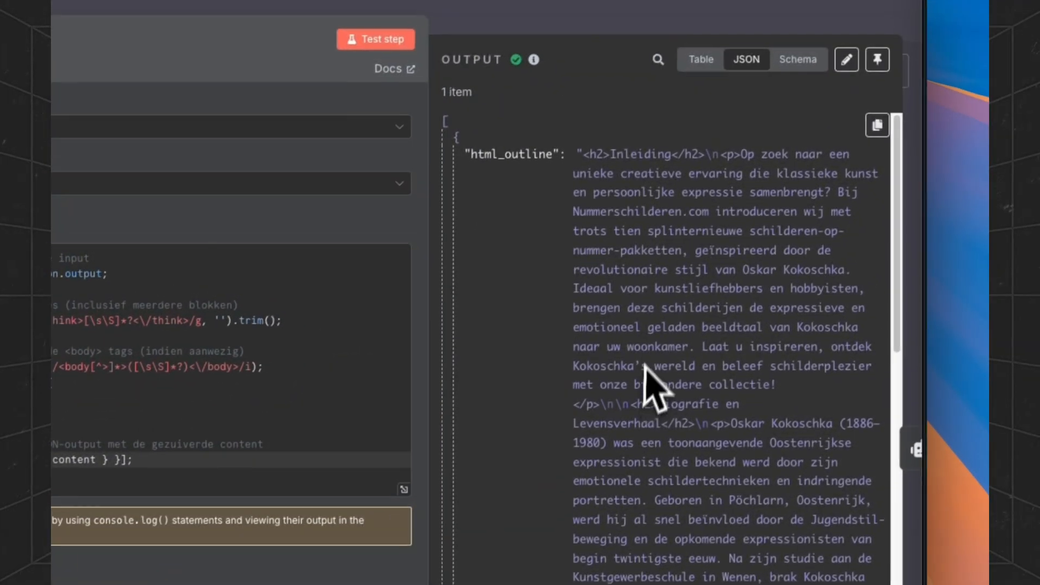
scroll("down", 3)
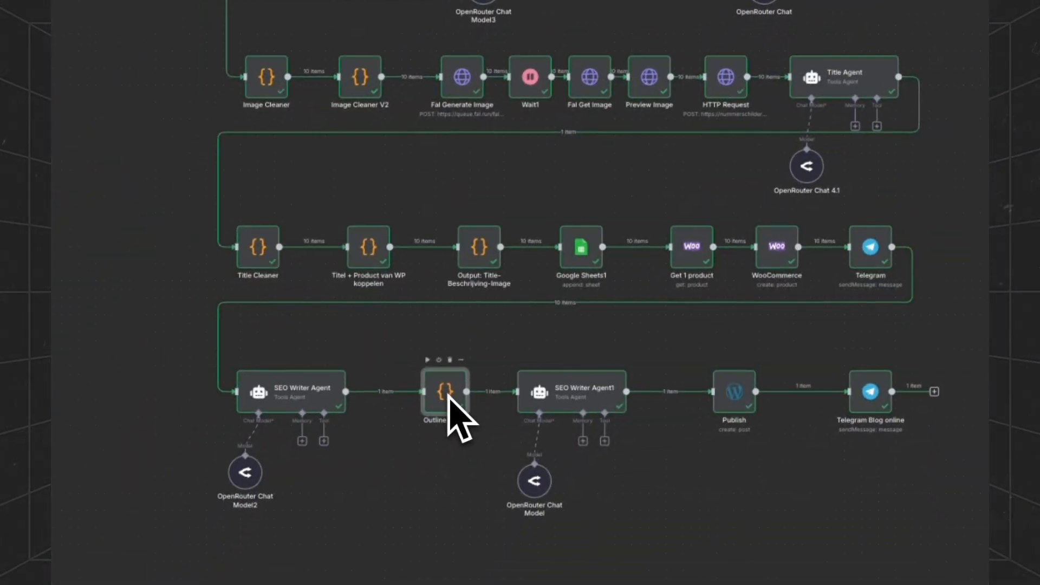
double_click(445, 392)
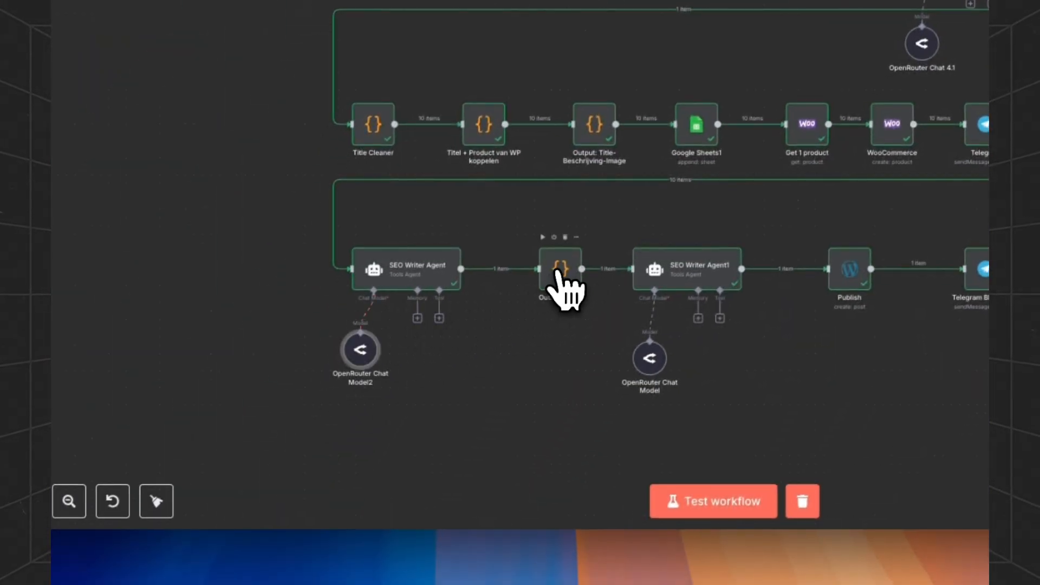
double_click(560, 269)
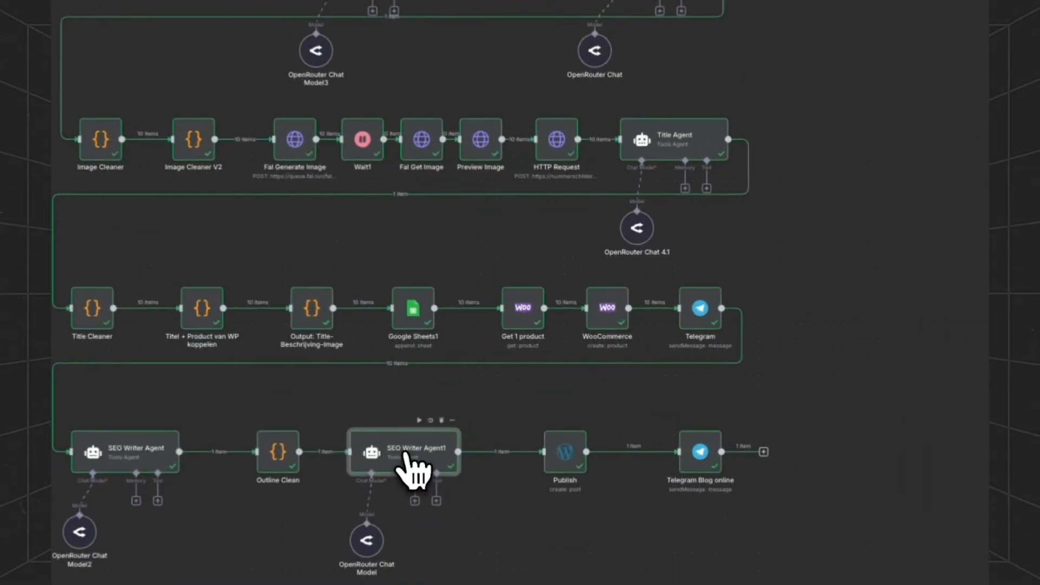
double_click(404, 452)
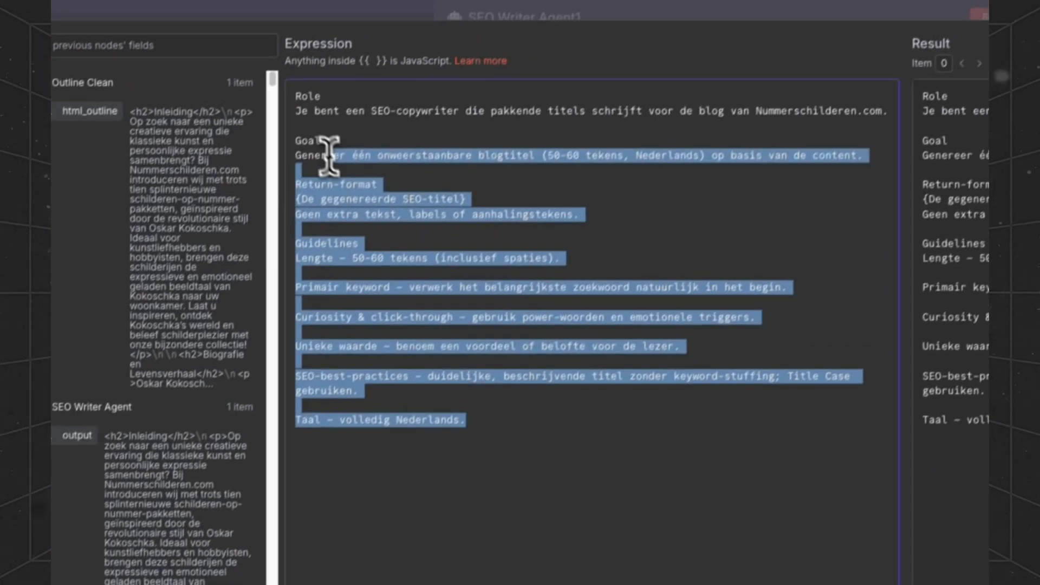
left_click(644, 272)
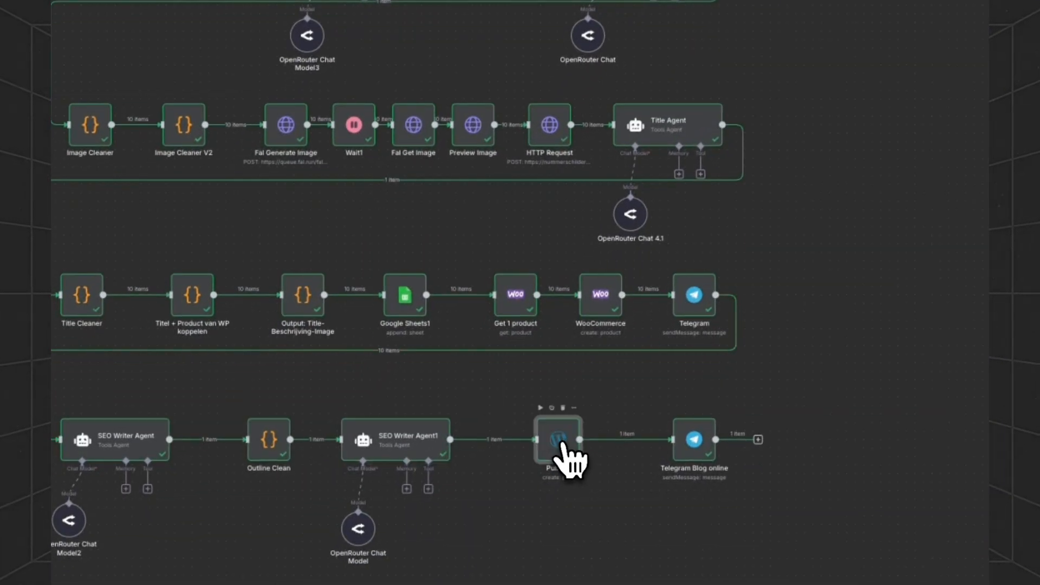
- Check the WordPress Publish step's post settings and return to the canvas
double_click(557, 440)
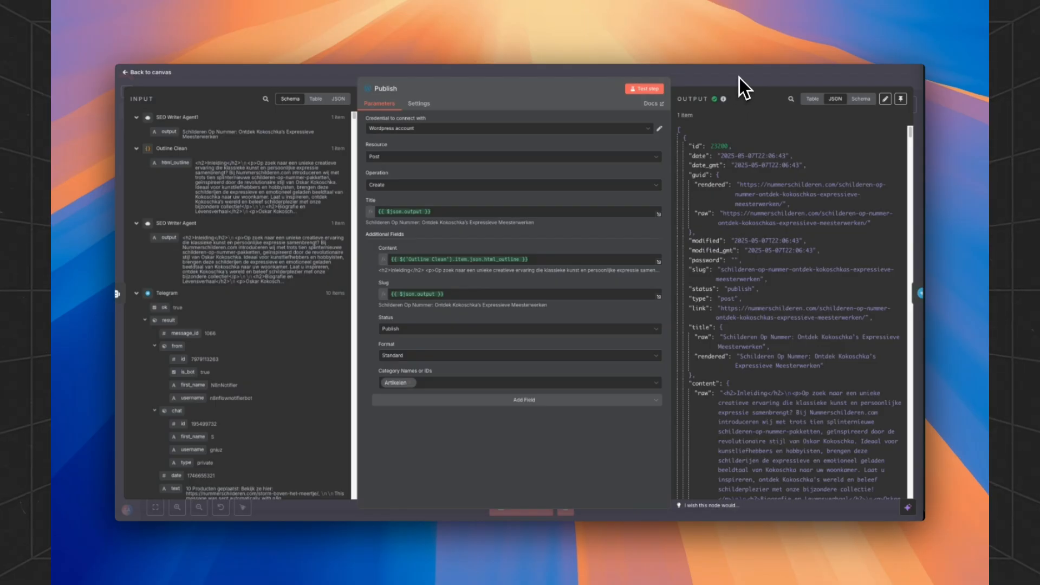
left_click(147, 71)
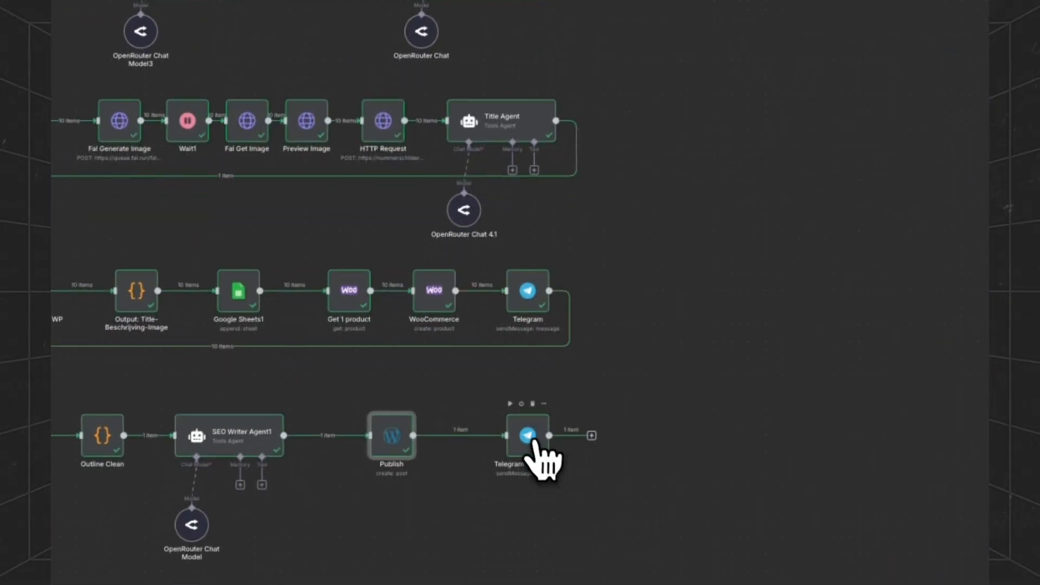
- View the Telegram 'Blog online' message step's output and return to the canvas
double_click(528, 436)
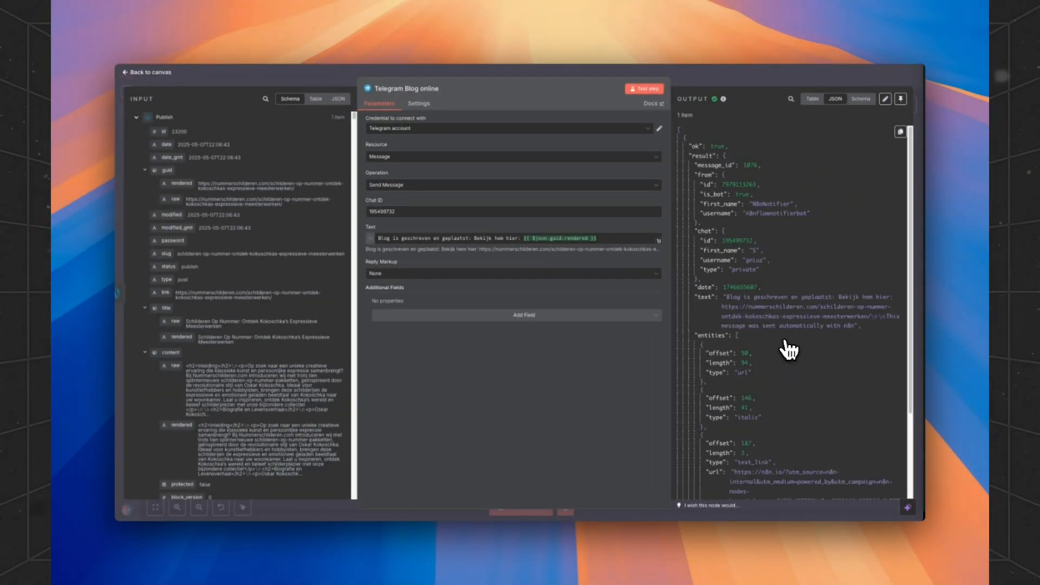
scroll("down", 3)
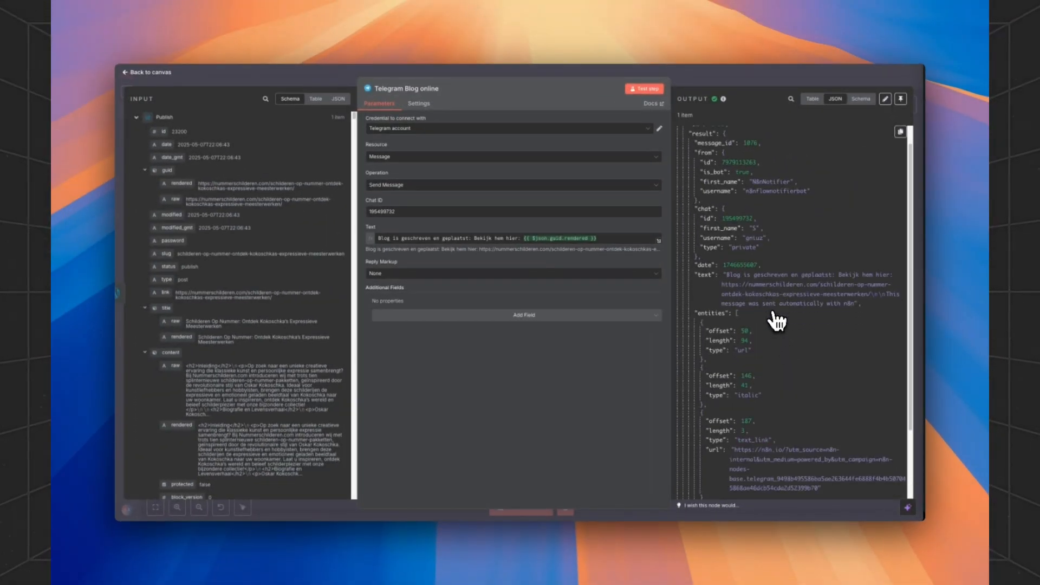
left_click(146, 72)
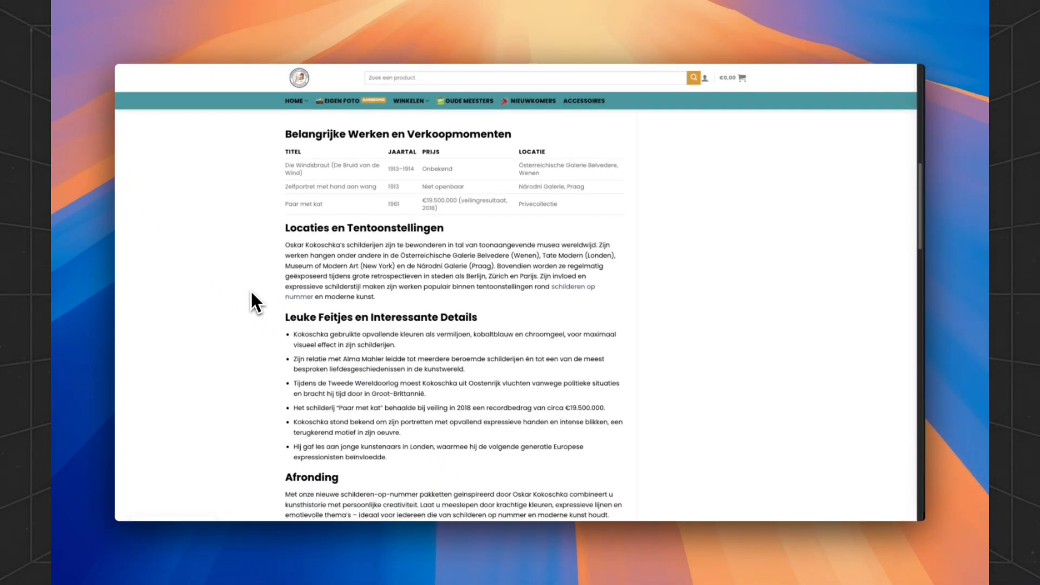
- Scroll the published Kokoschka shop article down to its new product cards with prices
scroll("down", 3)
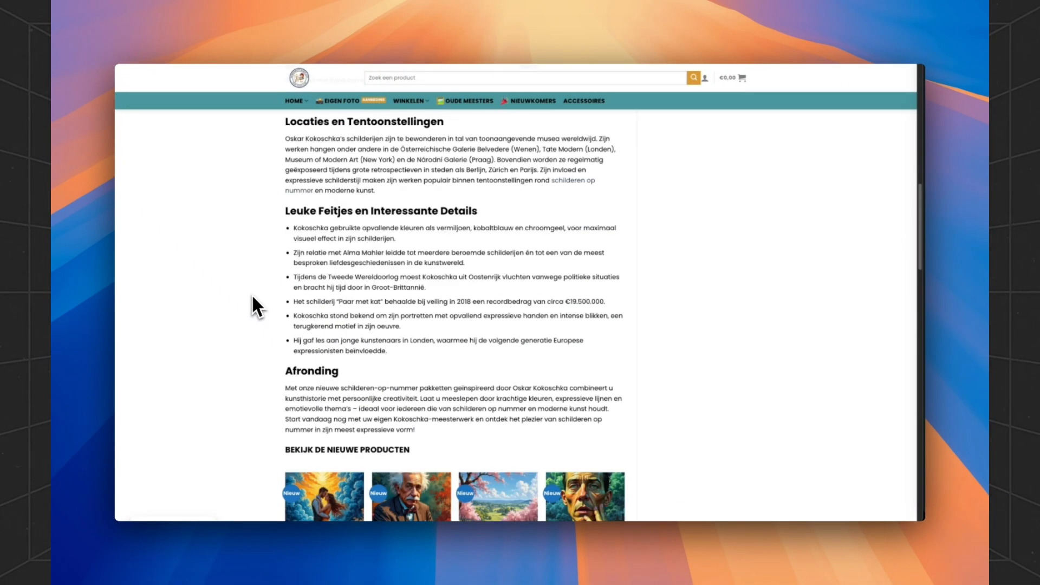
scroll("down", 3)
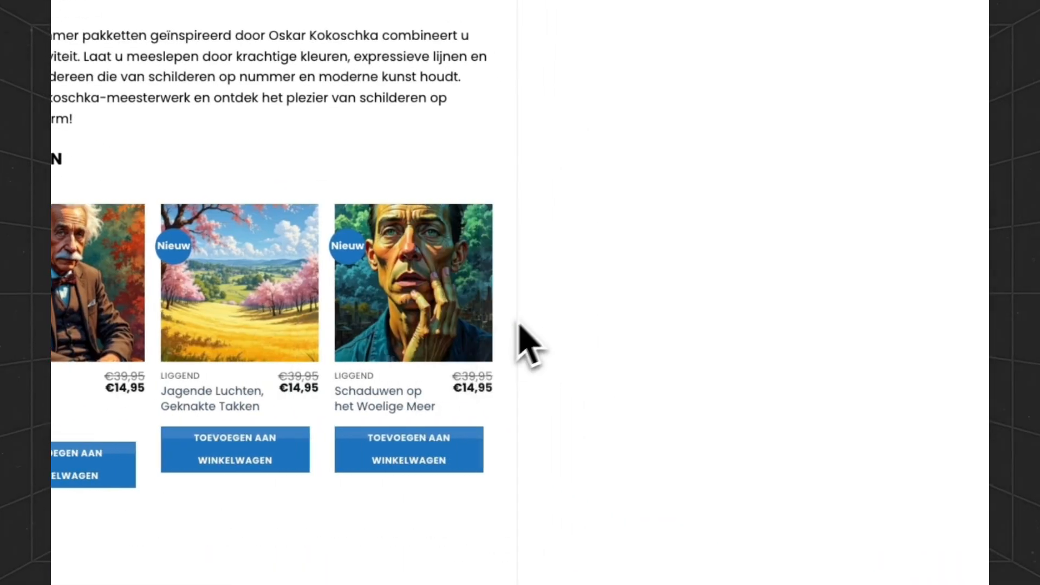
scroll("down", 3)
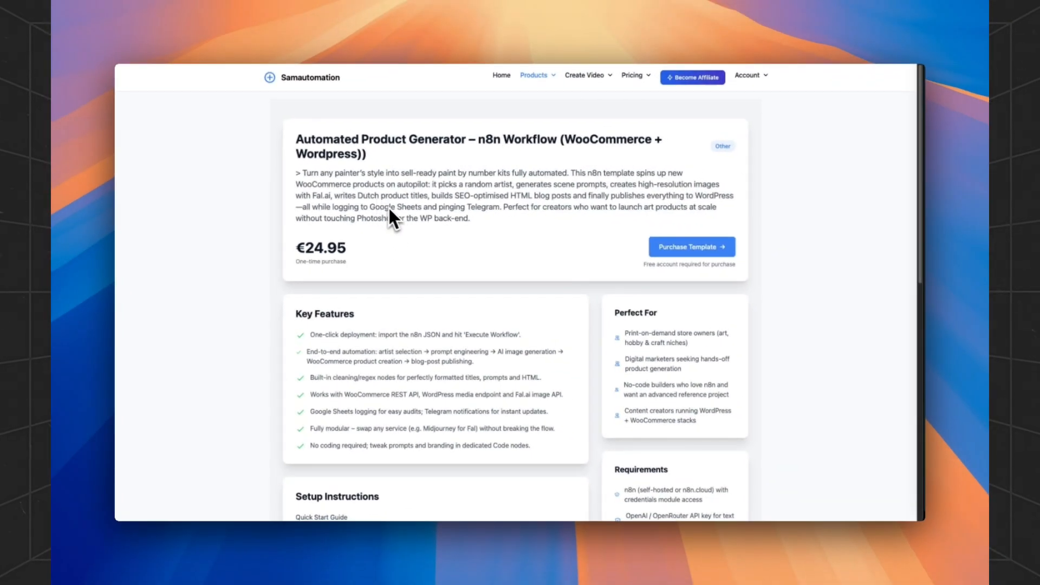
mouse_move(400, 259)
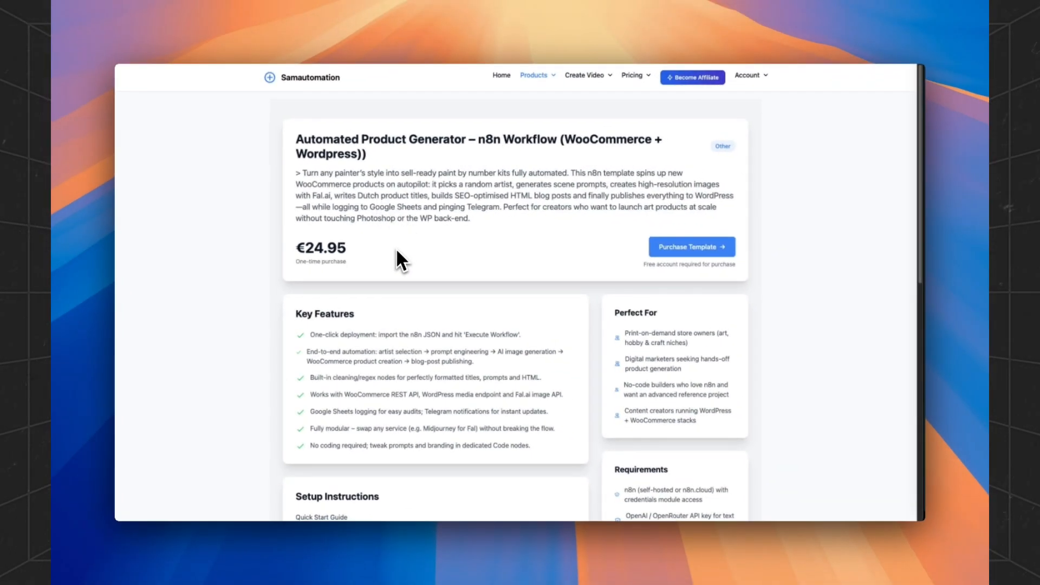
mouse_move(408, 266)
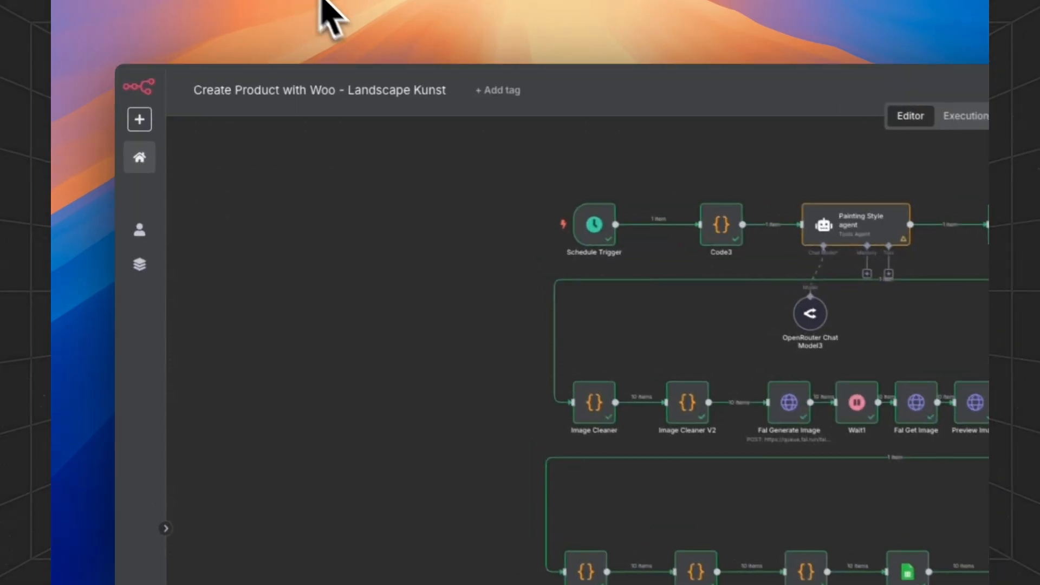
left_click(755, 90)
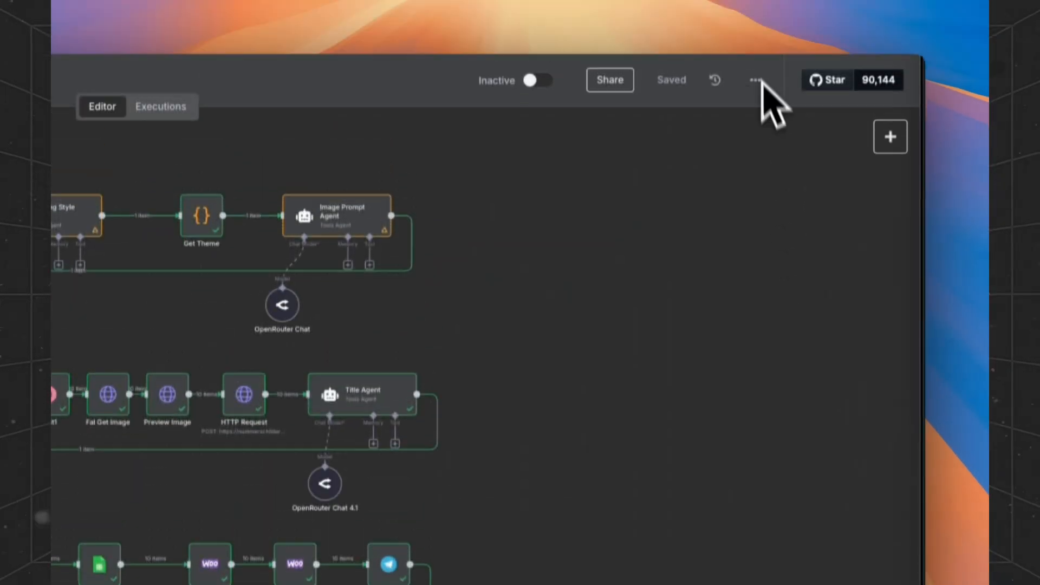
left_click(756, 79)
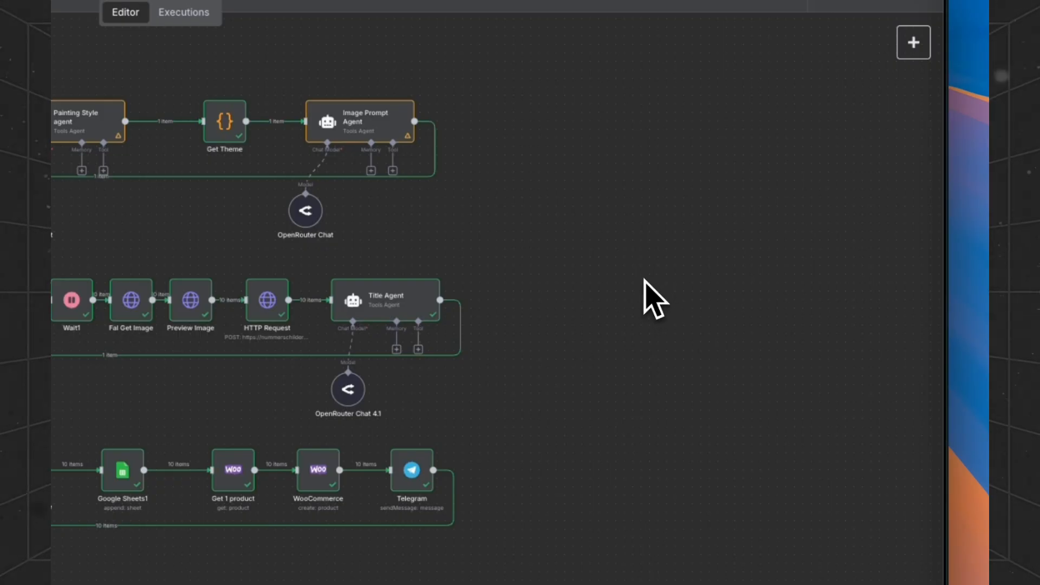
mouse_move(617, 312)
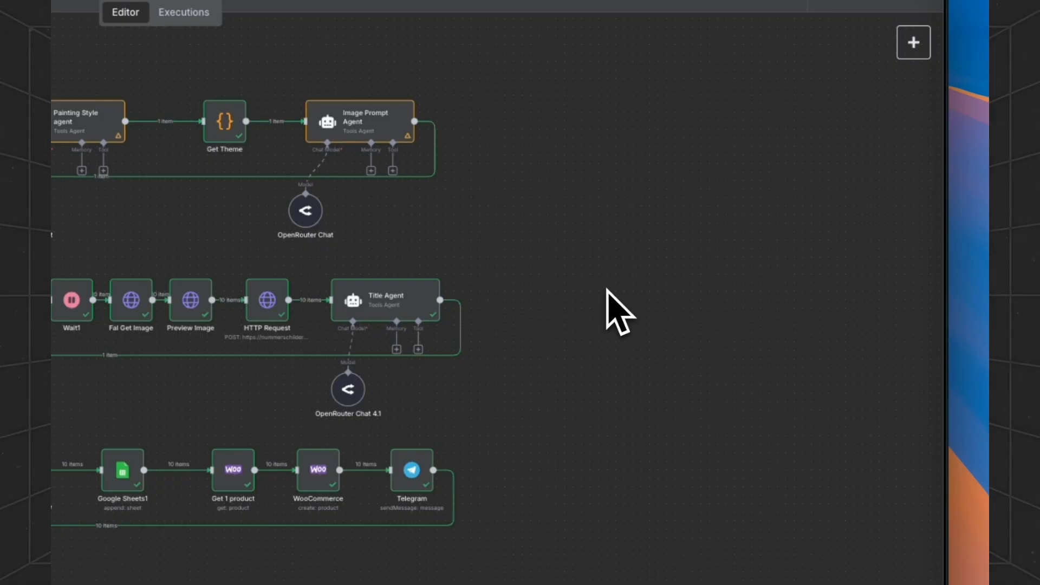
mouse_move(620, 299)
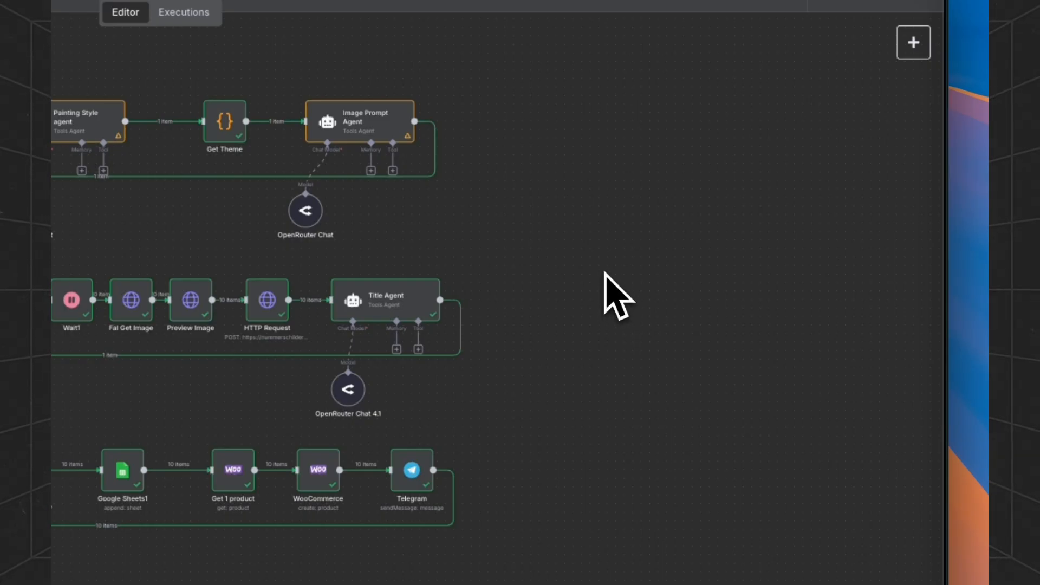
mouse_move(590, 303)
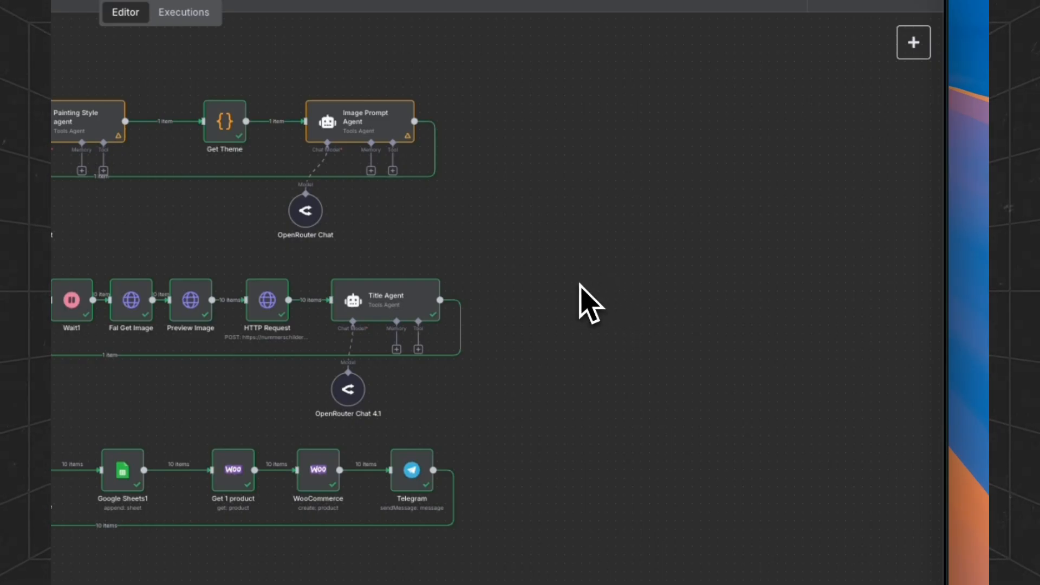
mouse_move(627, 368)
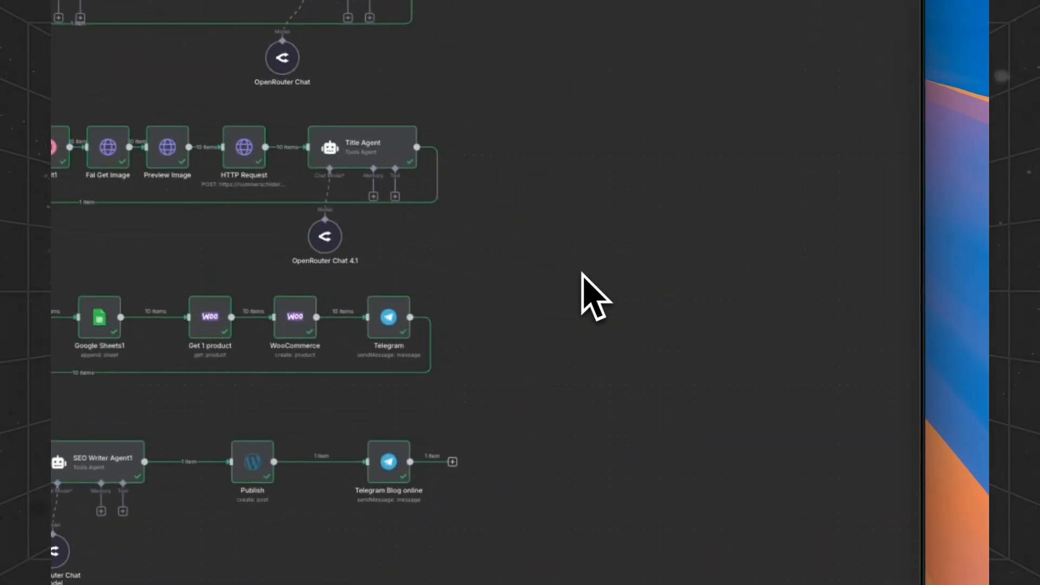
mouse_move(588, 343)
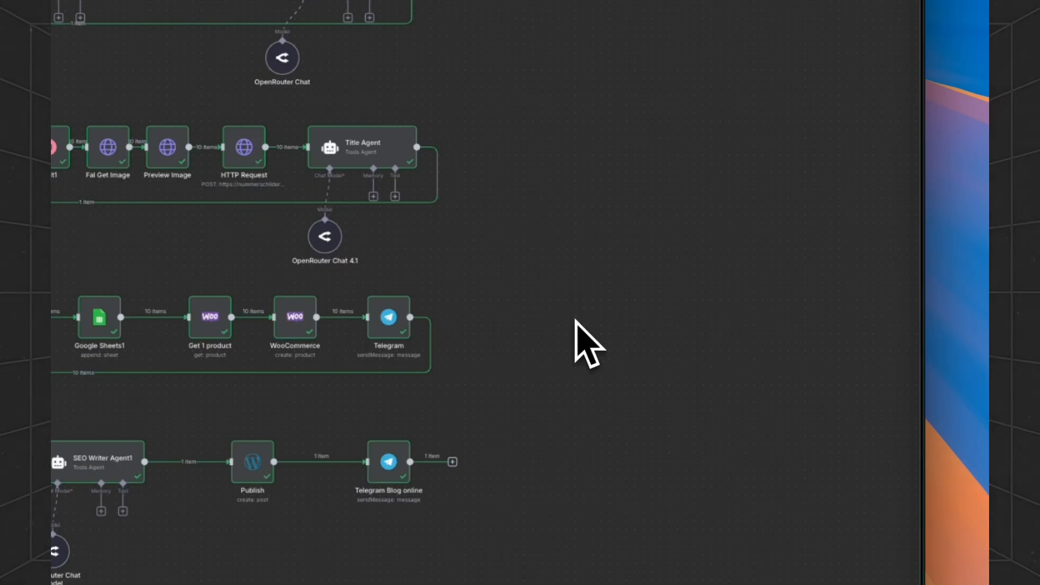
mouse_move(589, 325)
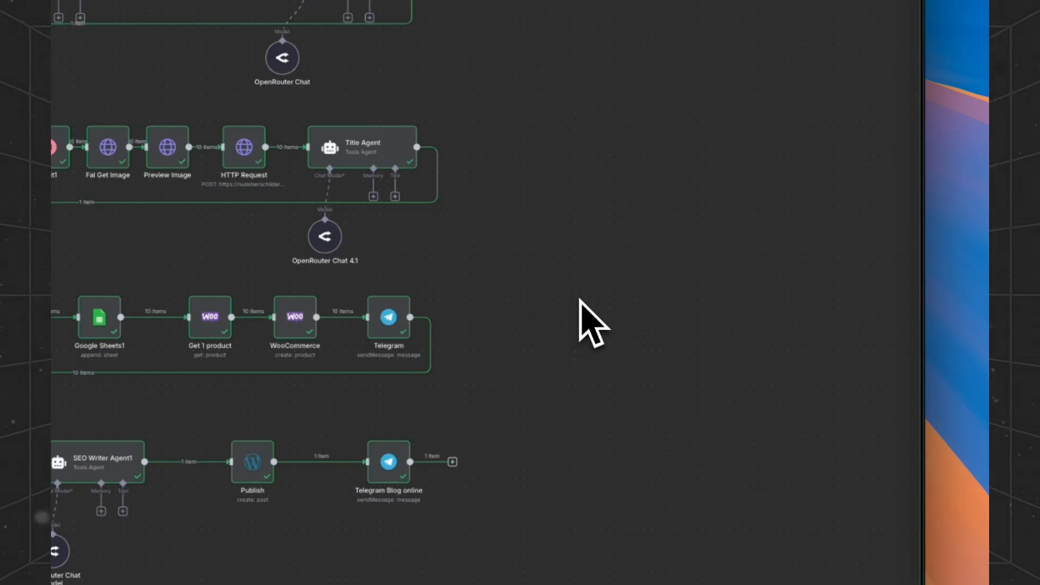